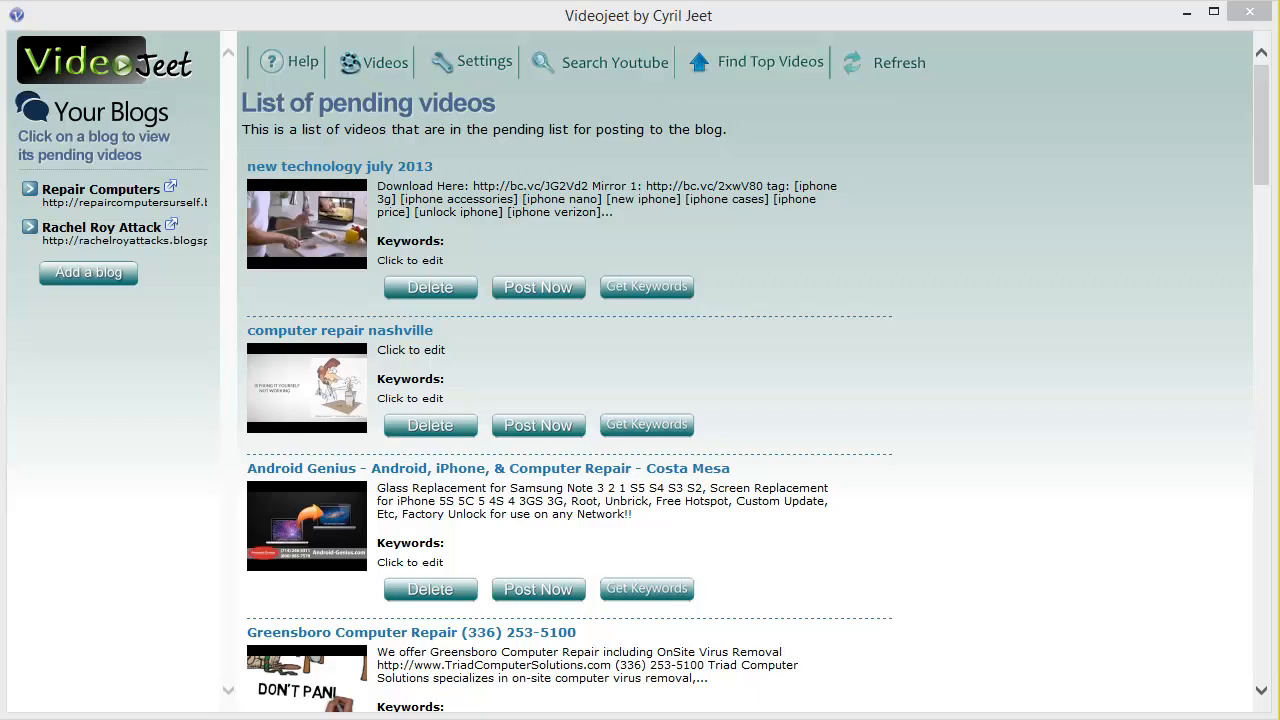
{"action": "mouse_move", "coordinate": [1080, 552]}
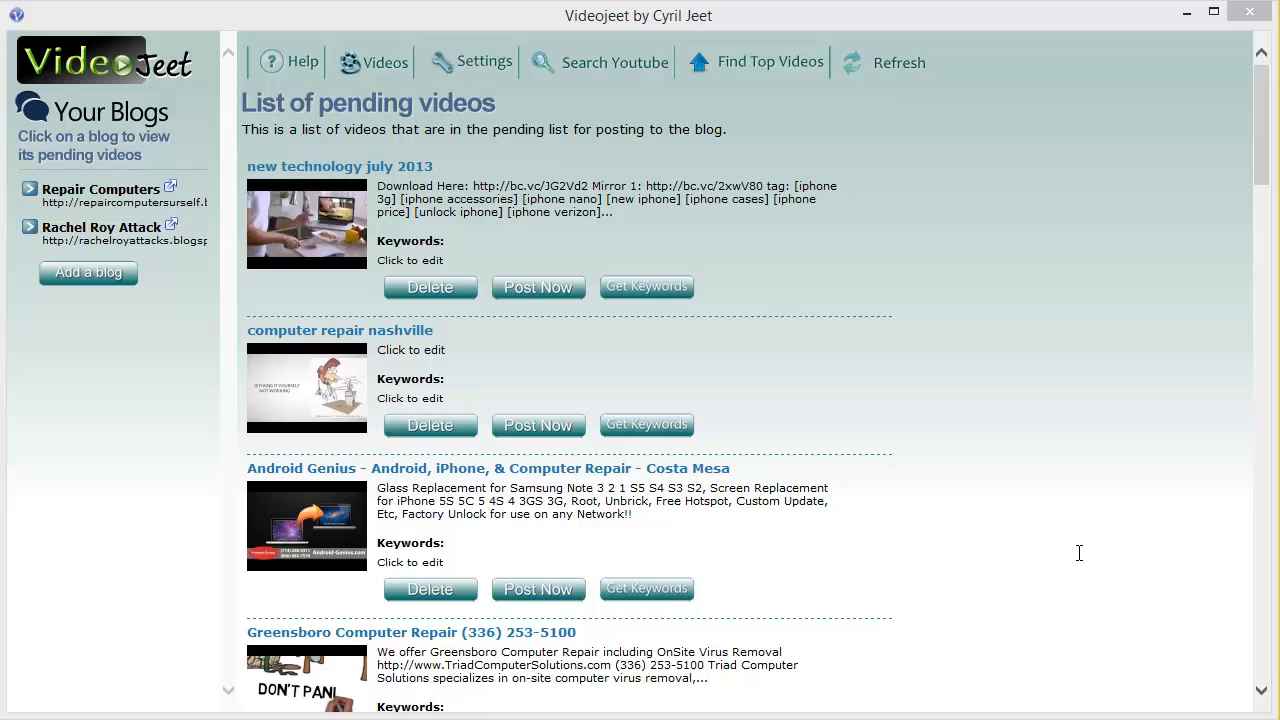
{"action": "mouse_move", "coordinate": [1050, 562]}
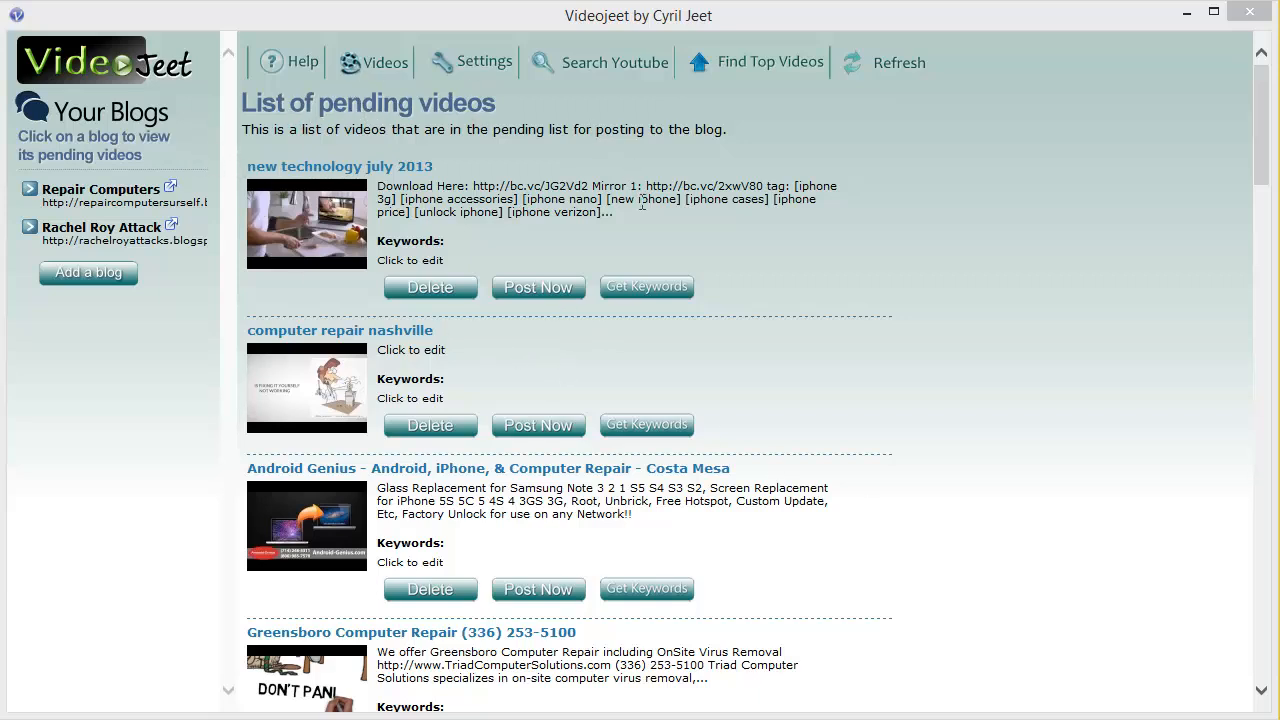
{"action": "mouse_move", "coordinate": [360, 244]}
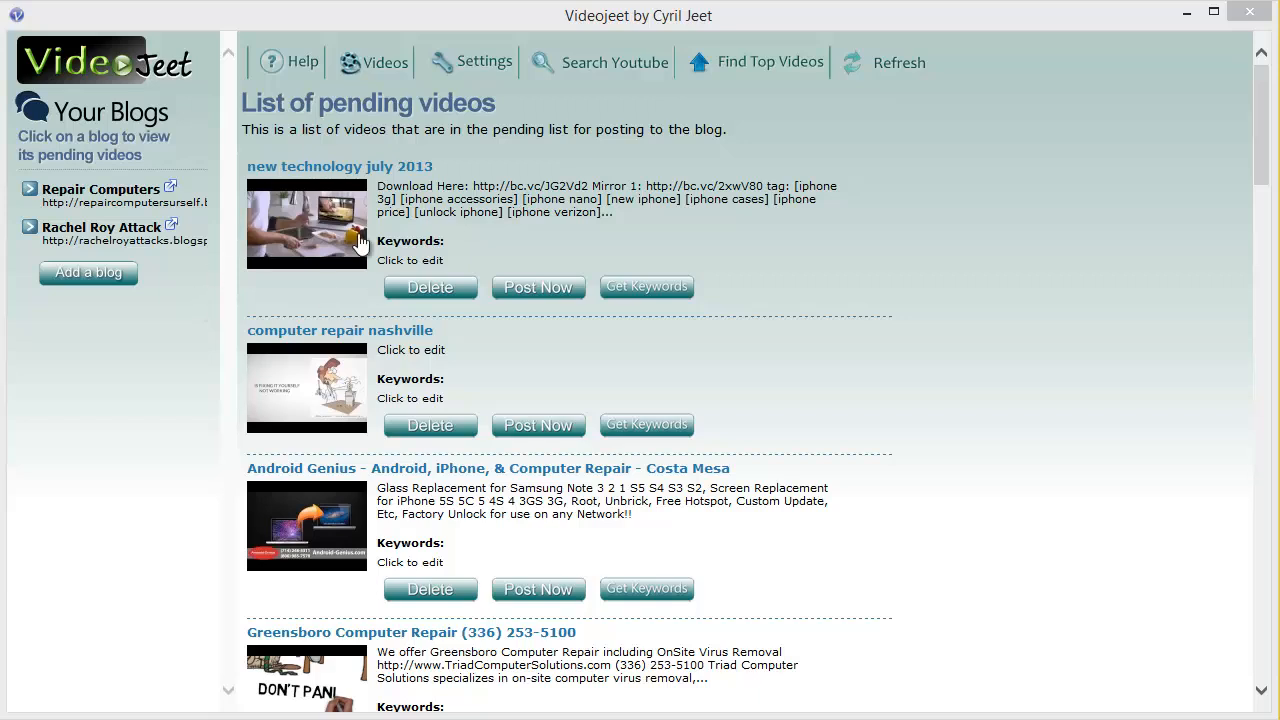
{"action": "mouse_move", "coordinate": [344, 324]}
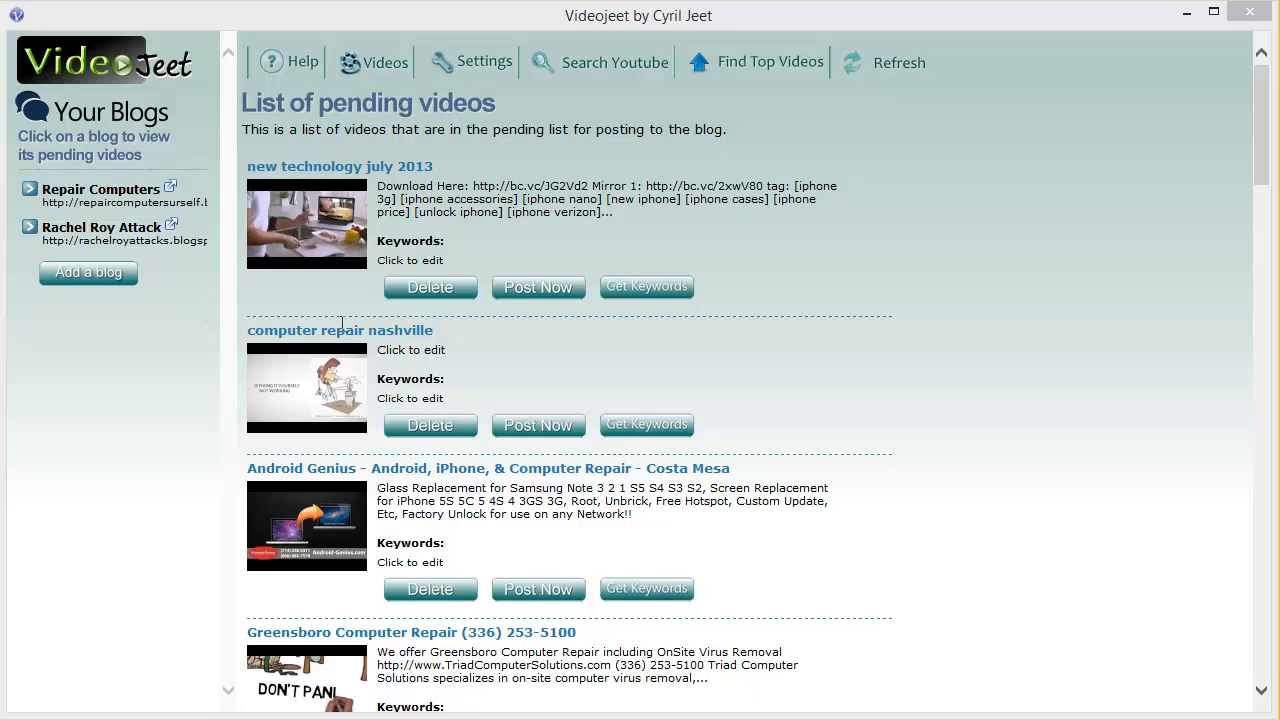
{"action": "mouse_move", "coordinate": [132, 158]}
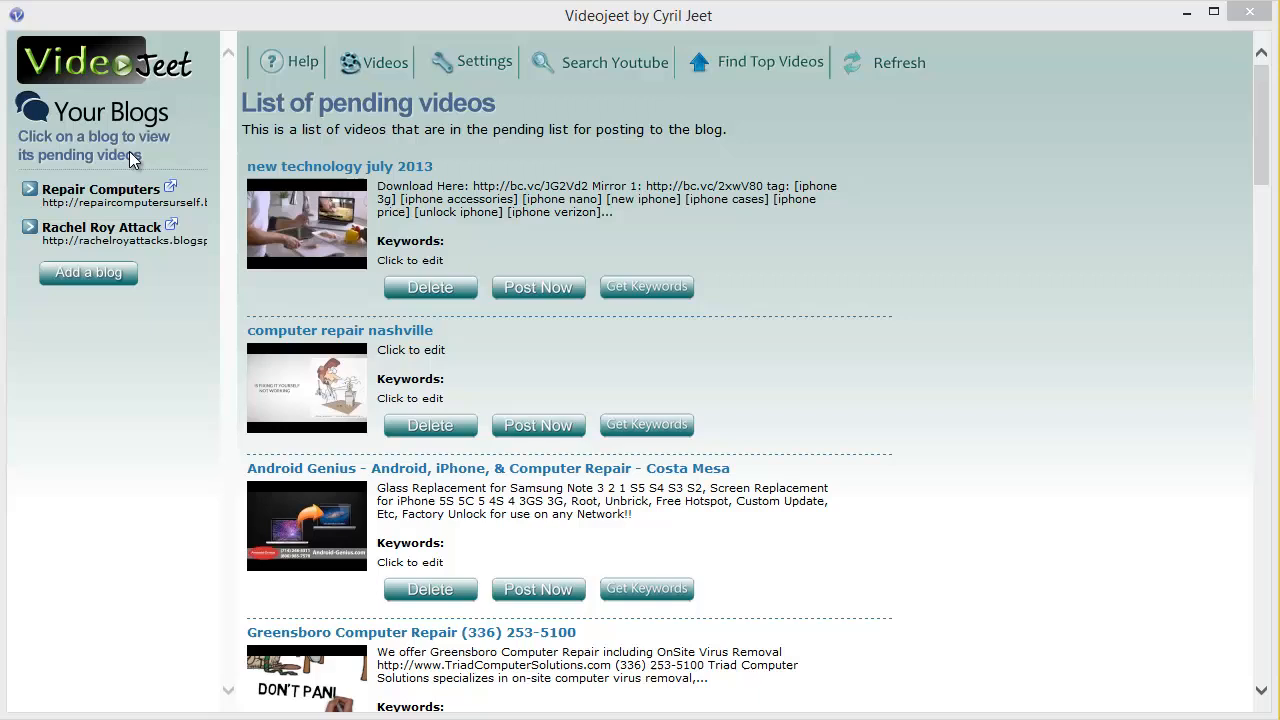
{"action": "mouse_move", "coordinate": [136, 232]}
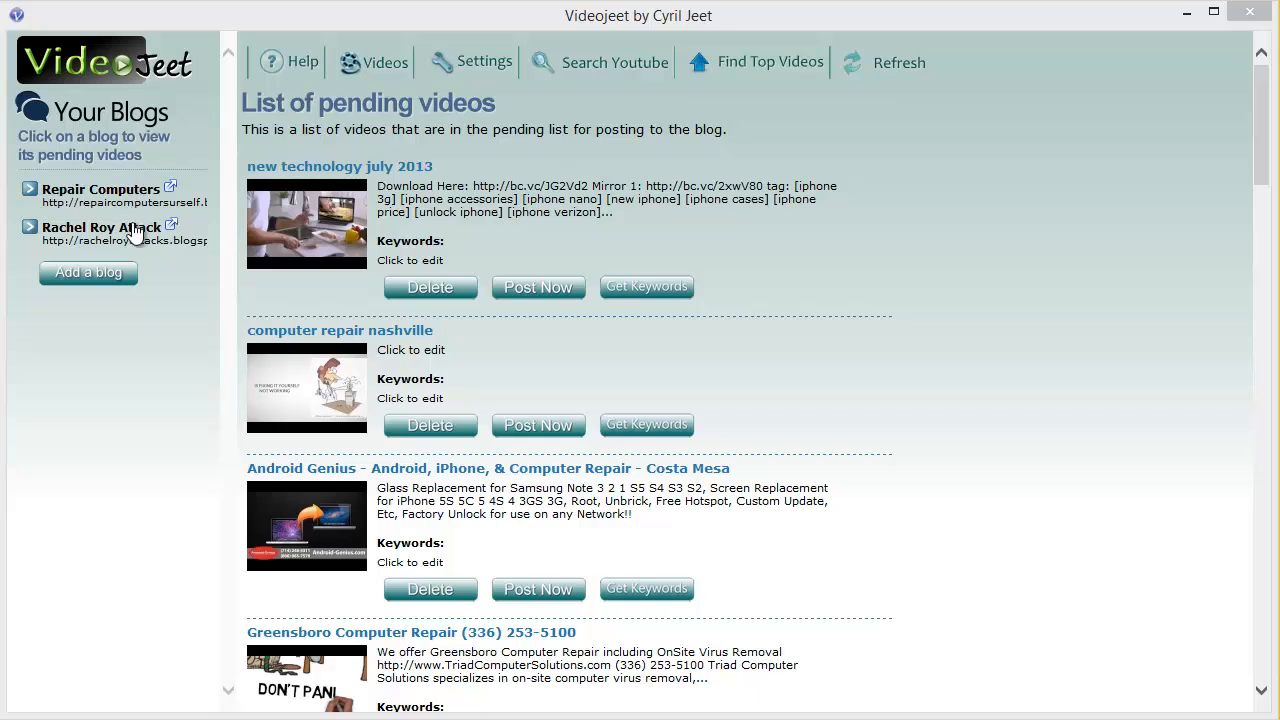
{"action": "mouse_move", "coordinate": [122, 218]}
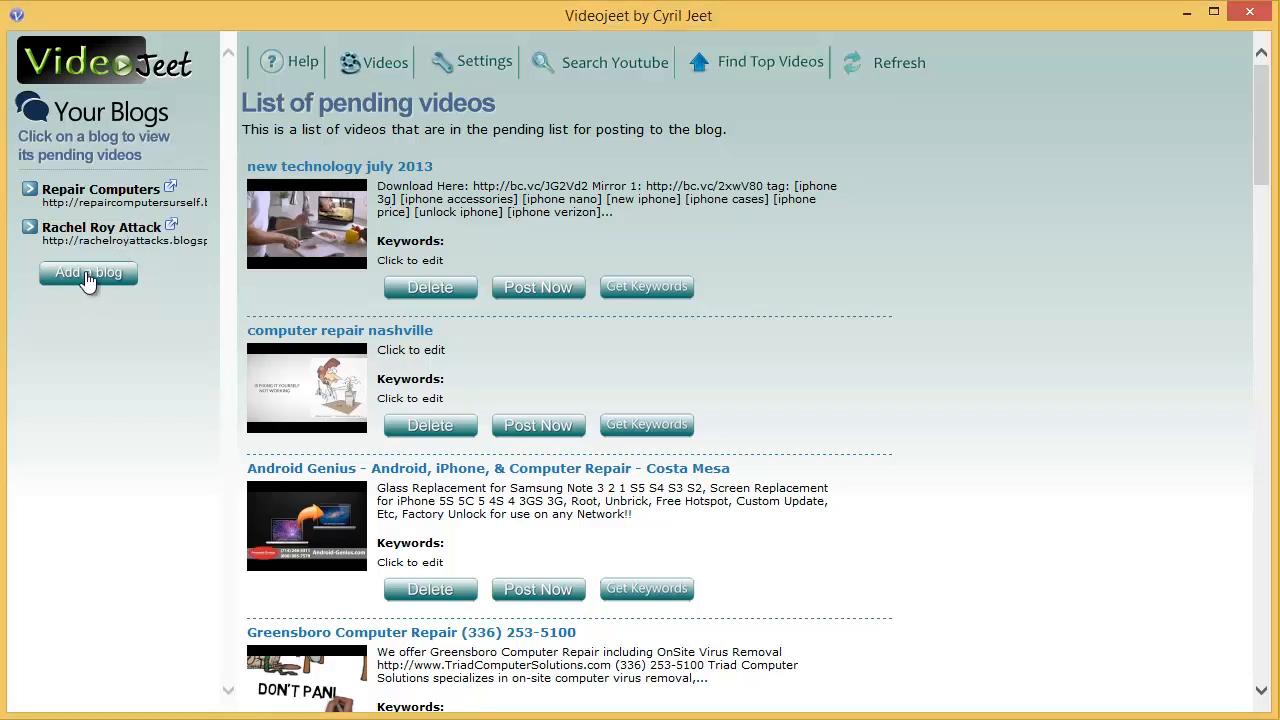
- Start adding a new blog and move its dialog toward the screen centre
{"action": "left_click", "coordinate": [88, 272]}
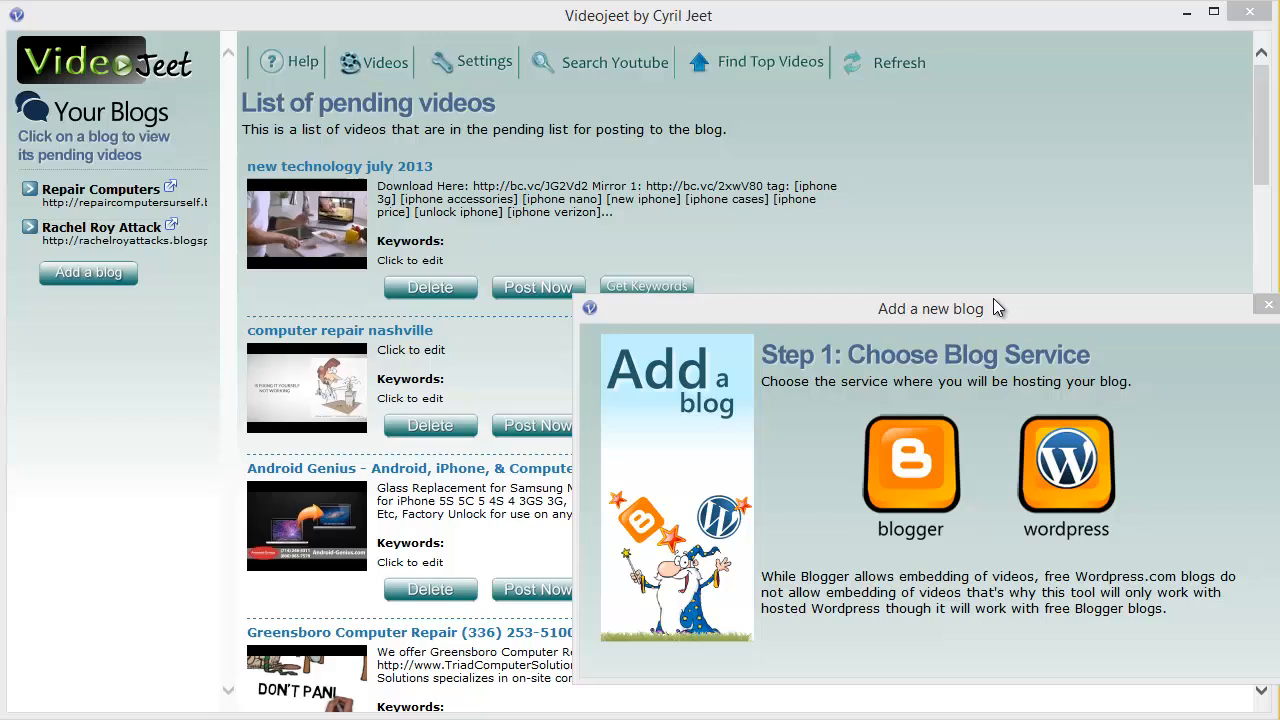
{"action": "left_click_drag", "start_coordinate": [930, 308], "coordinate": [550, 160]}
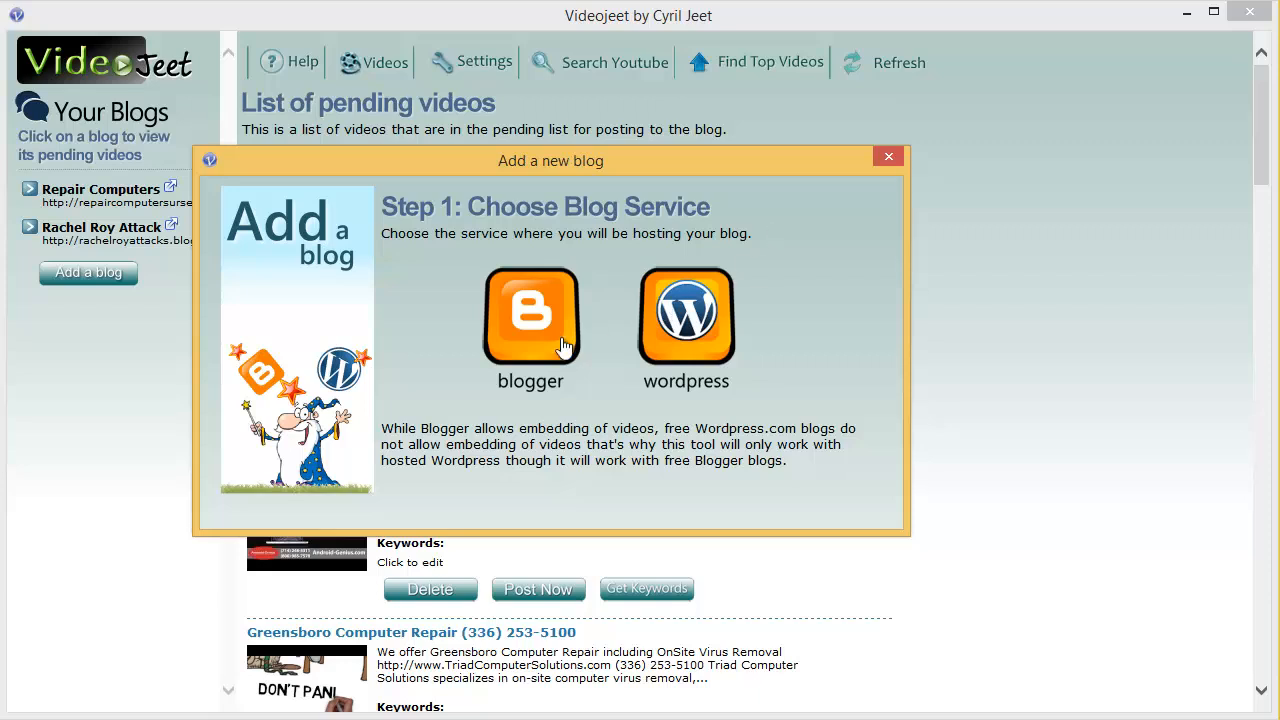
{"action": "mouse_move", "coordinate": [528, 356]}
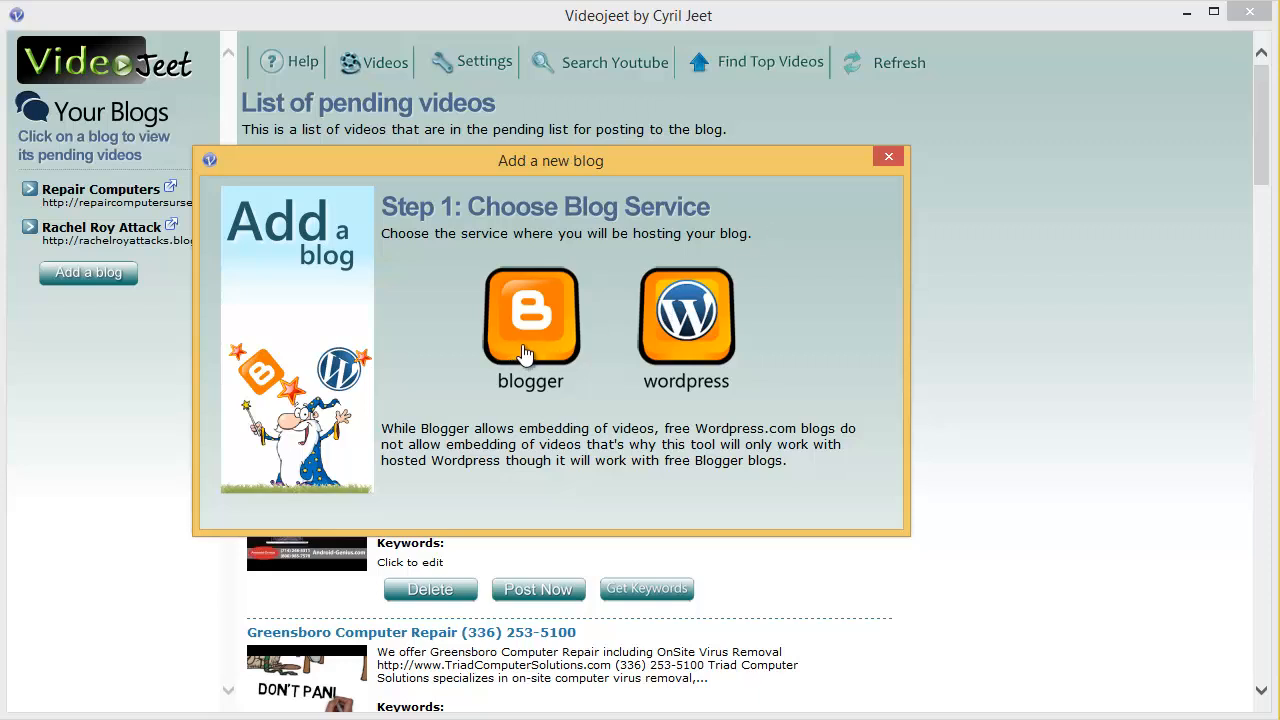
{"action": "mouse_move", "coordinate": [764, 284]}
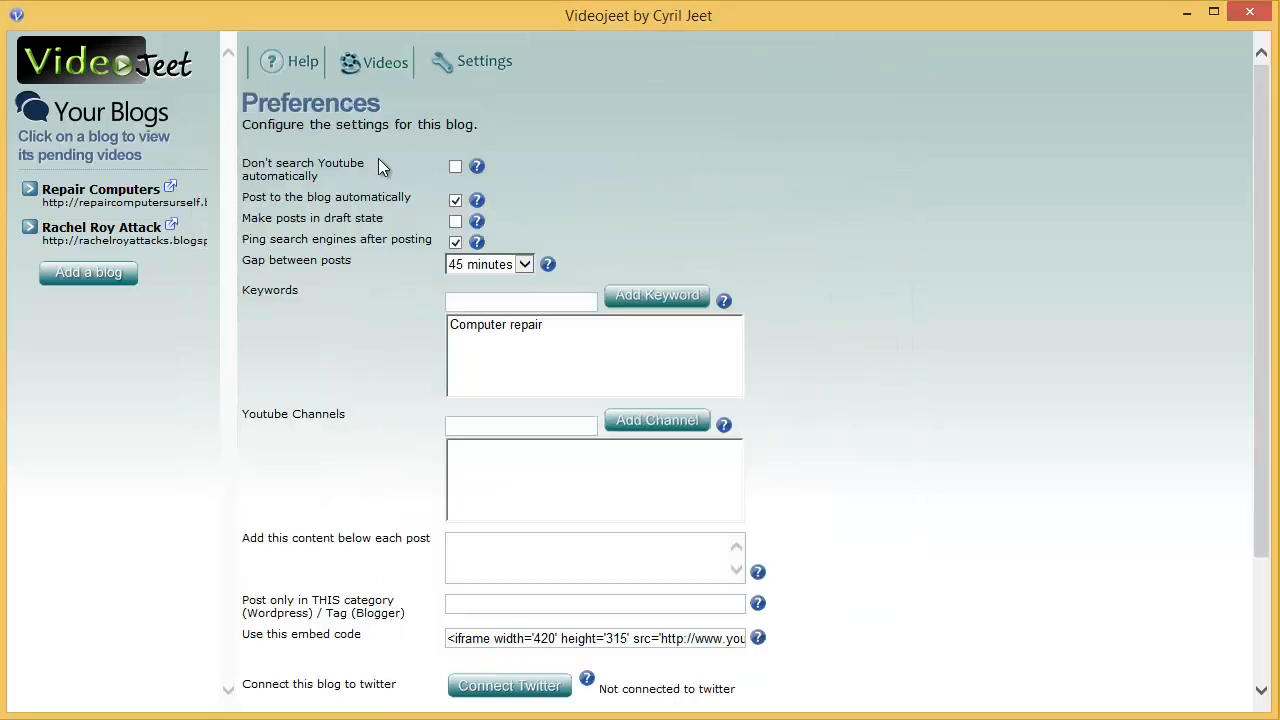
- Switch back to the Videos page repeatedly until the pending videos list is showing
{"action": "left_click", "coordinate": [384, 60]}
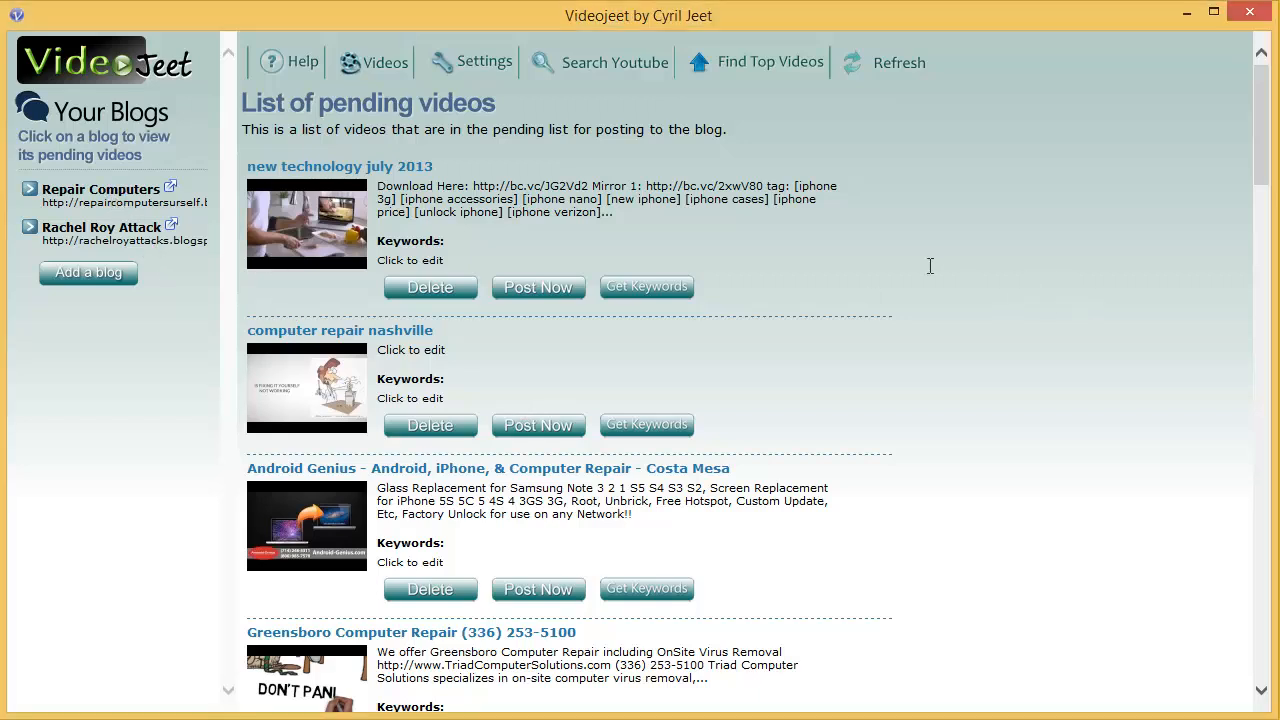
{"action": "mouse_move", "coordinate": [1016, 406]}
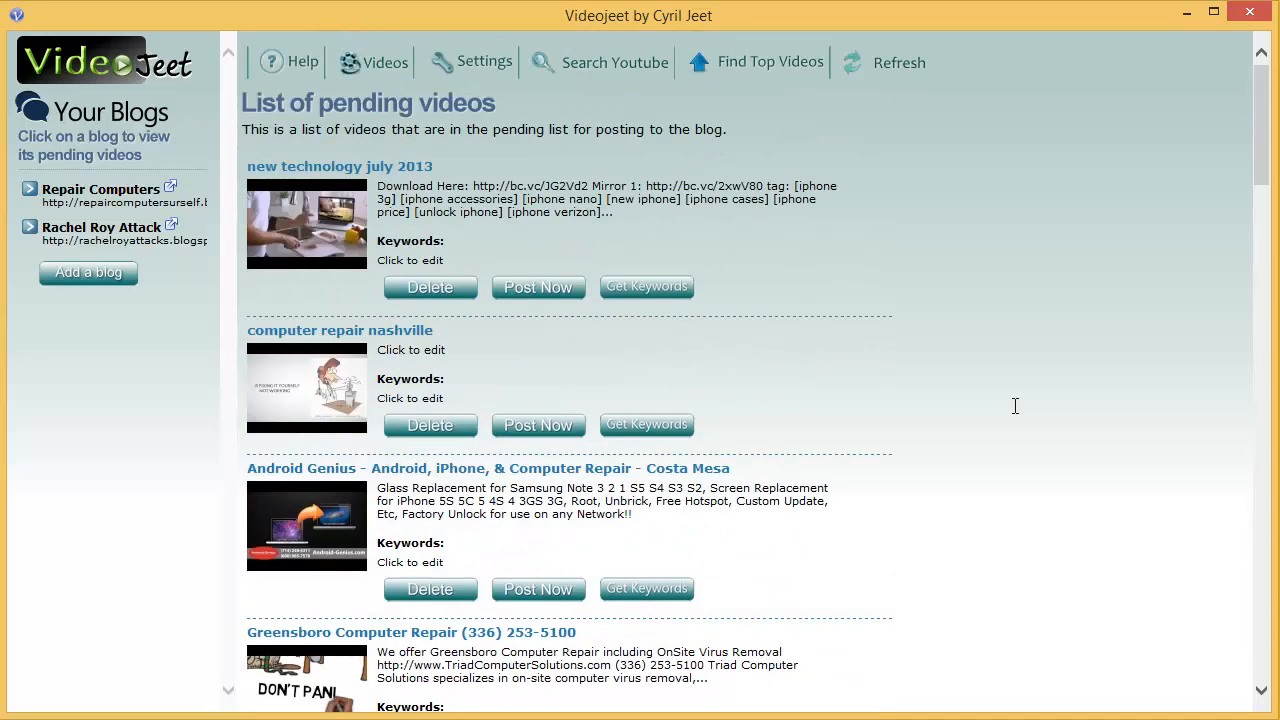
{"action": "mouse_move", "coordinate": [512, 92]}
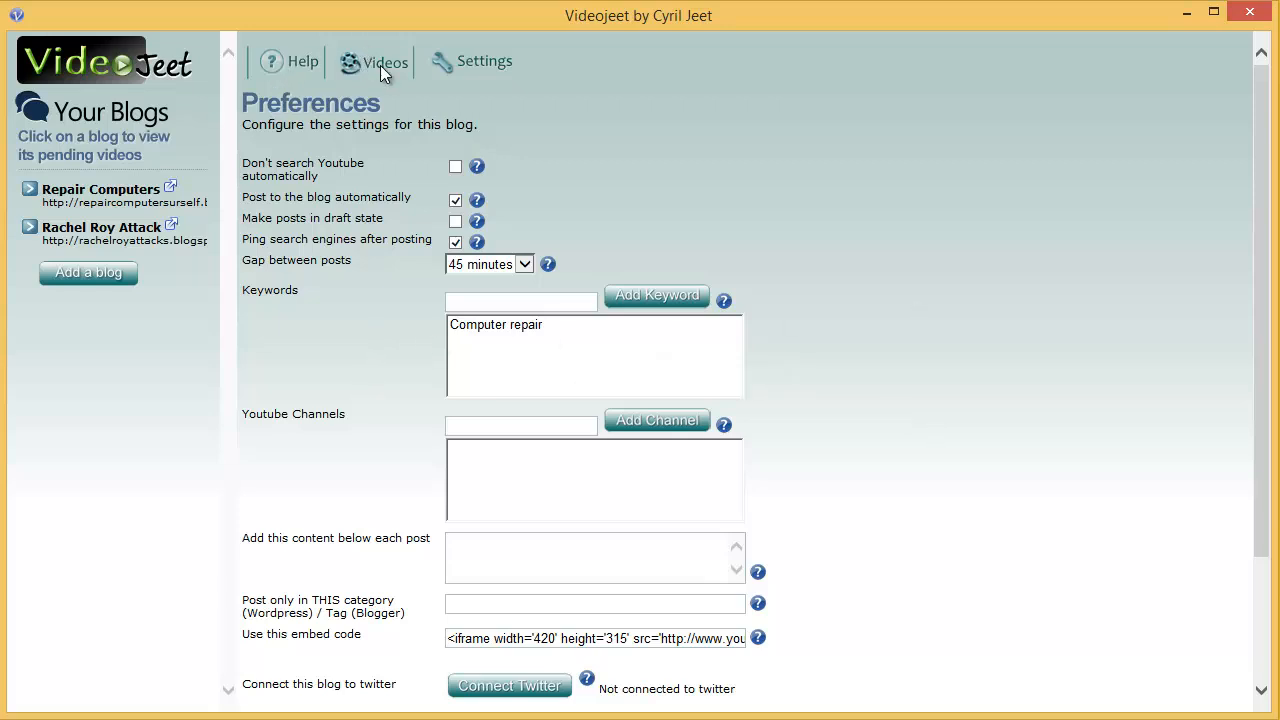
{"action": "left_click", "coordinate": [384, 60]}
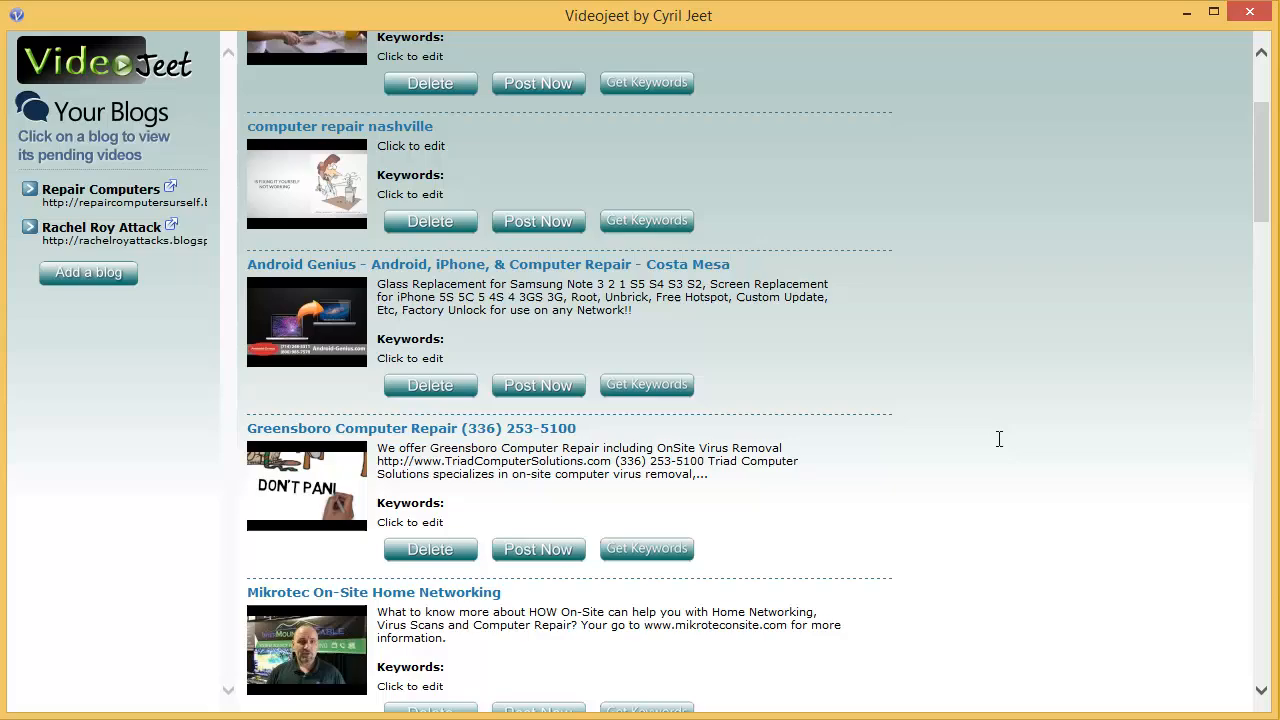
{"action": "scroll", "scroll_direction": "down", "scroll_amount": 3}
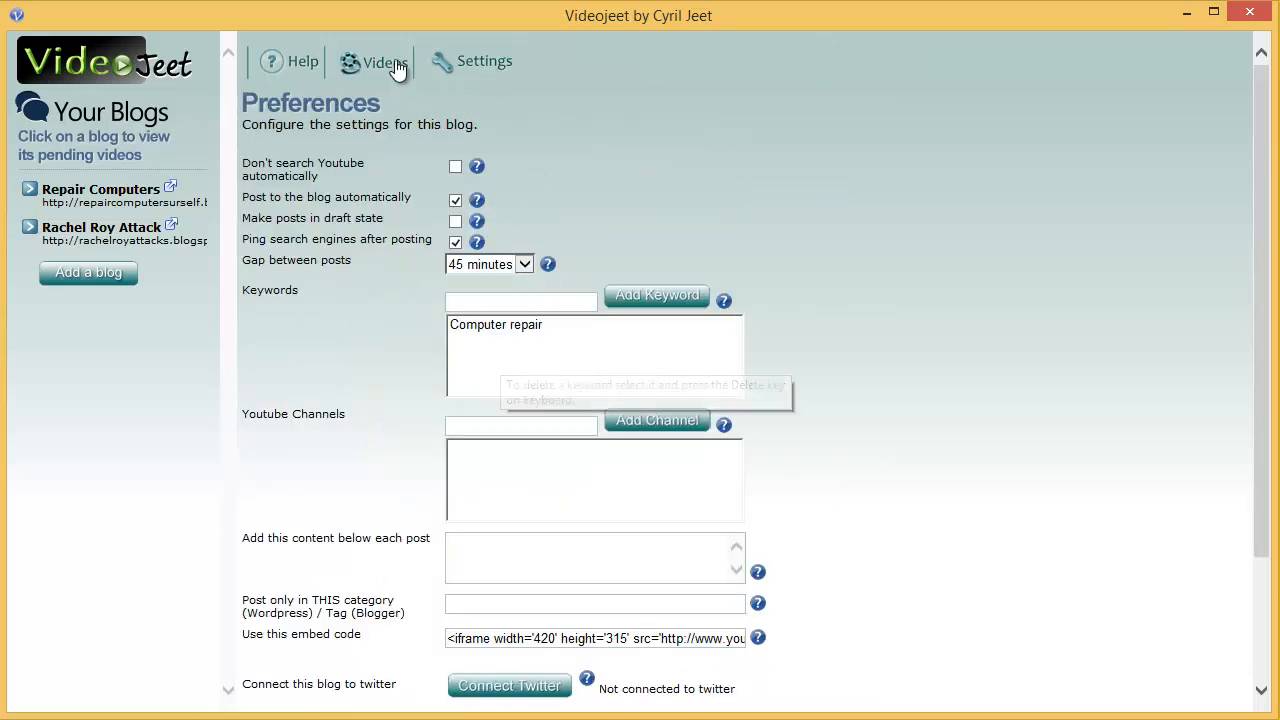
{"action": "left_click", "coordinate": [376, 60]}
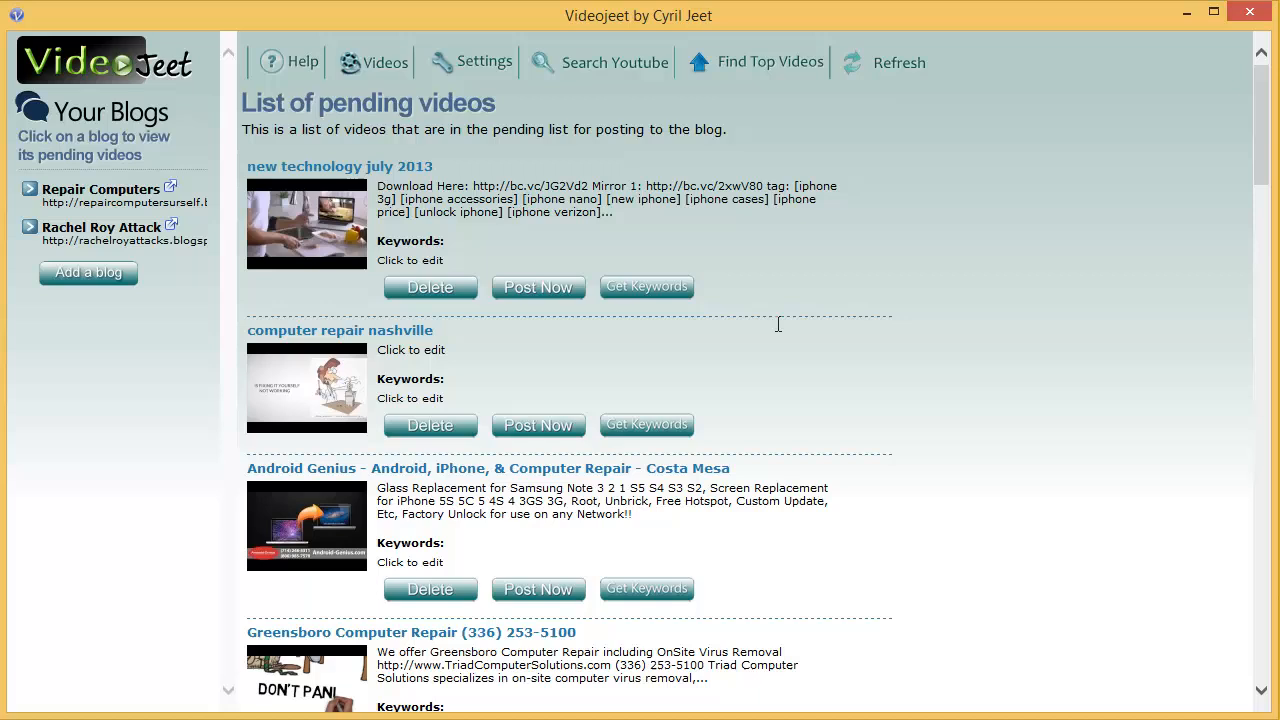
{"action": "mouse_move", "coordinate": [760, 380]}
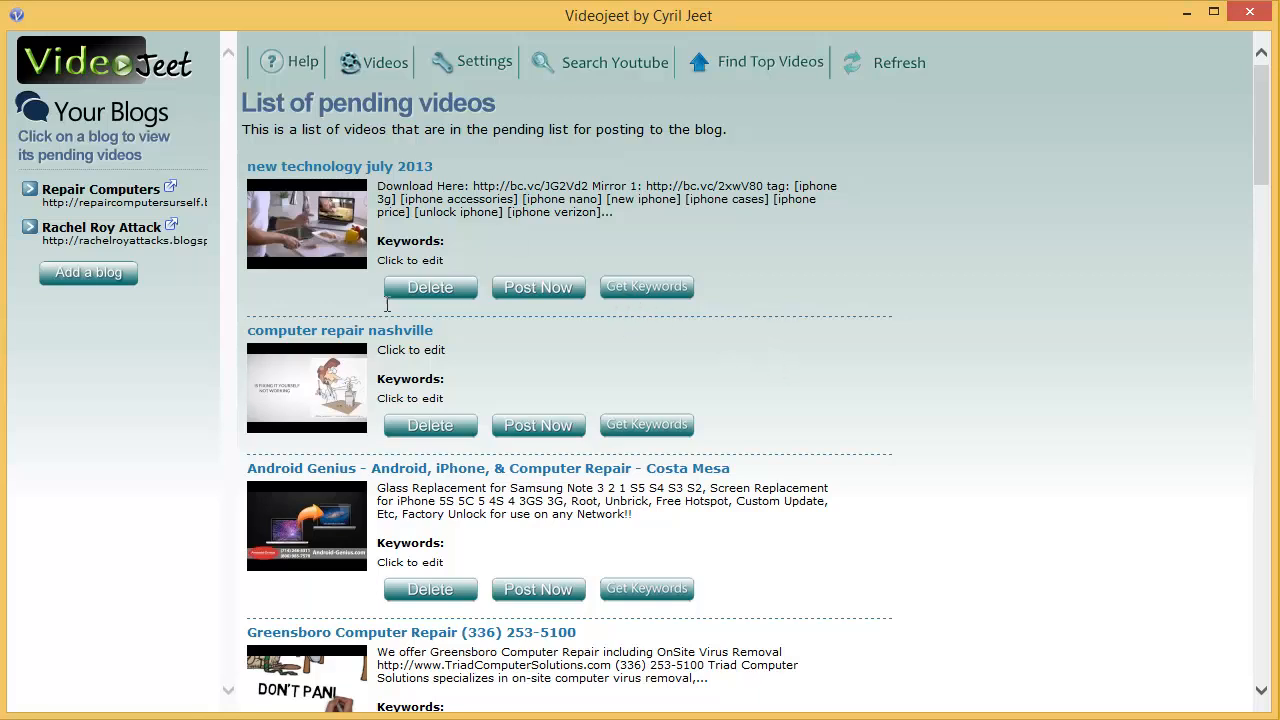
{"action": "mouse_move", "coordinate": [852, 384]}
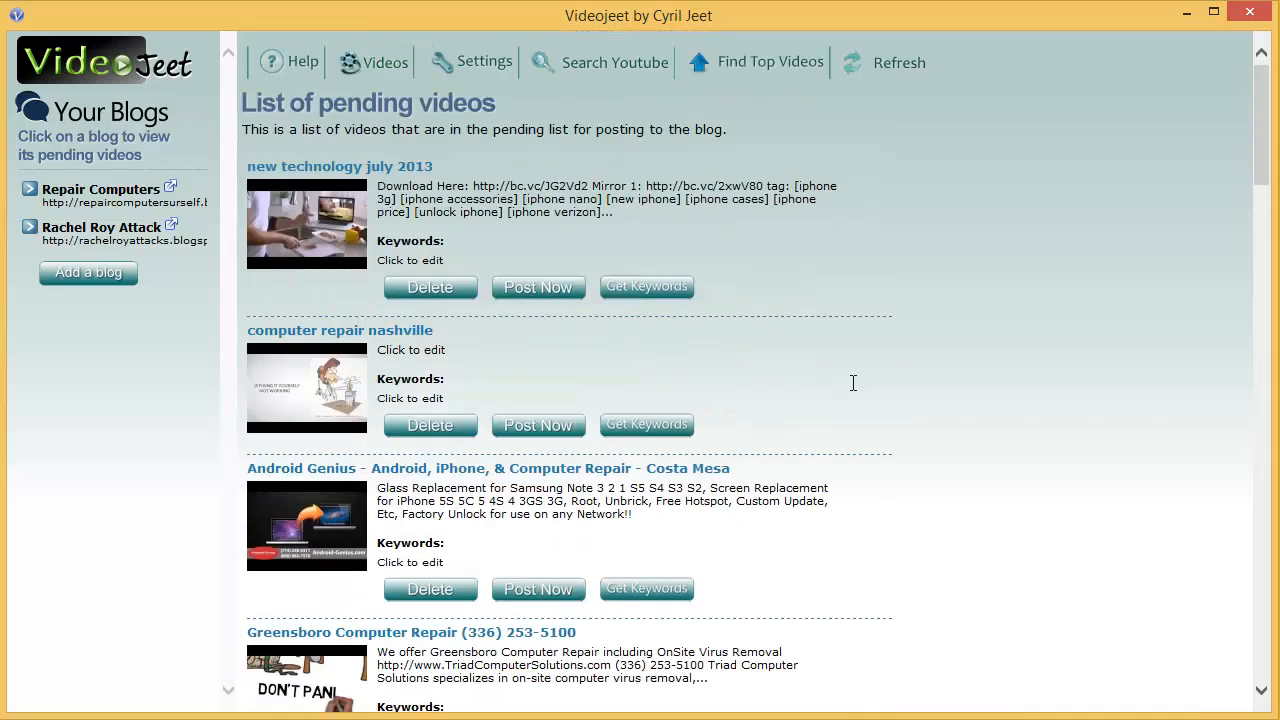
{"action": "mouse_move", "coordinate": [550, 76]}
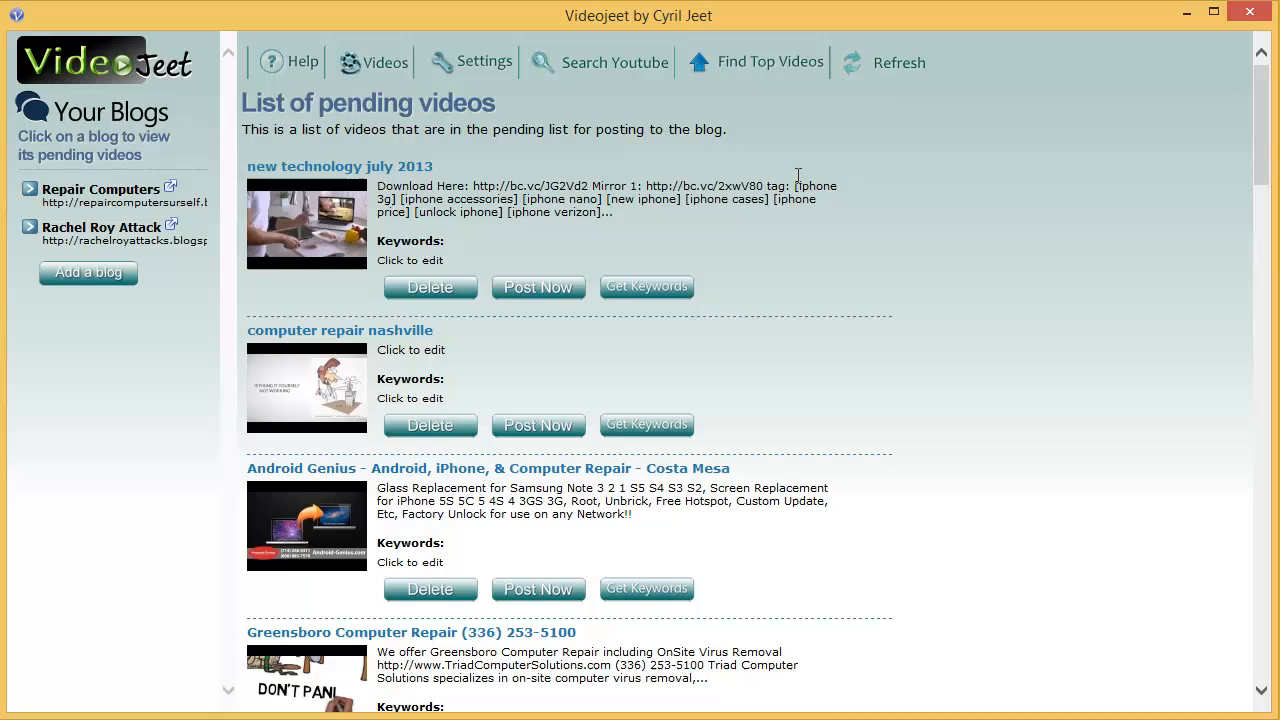
{"action": "mouse_move", "coordinate": [776, 162]}
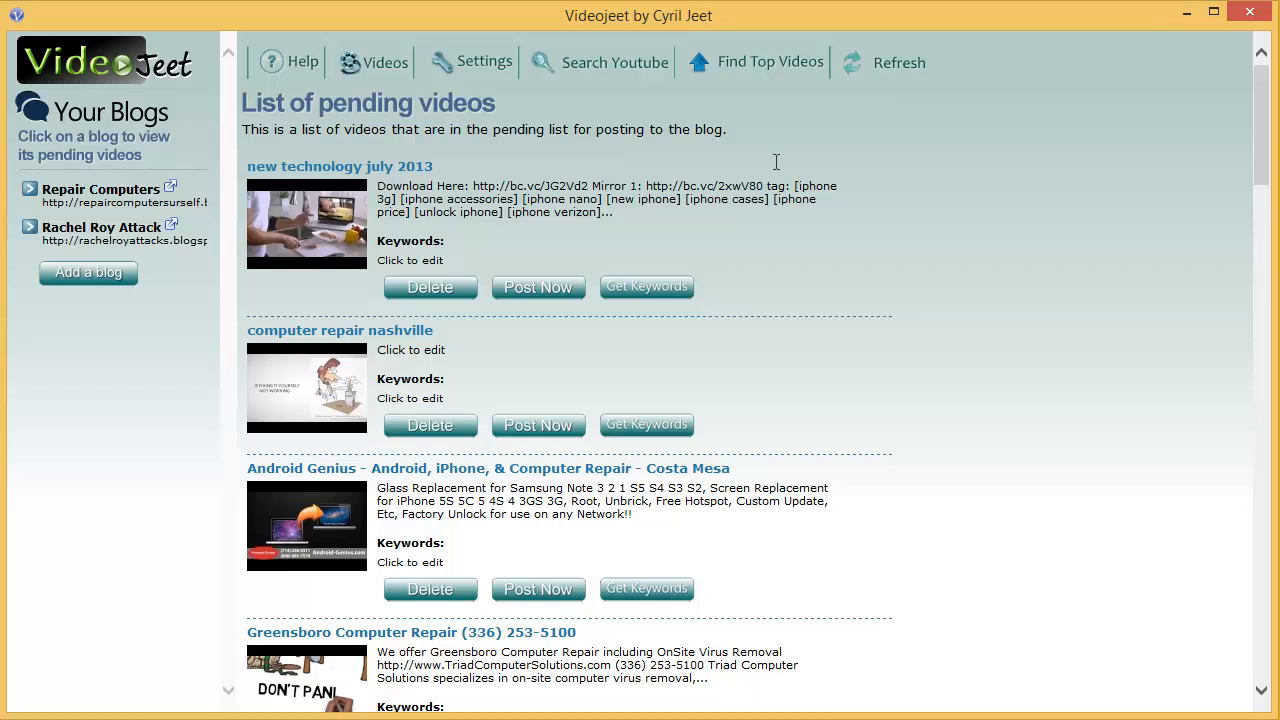
{"action": "mouse_move", "coordinate": [388, 62]}
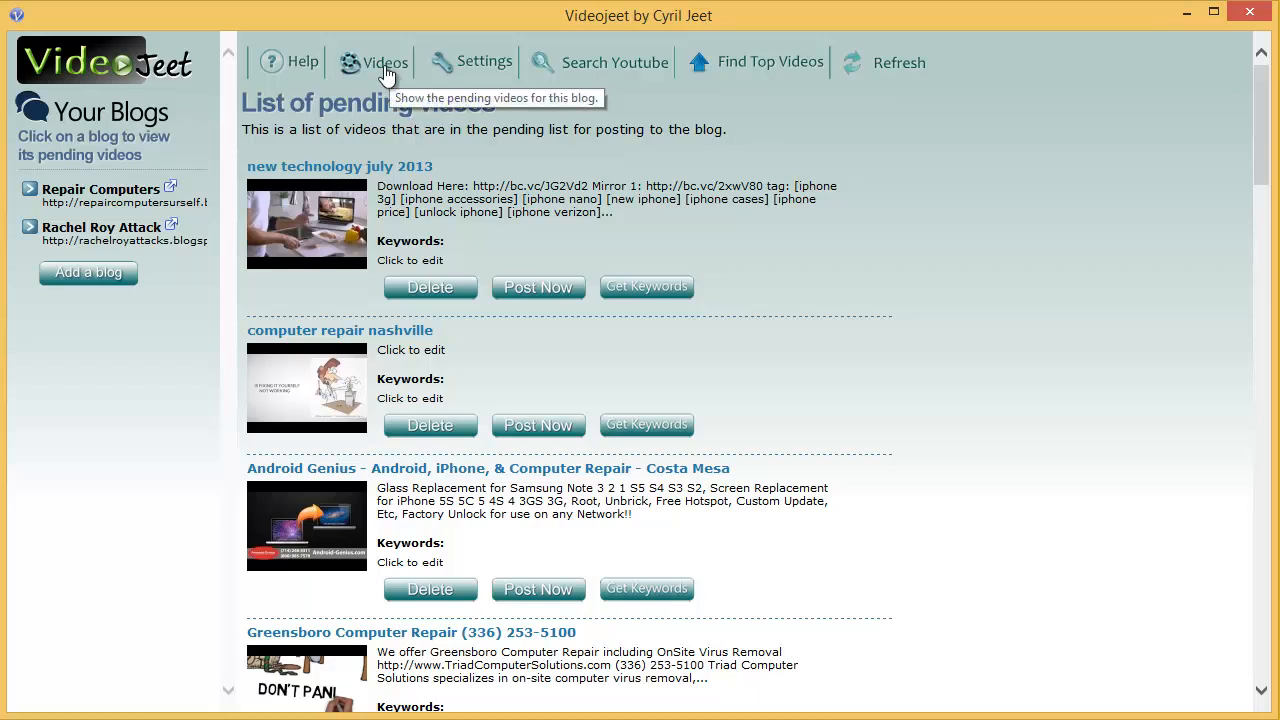
{"action": "mouse_move", "coordinate": [302, 60]}
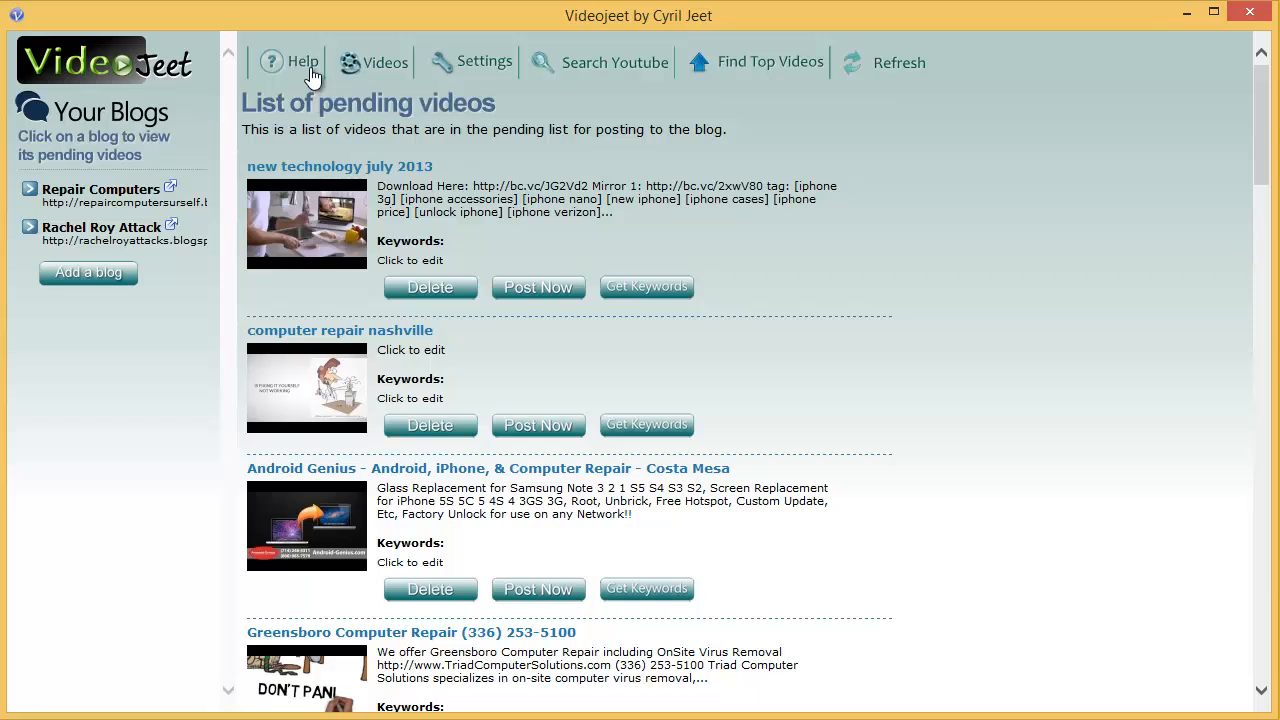
{"action": "mouse_move", "coordinate": [302, 62]}
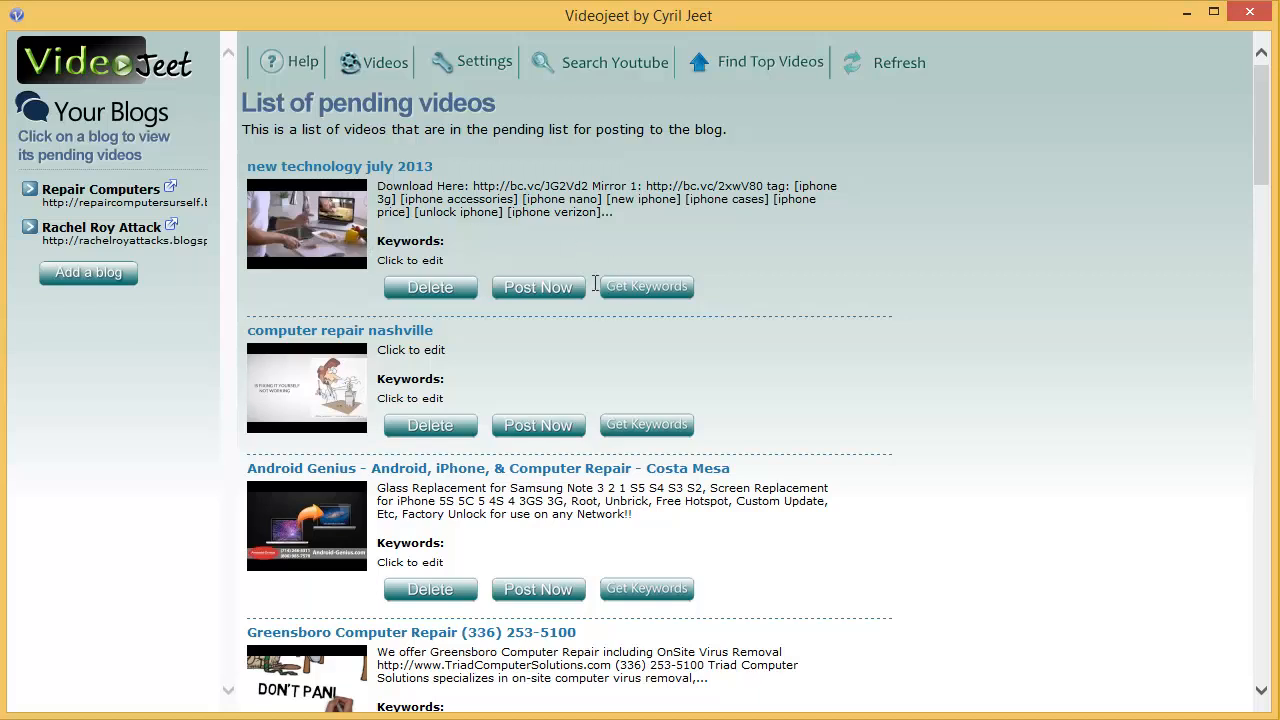
{"action": "mouse_move", "coordinate": [854, 248]}
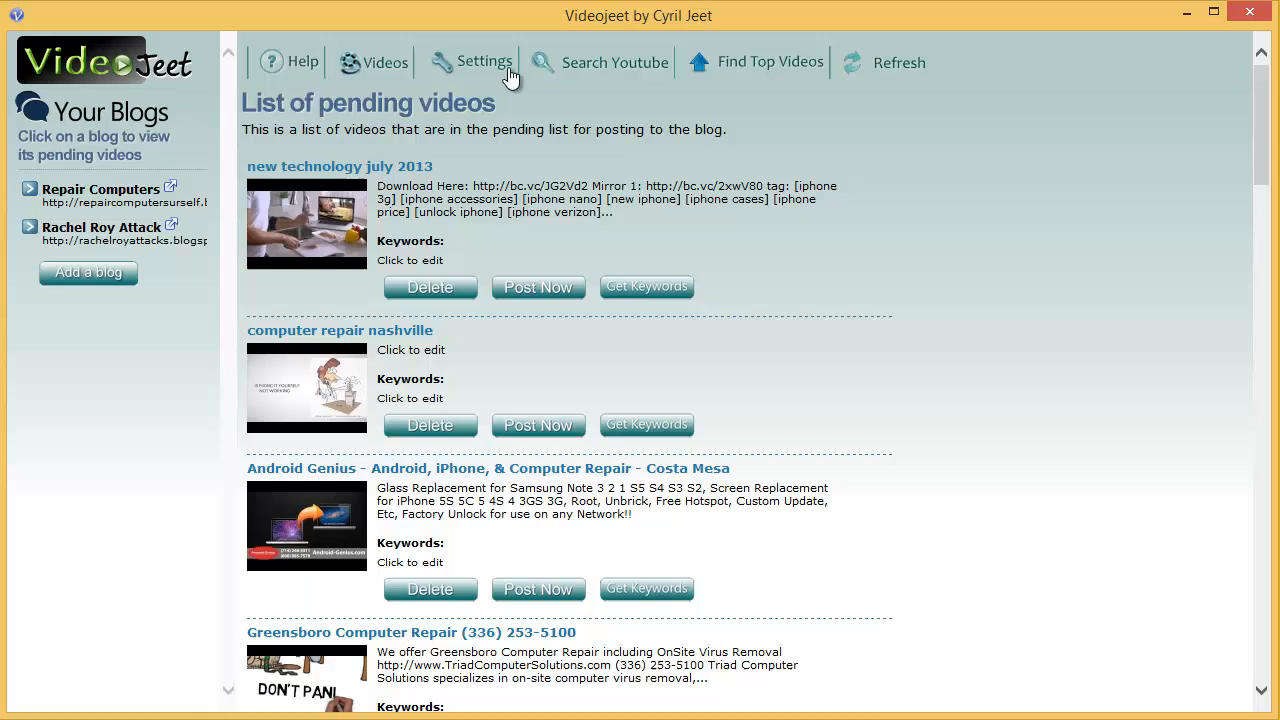
{"action": "mouse_move", "coordinate": [484, 62]}
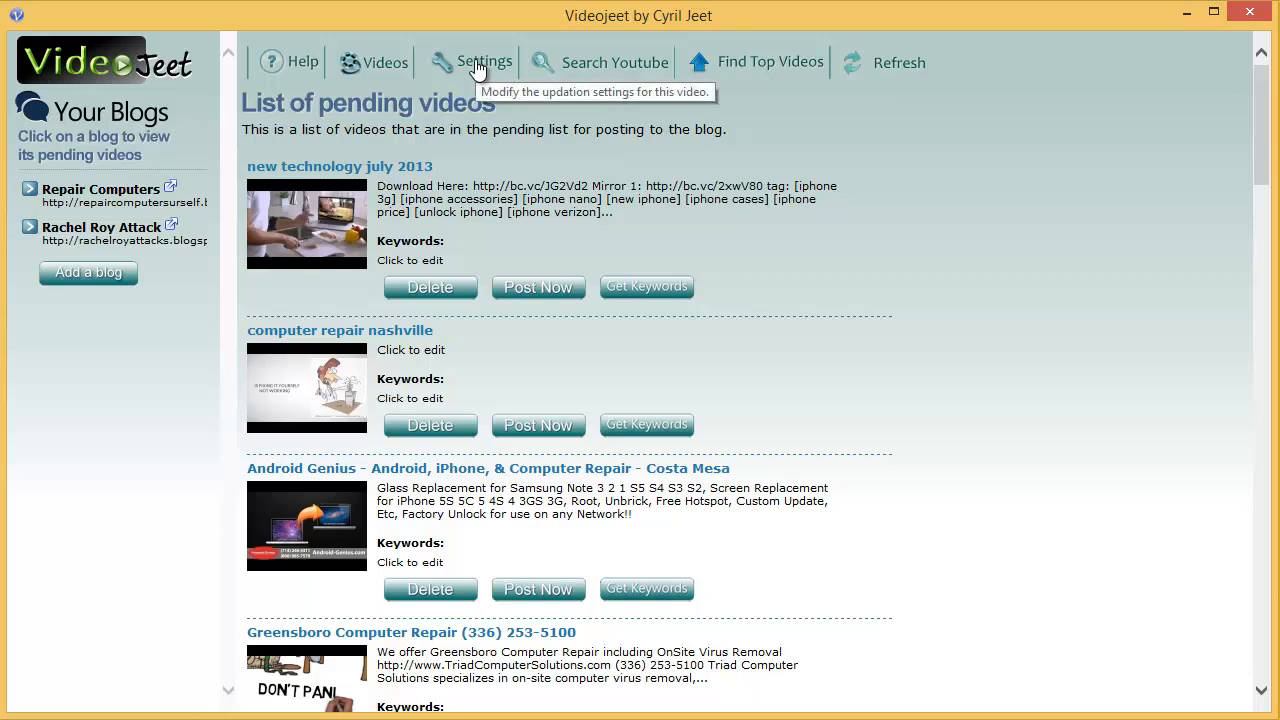
- View the blog's preferences unchanged, then return to the pending videos list
{"action": "left_click", "coordinate": [484, 62]}
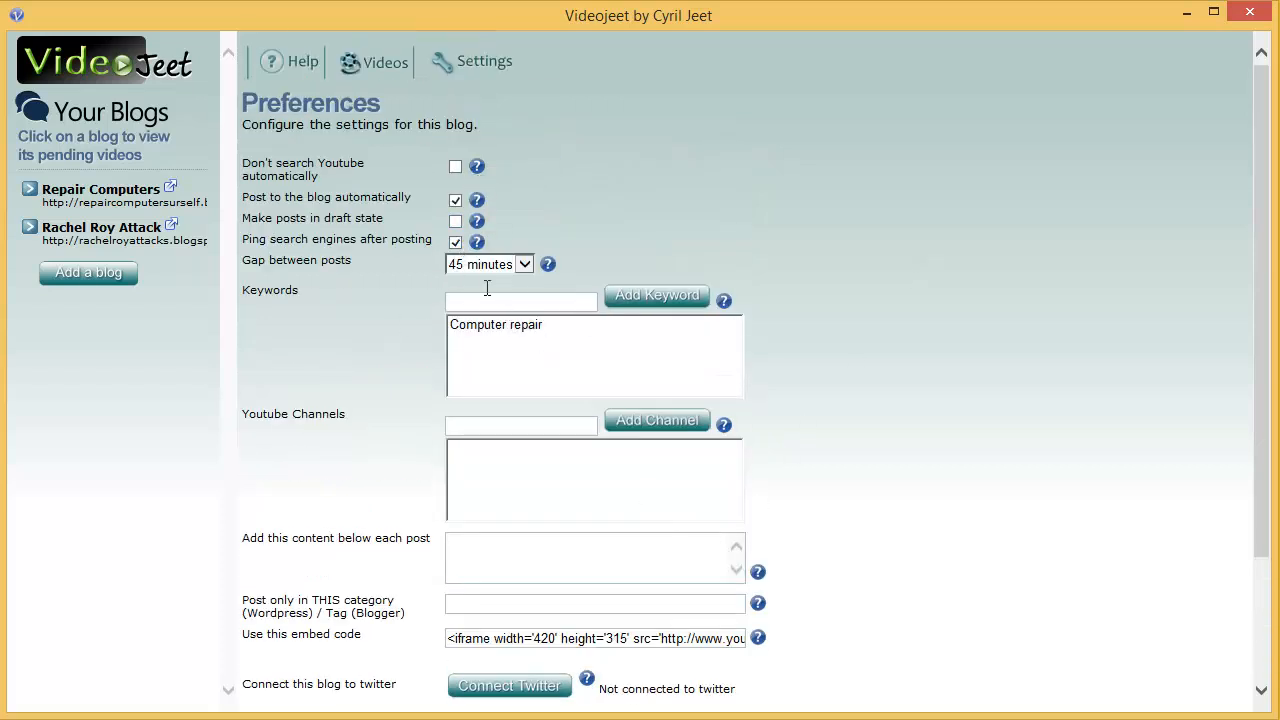
{"action": "scroll", "scroll_direction": "down", "scroll_amount": 3}
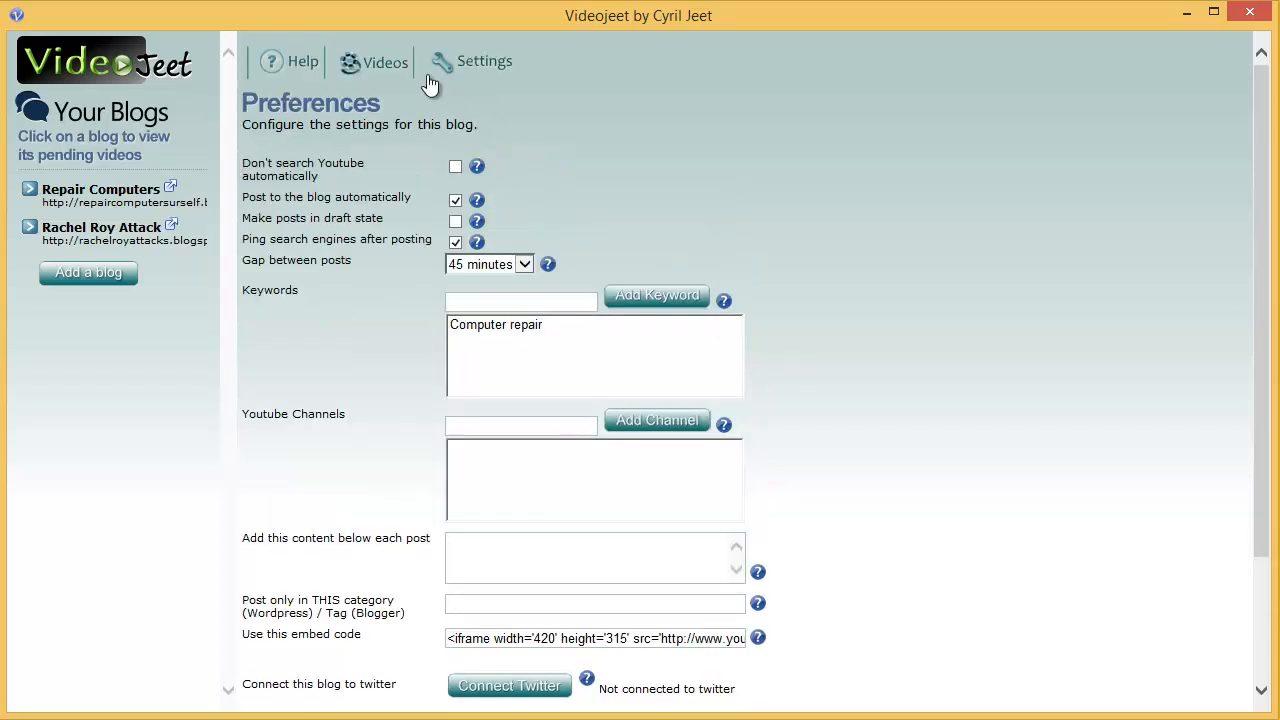
{"action": "mouse_move", "coordinate": [380, 76]}
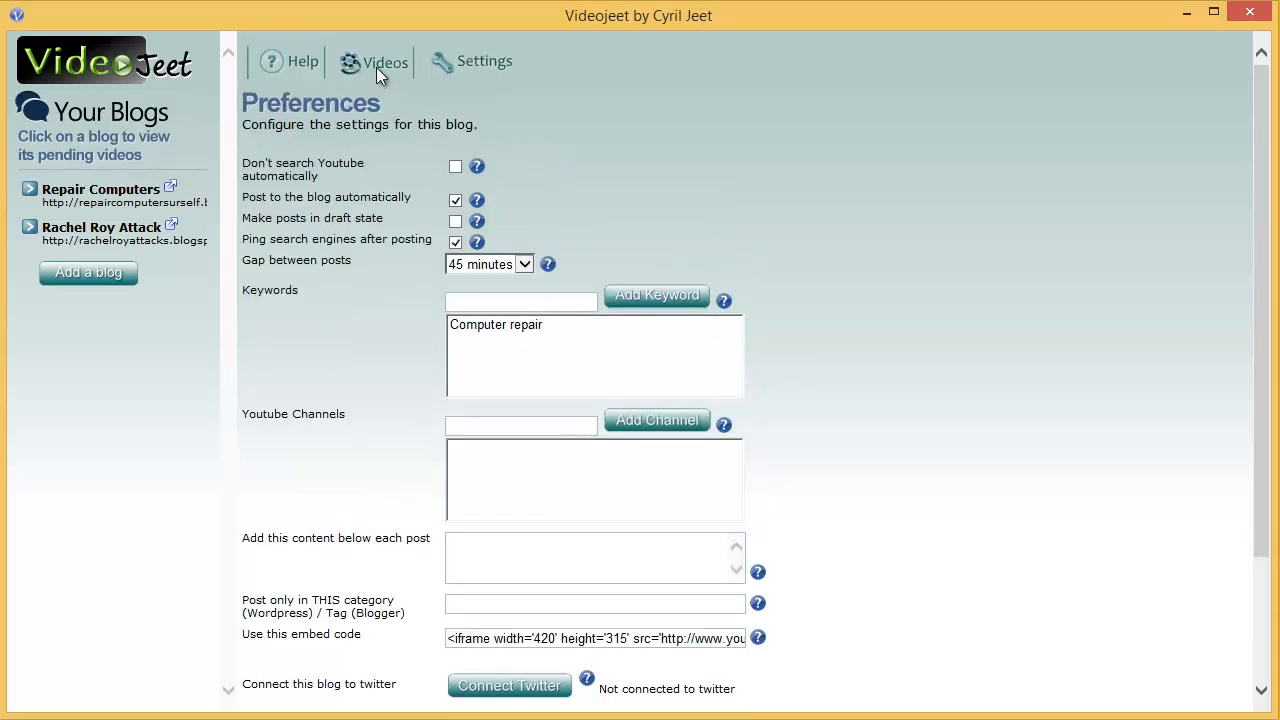
{"action": "left_click", "coordinate": [384, 60]}
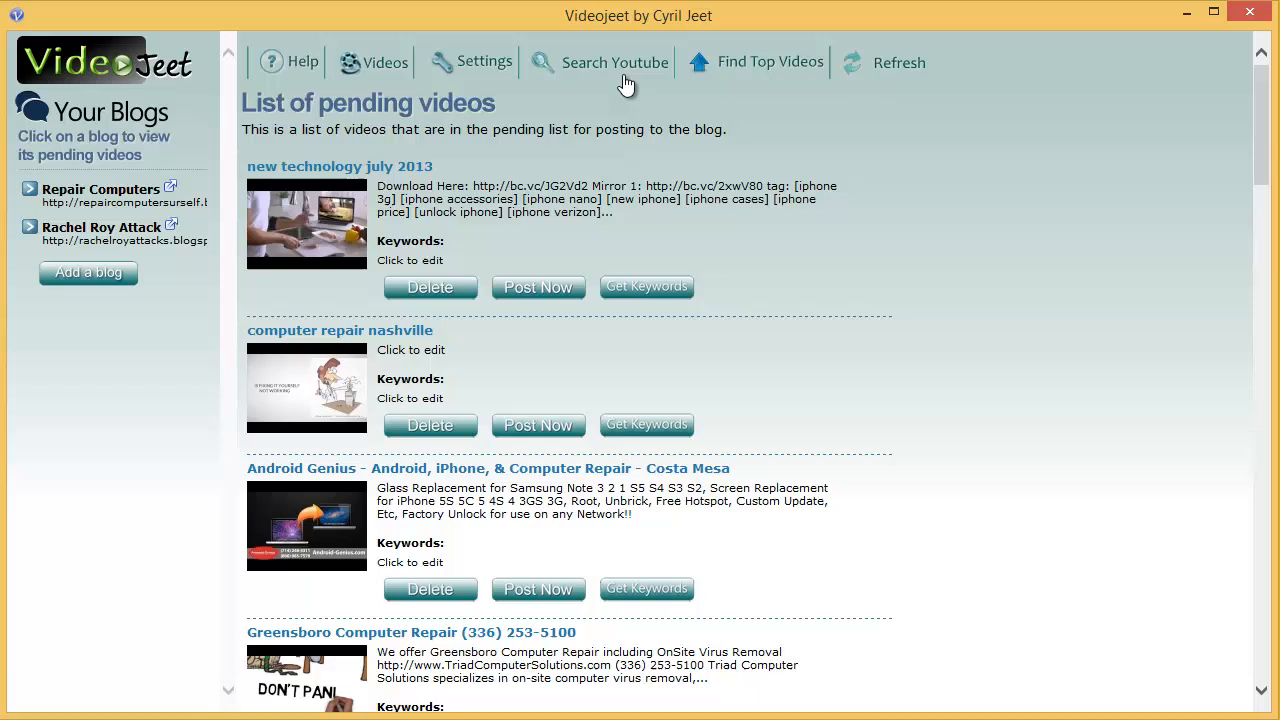
{"action": "mouse_move", "coordinate": [624, 76]}
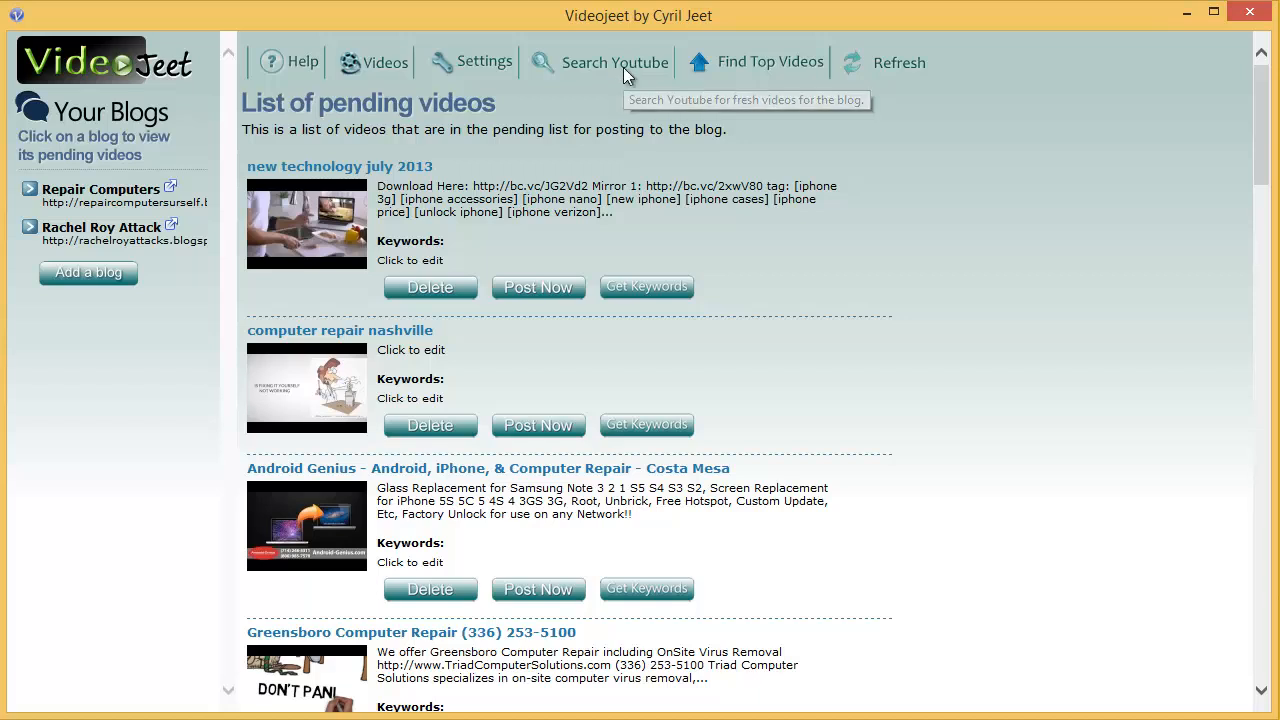
- Run Search Youtube for fresh videos and acknowledge both Searching Videos notices
{"action": "left_click", "coordinate": [614, 62]}
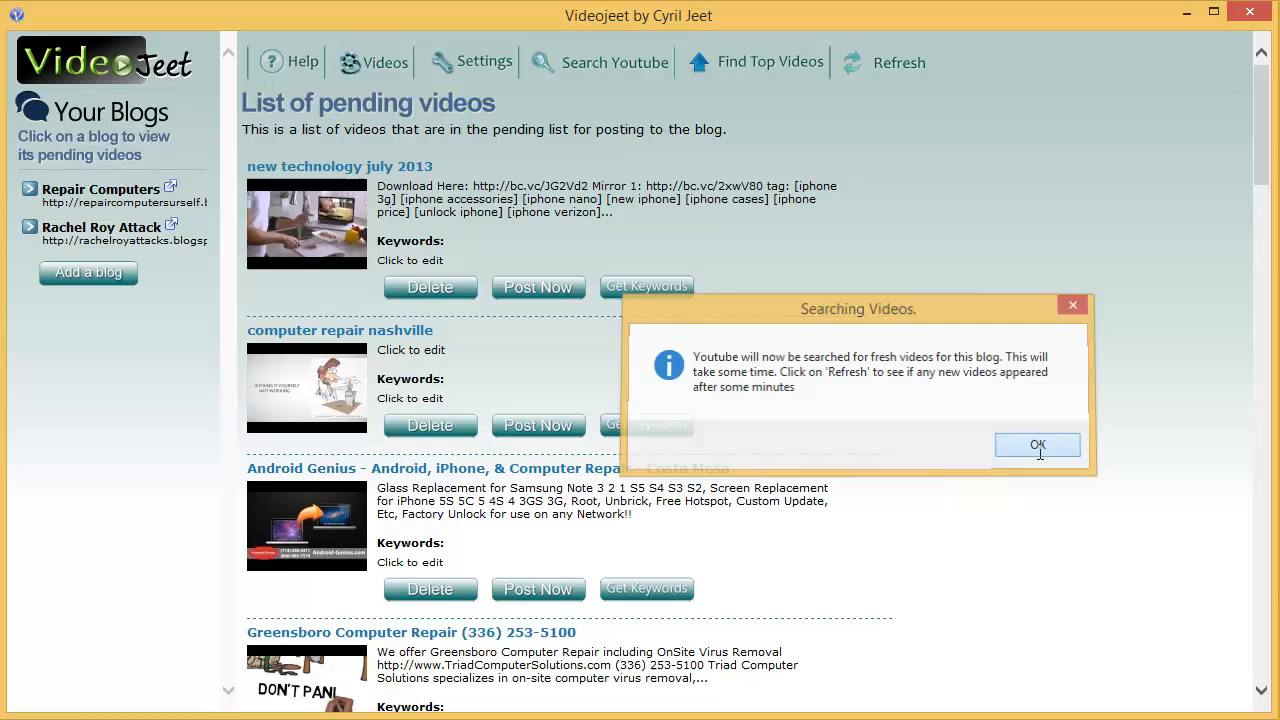
{"action": "left_click", "coordinate": [1036, 444]}
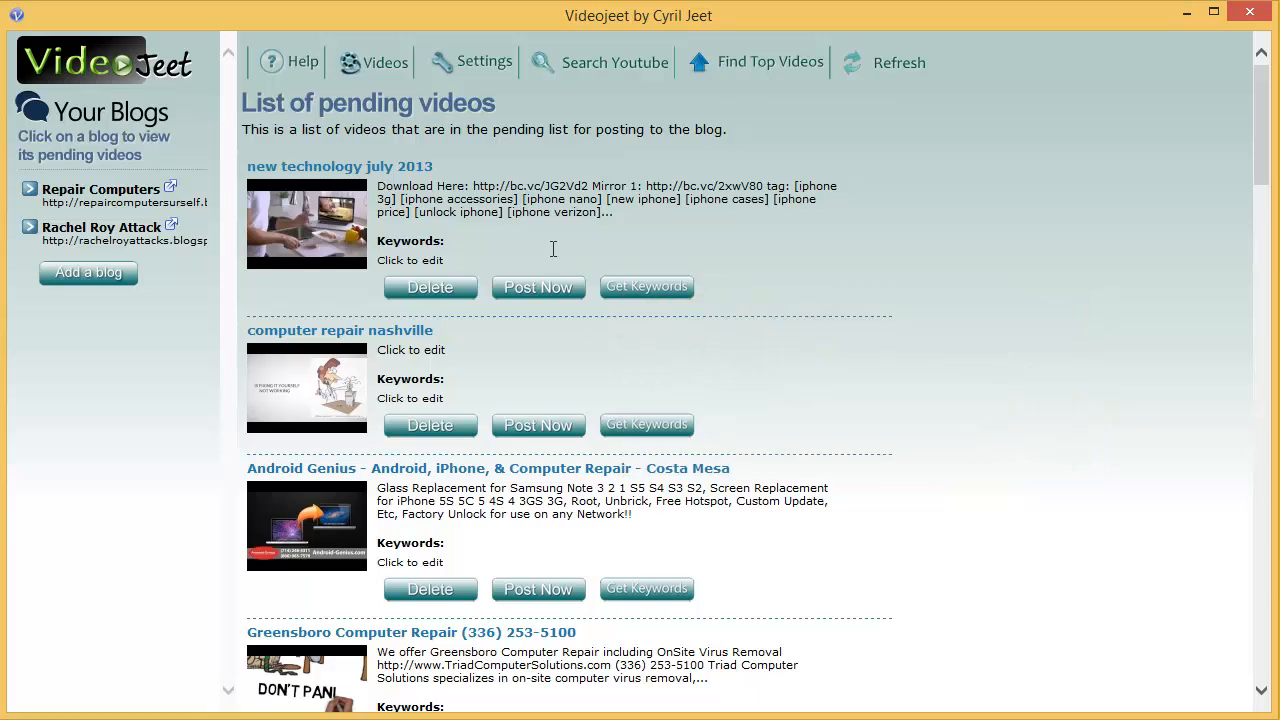
{"action": "mouse_move", "coordinate": [868, 82]}
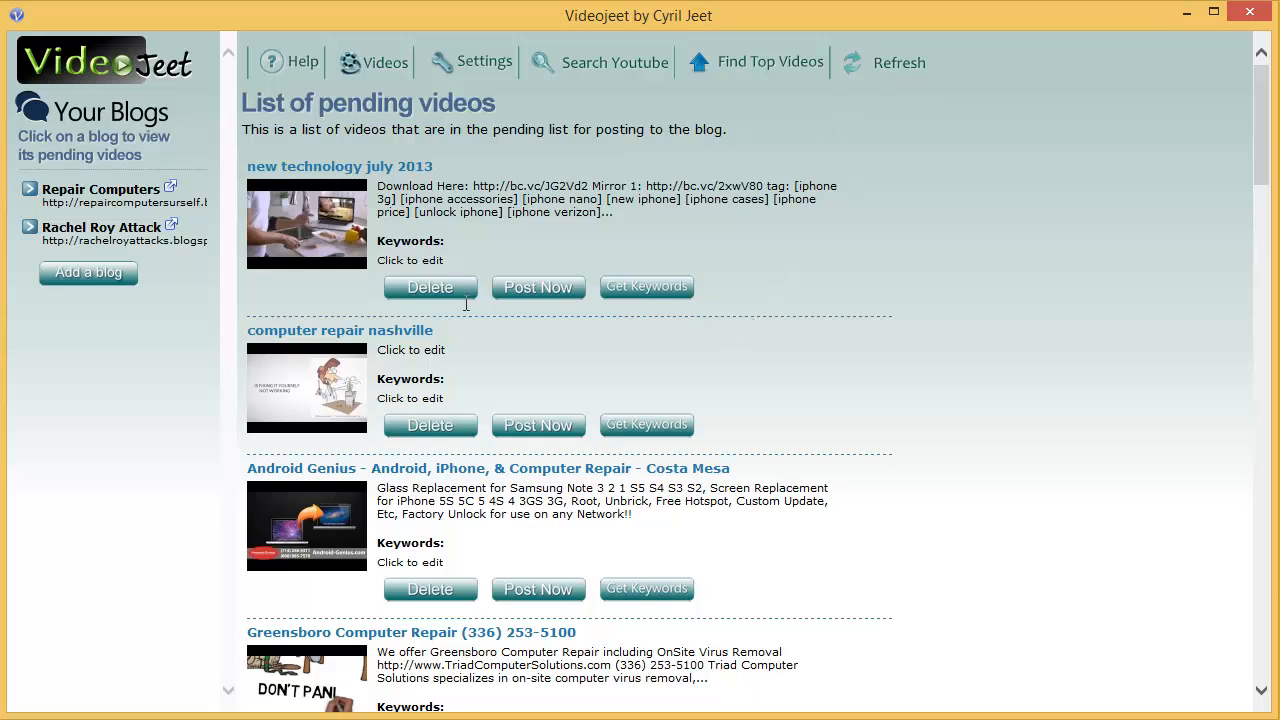
{"action": "mouse_move", "coordinate": [852, 188]}
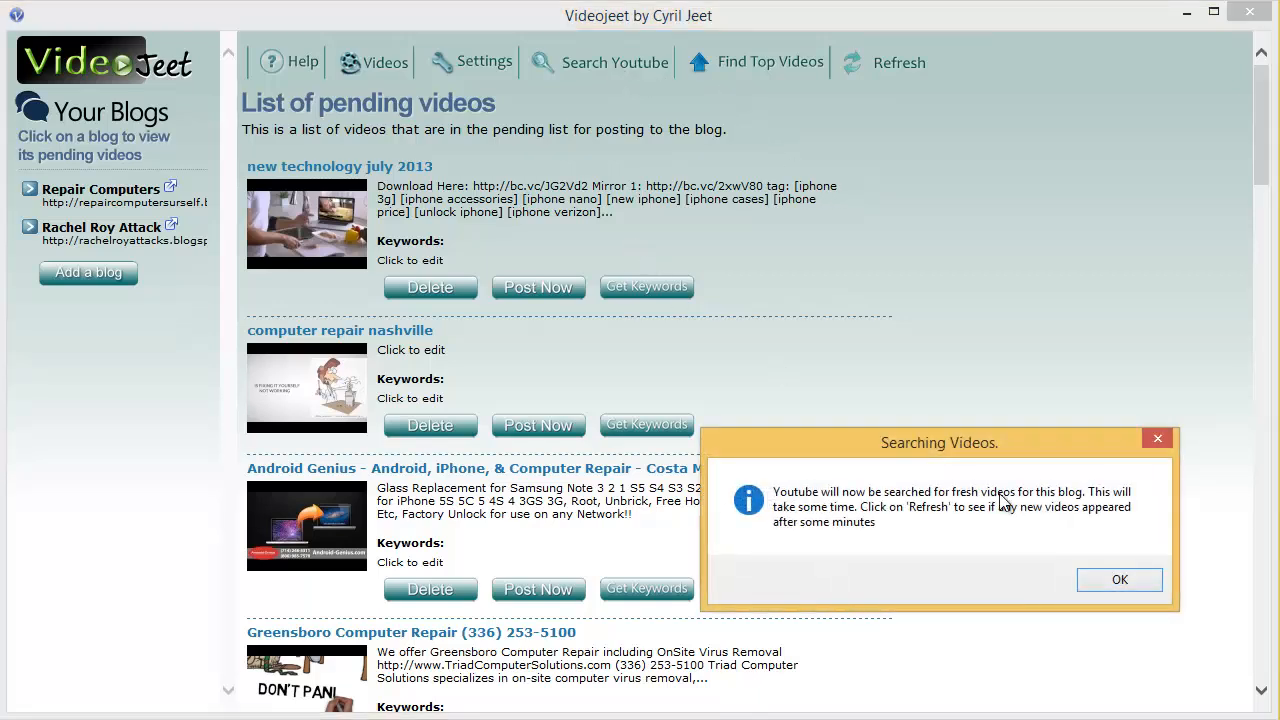
{"action": "left_click", "coordinate": [1120, 580]}
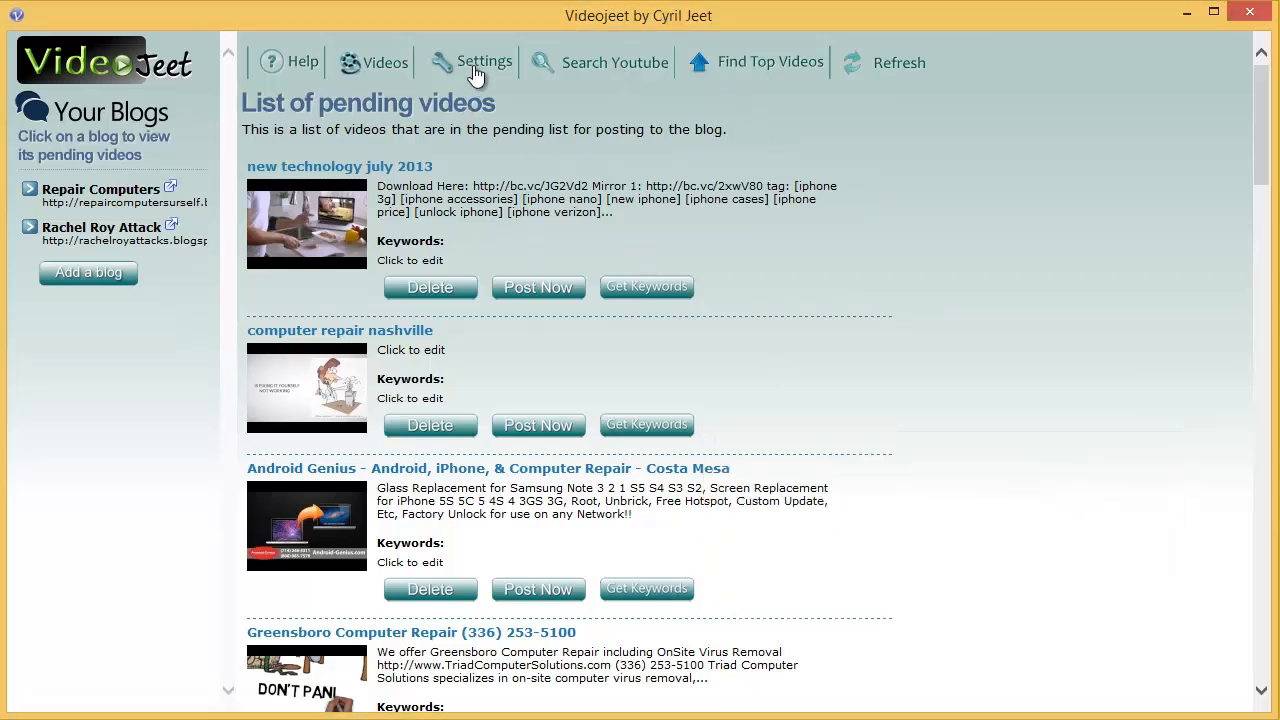
- Add 'motherboard repair' to the blog keywords, save the settings, and return to the pending videos
{"action": "left_click", "coordinate": [484, 62]}
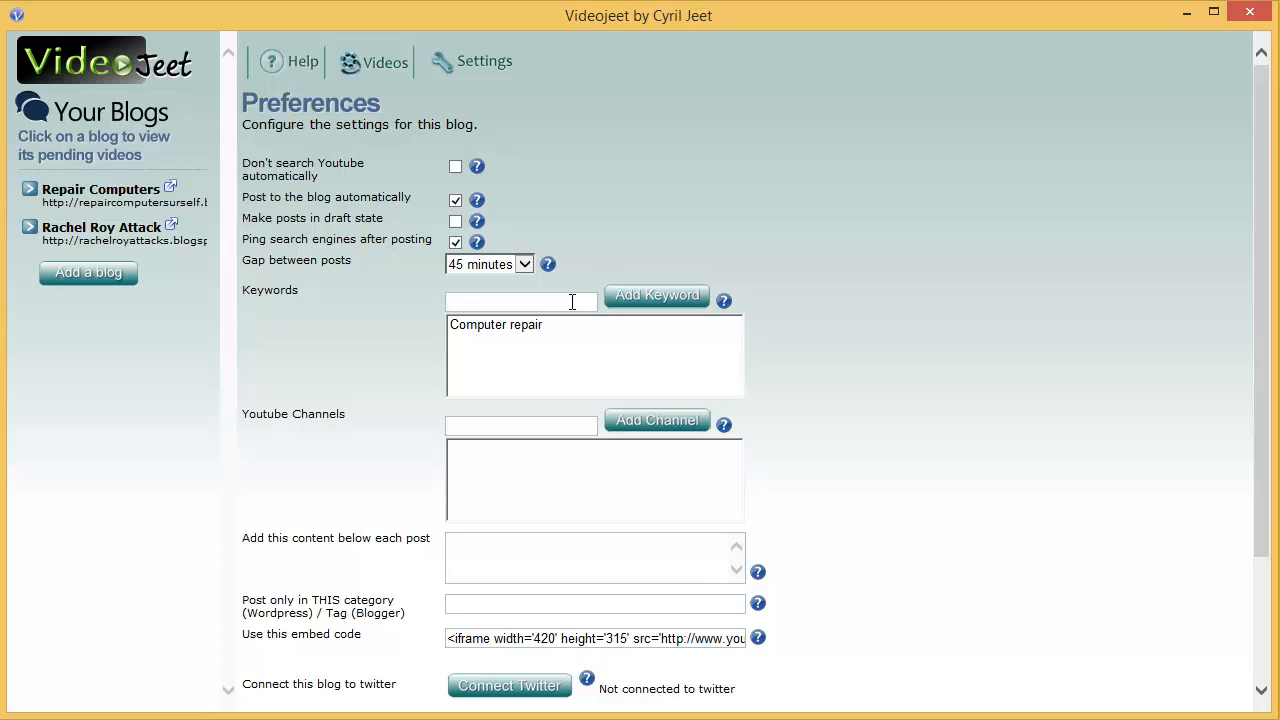
{"action": "type", "text": "motherboard repar"}
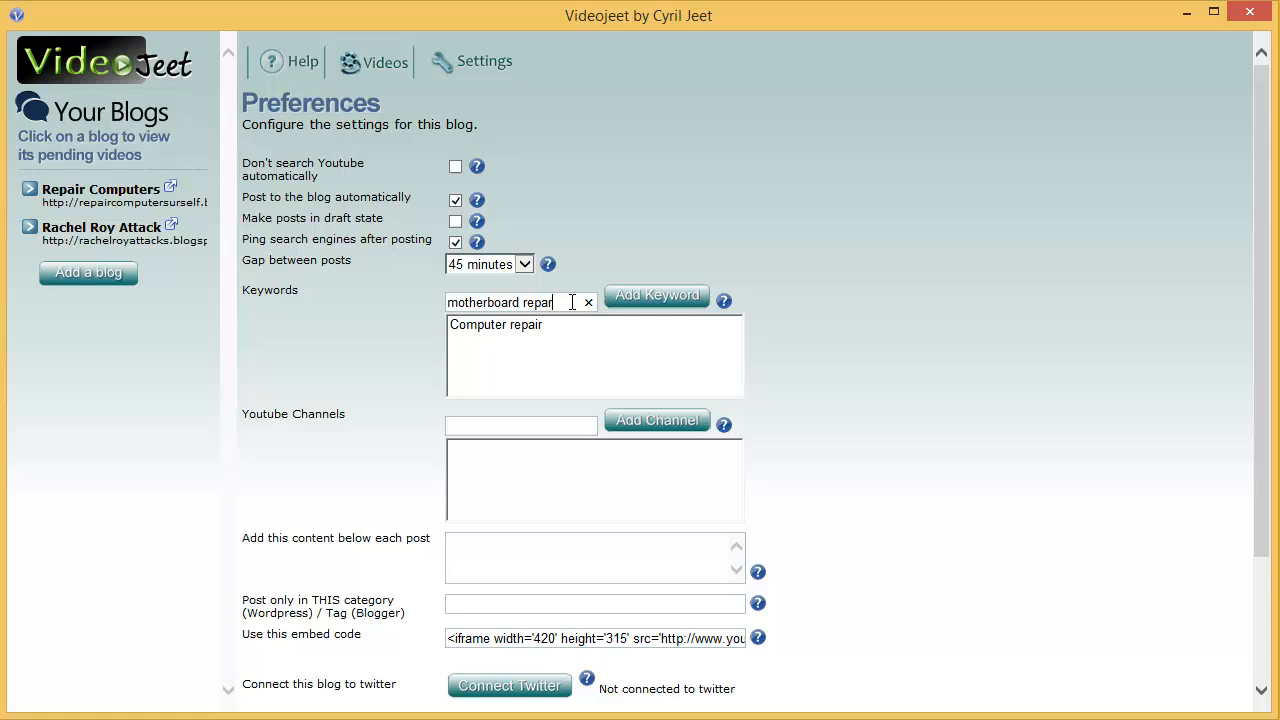
{"action": "left_click", "coordinate": [656, 296]}
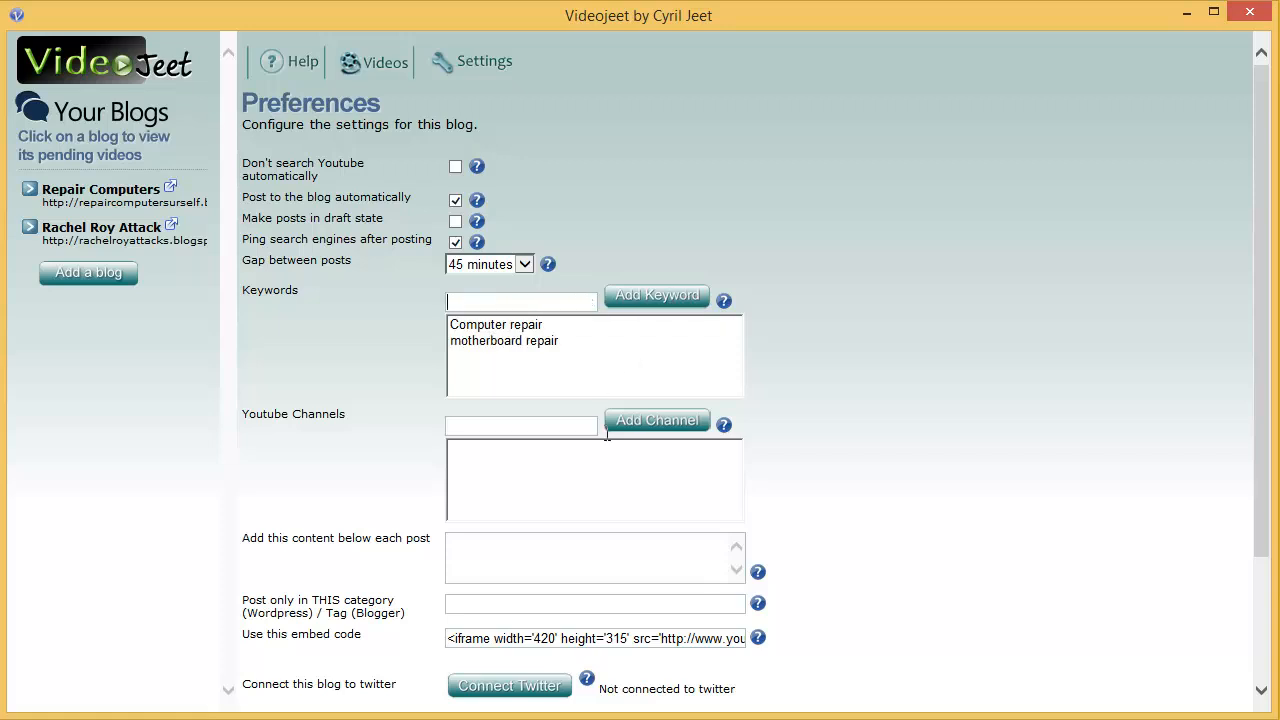
{"action": "left_click", "coordinate": [544, 668]}
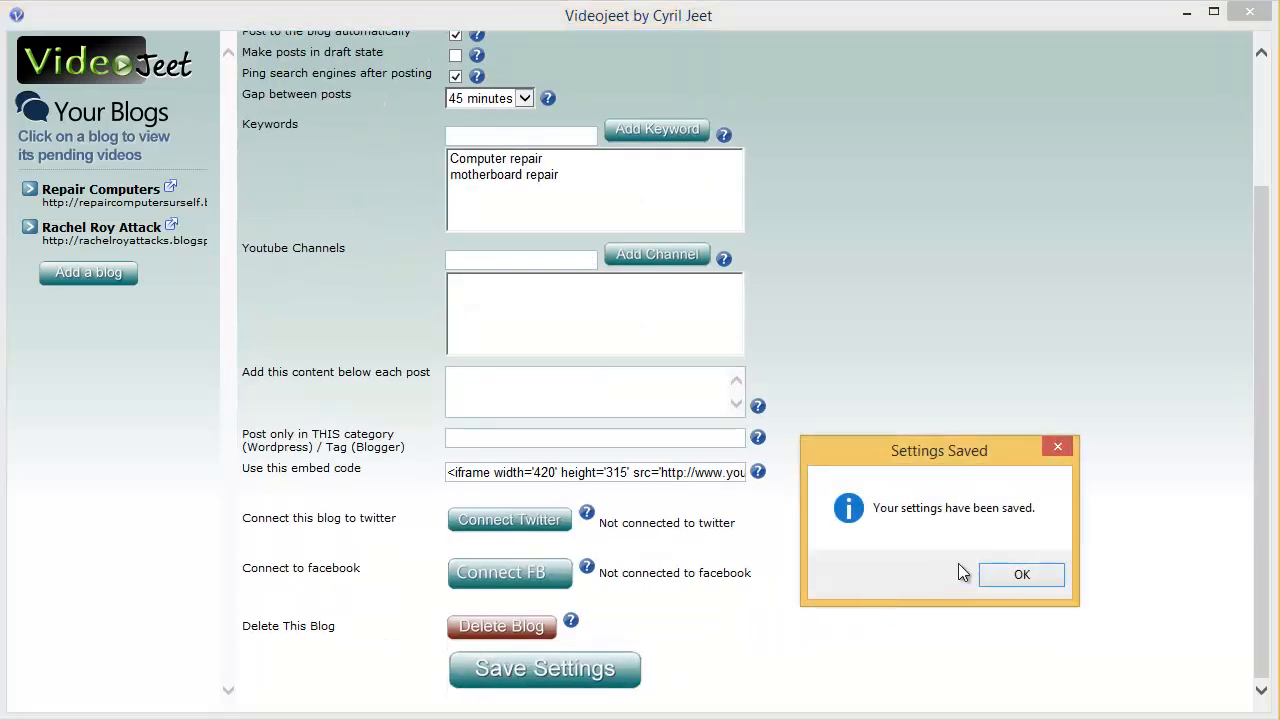
{"action": "left_click", "coordinate": [1020, 572]}
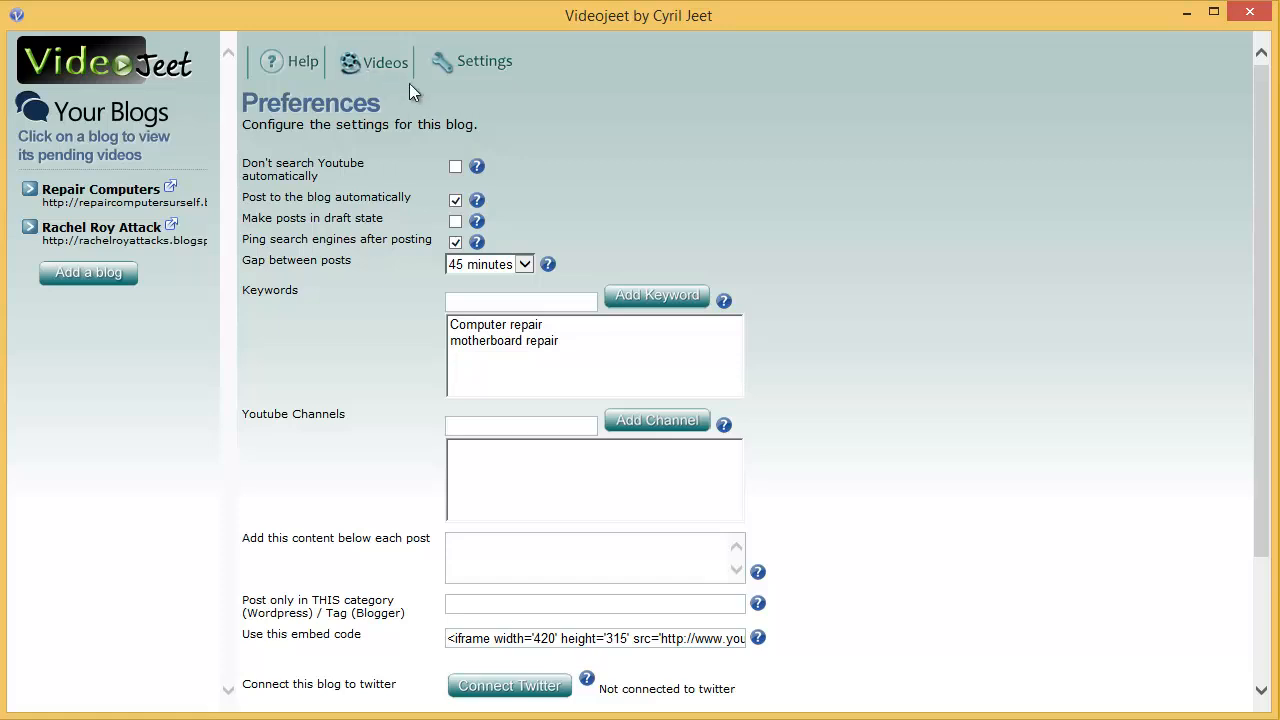
{"action": "left_click", "coordinate": [382, 60]}
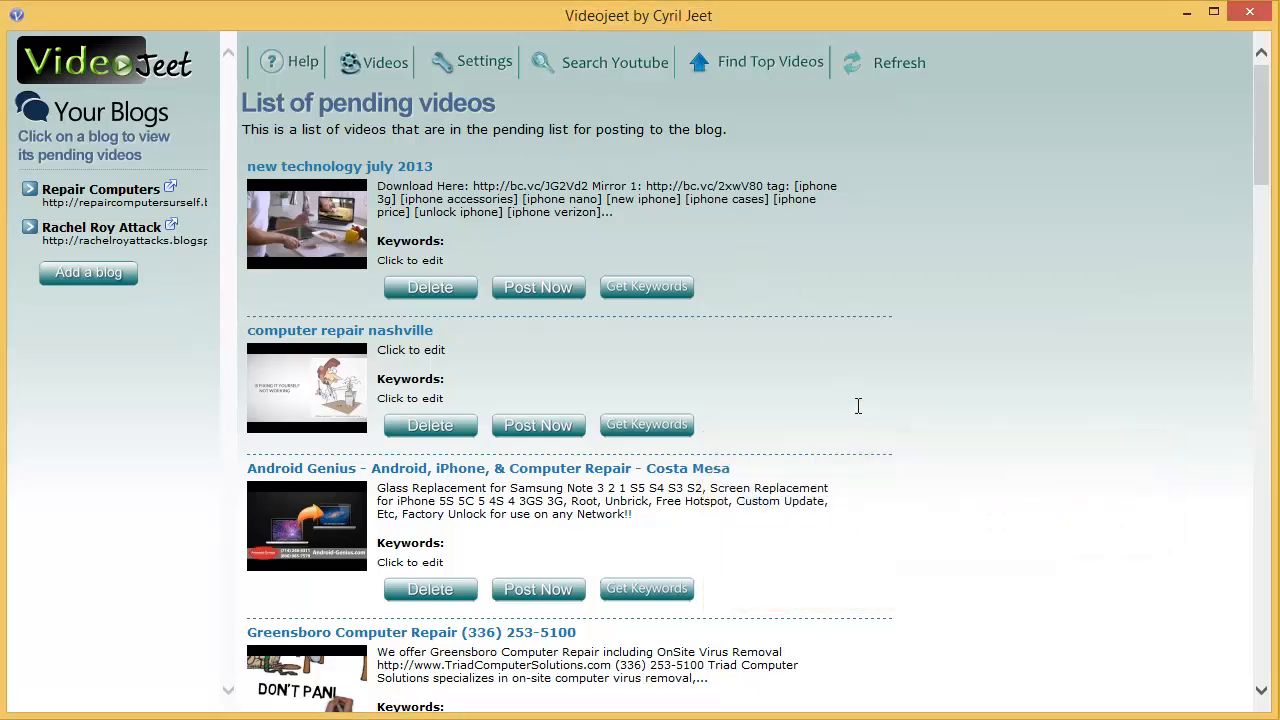
{"action": "mouse_move", "coordinate": [806, 300]}
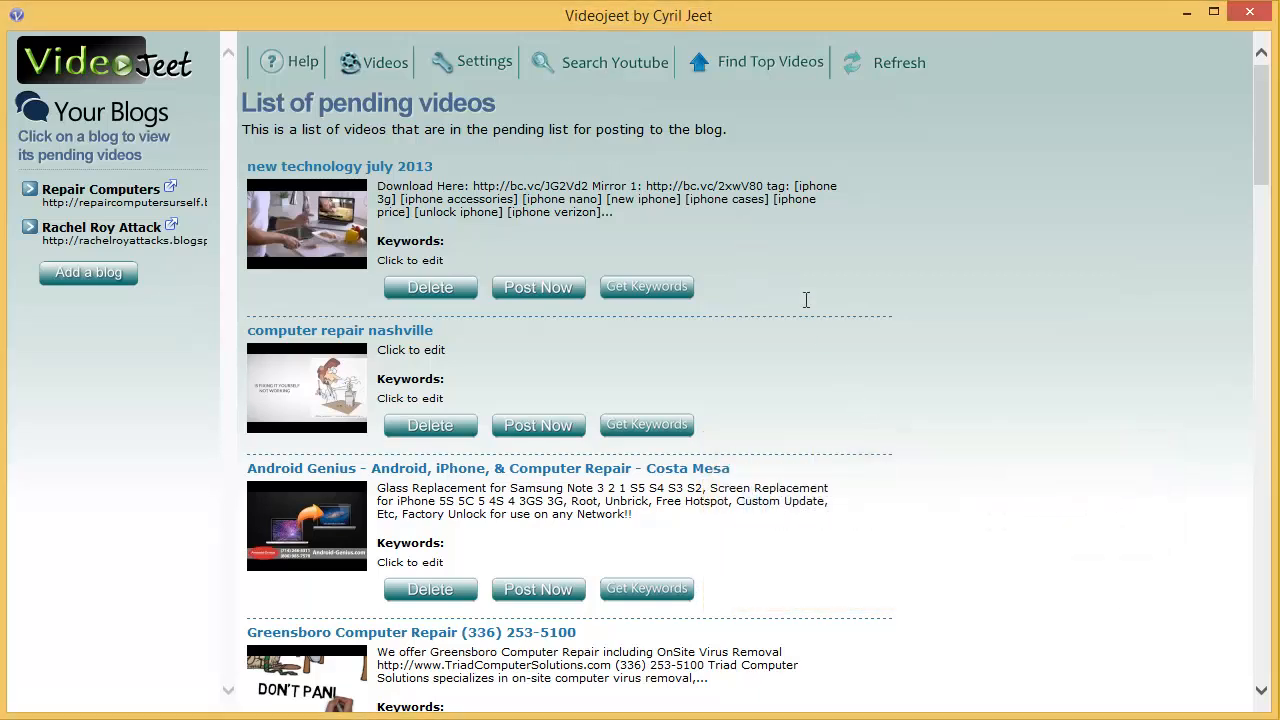
{"action": "mouse_move", "coordinate": [742, 254]}
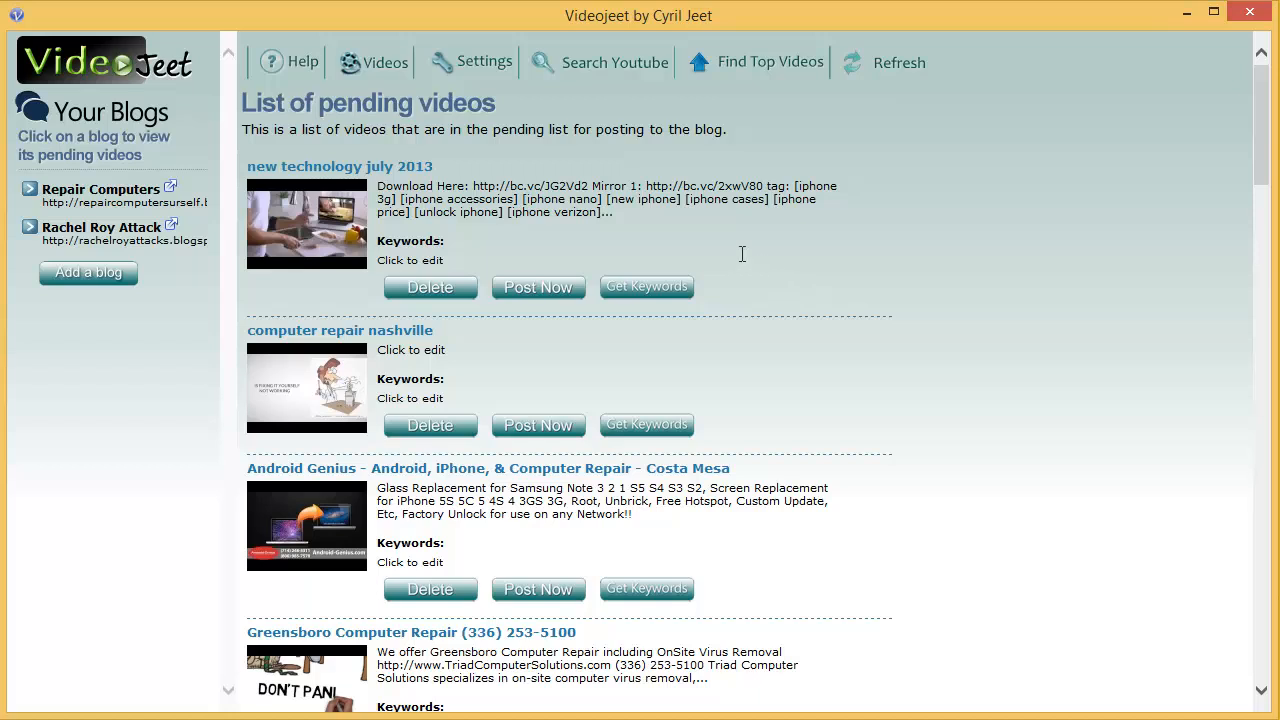
{"action": "mouse_move", "coordinate": [768, 244]}
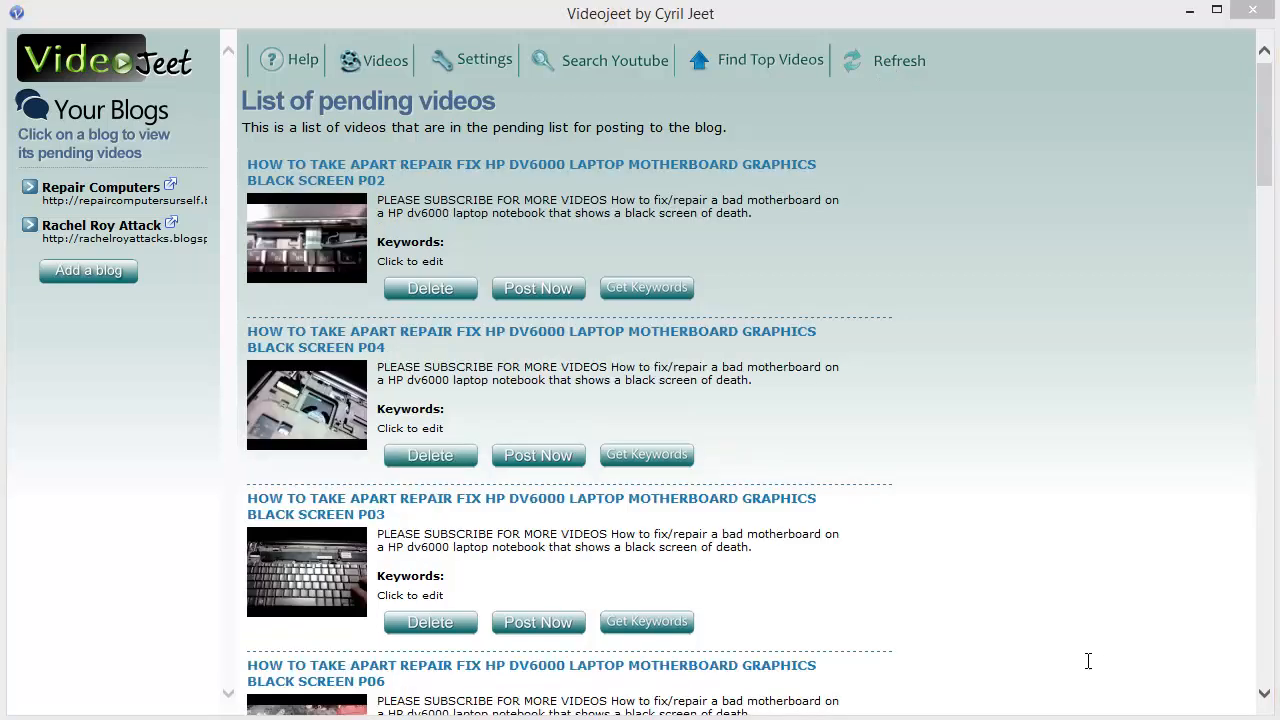
{"action": "mouse_move", "coordinate": [706, 422]}
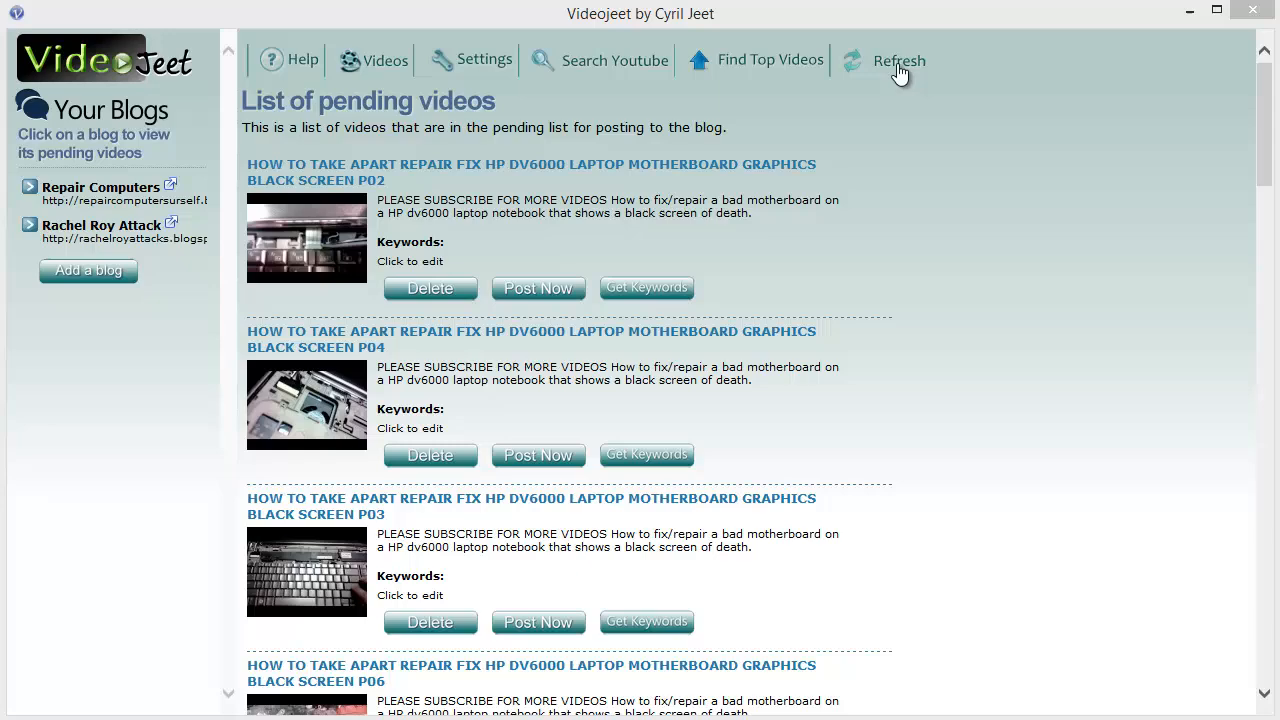
{"action": "left_click", "coordinate": [900, 60]}
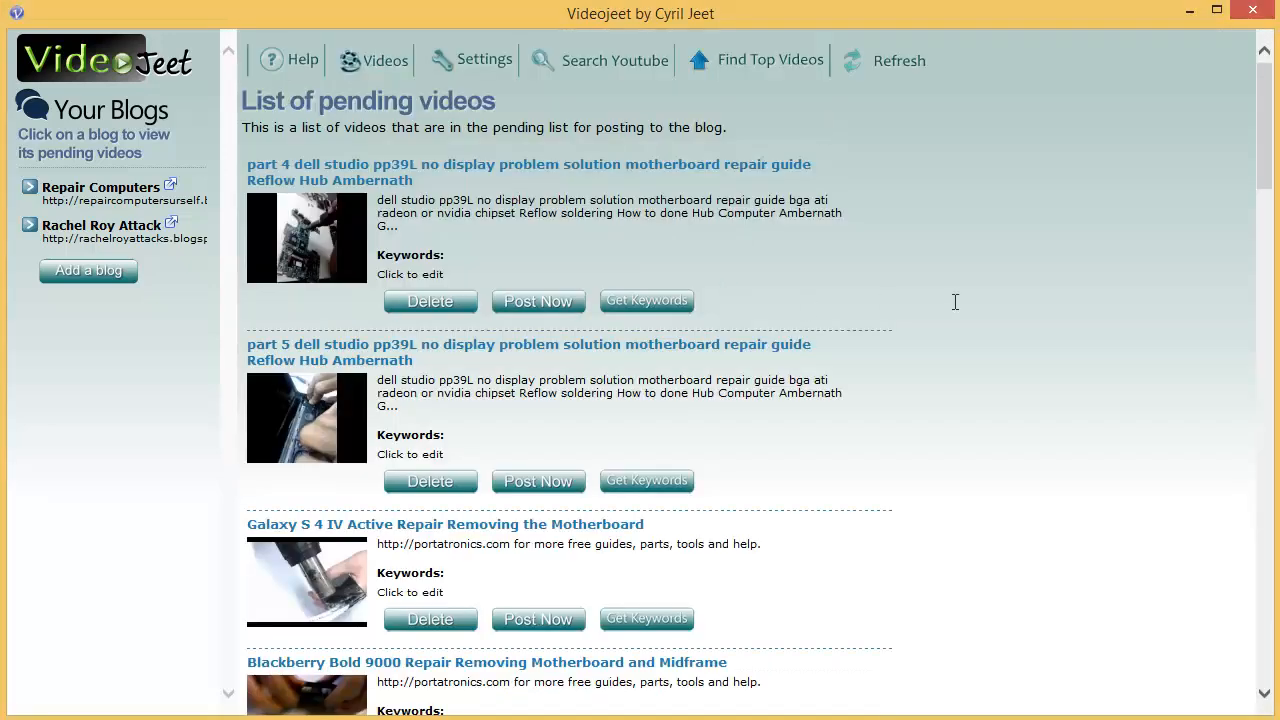
{"action": "scroll", "scroll_direction": "down", "scroll_amount": 3}
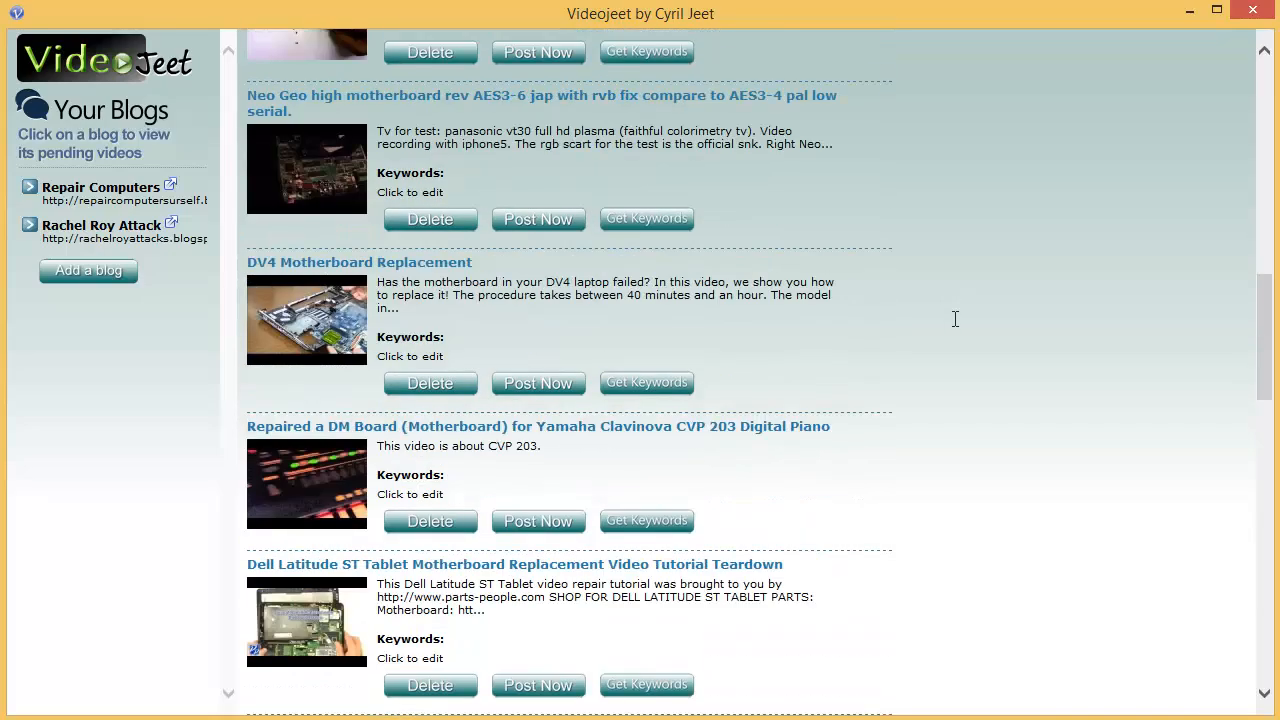
{"action": "scroll", "scroll_direction": "down", "scroll_amount": 3}
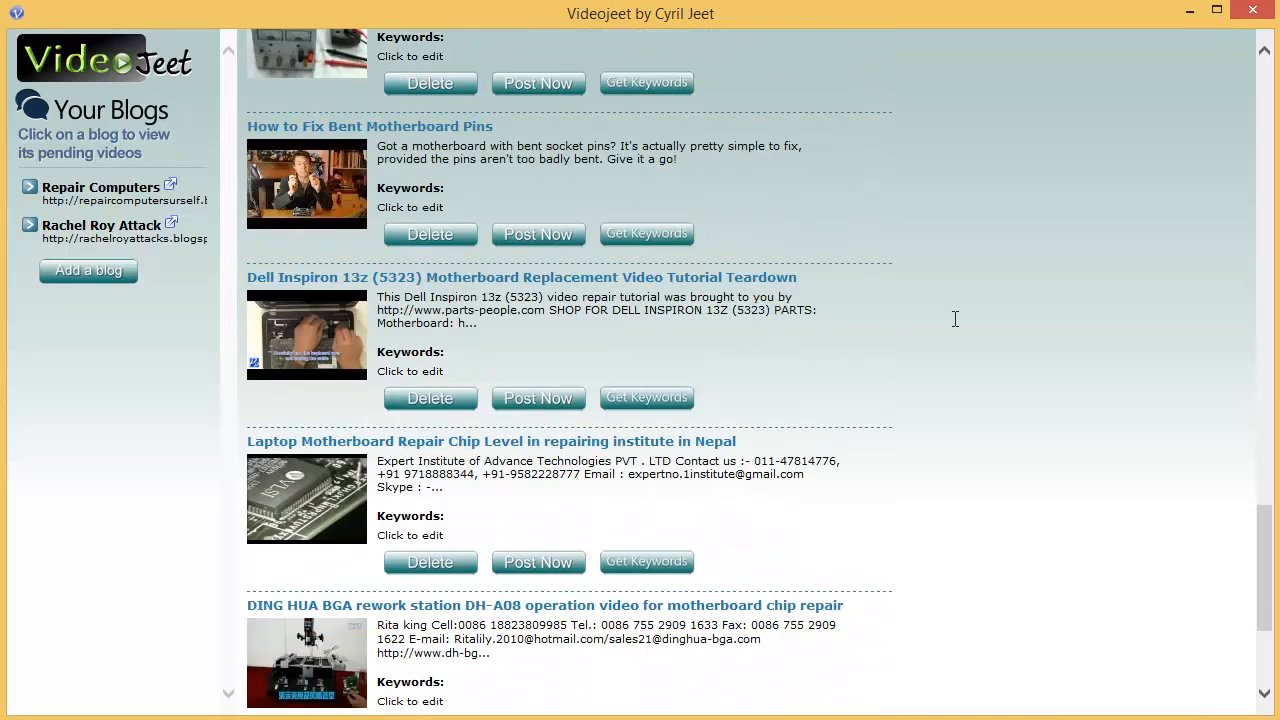
{"action": "scroll", "scroll_direction": "down", "scroll_amount": 3}
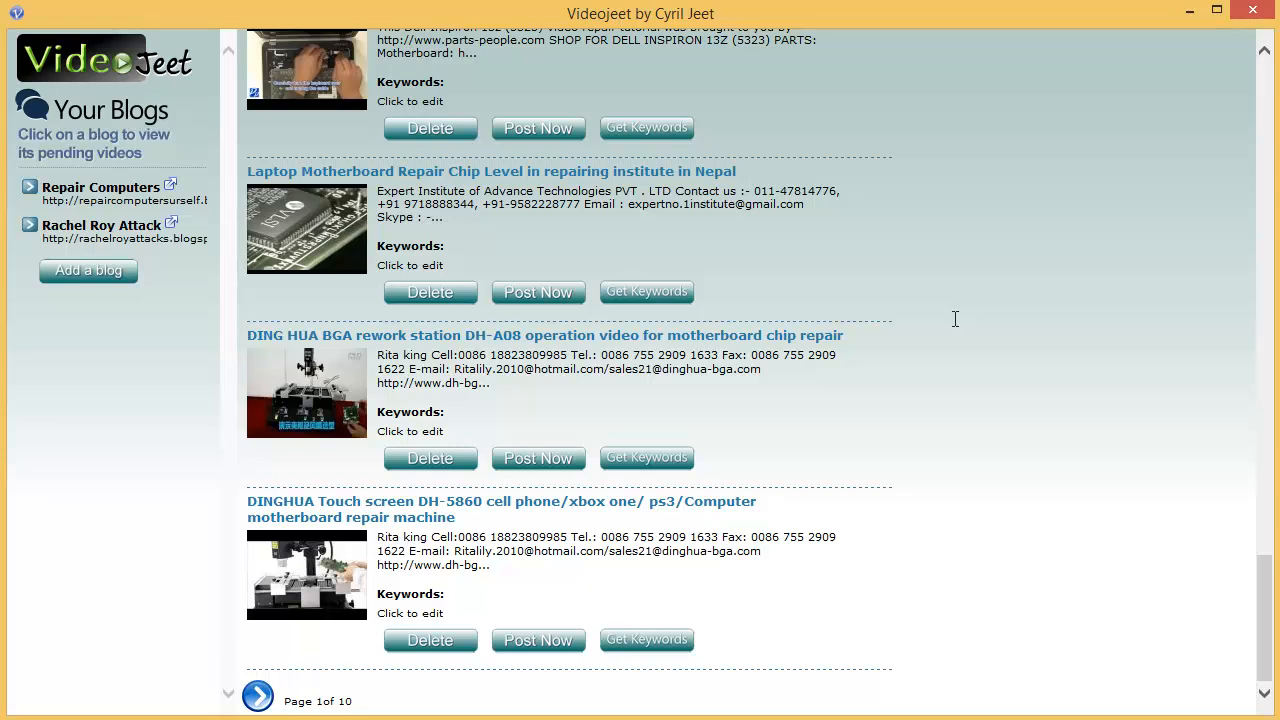
{"action": "mouse_move", "coordinate": [346, 92]}
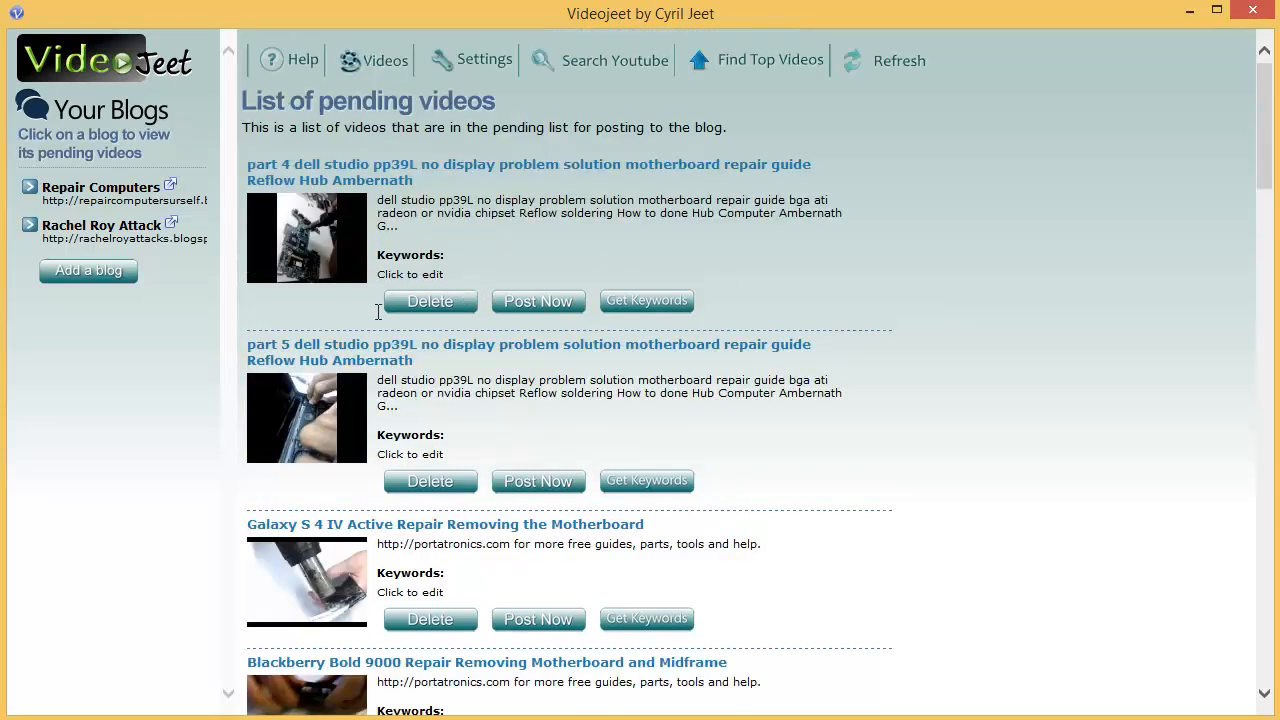
{"action": "left_click", "coordinate": [484, 60]}
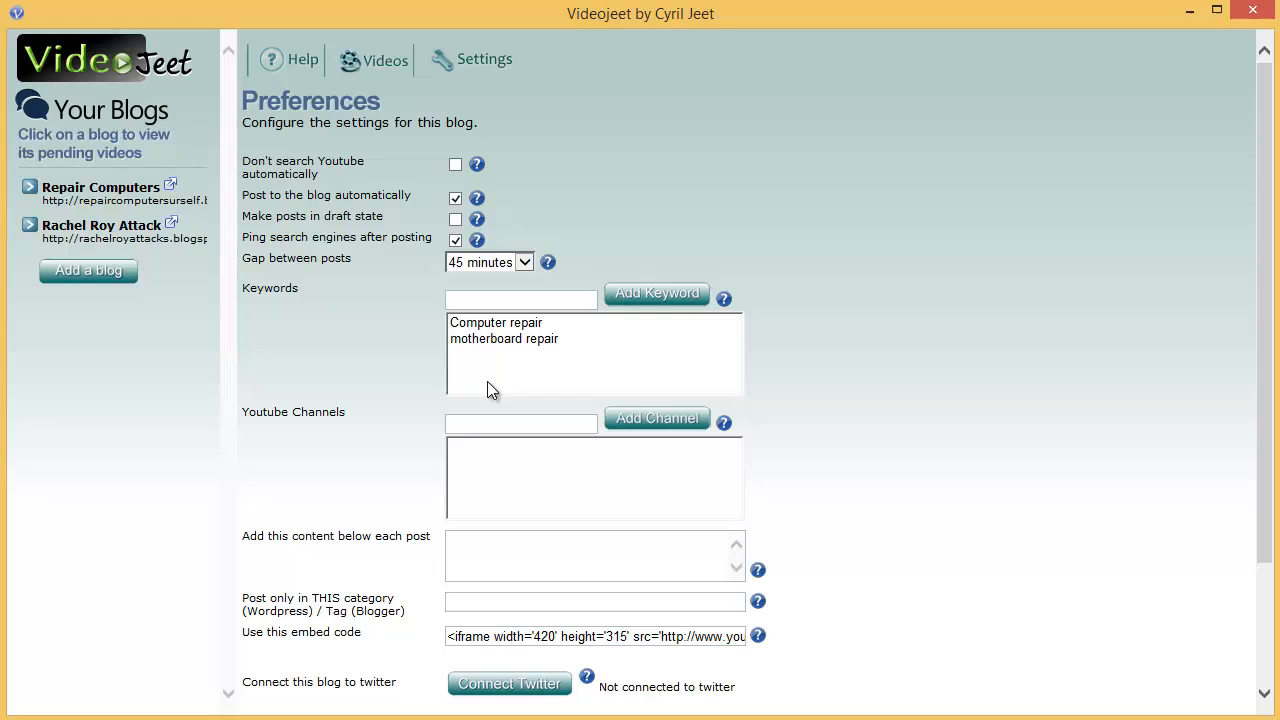
{"action": "left_click", "coordinate": [384, 60]}
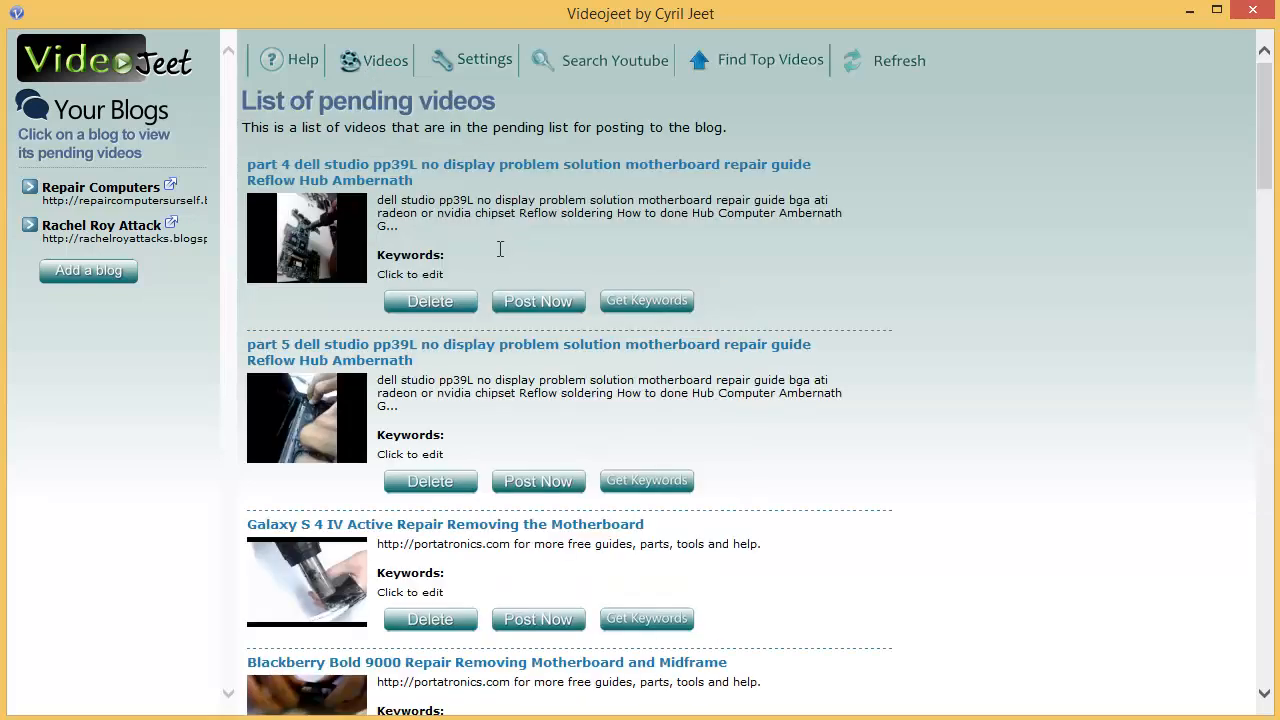
{"action": "mouse_move", "coordinate": [384, 402]}
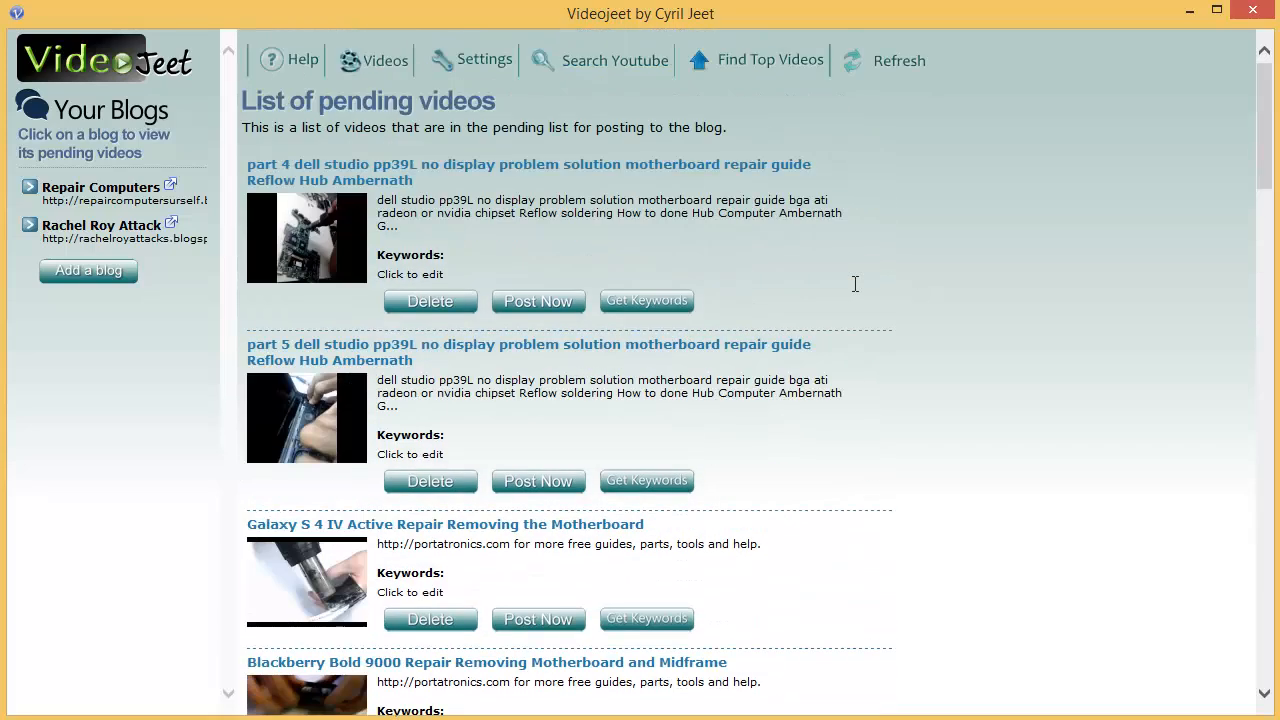
{"action": "mouse_move", "coordinate": [608, 62]}
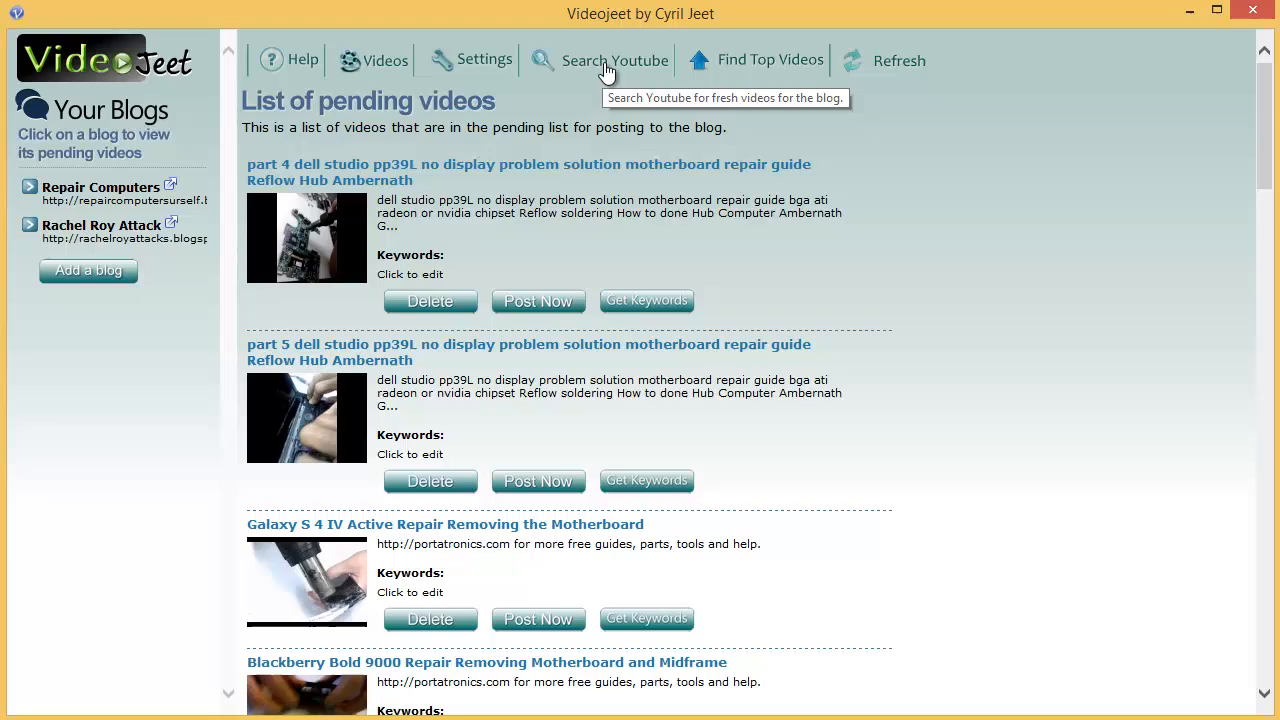
{"action": "mouse_move", "coordinate": [596, 116]}
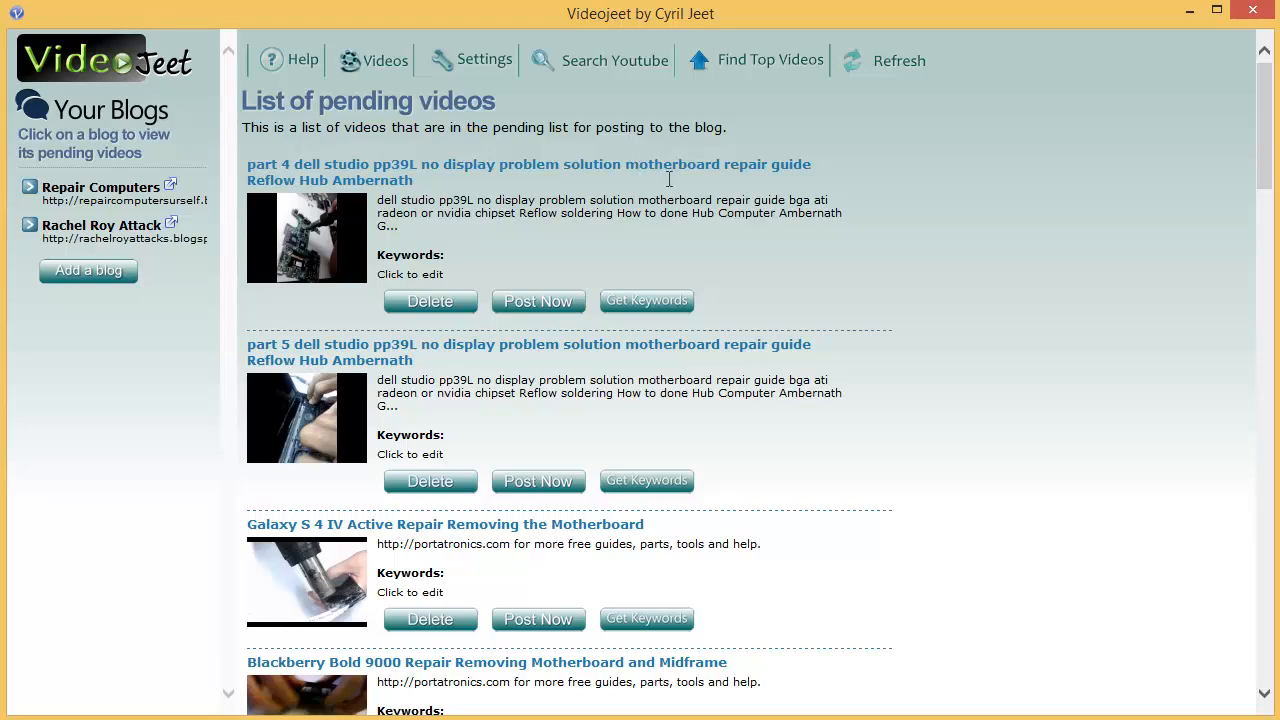
{"action": "scroll", "scroll_direction": "down", "scroll_amount": 3}
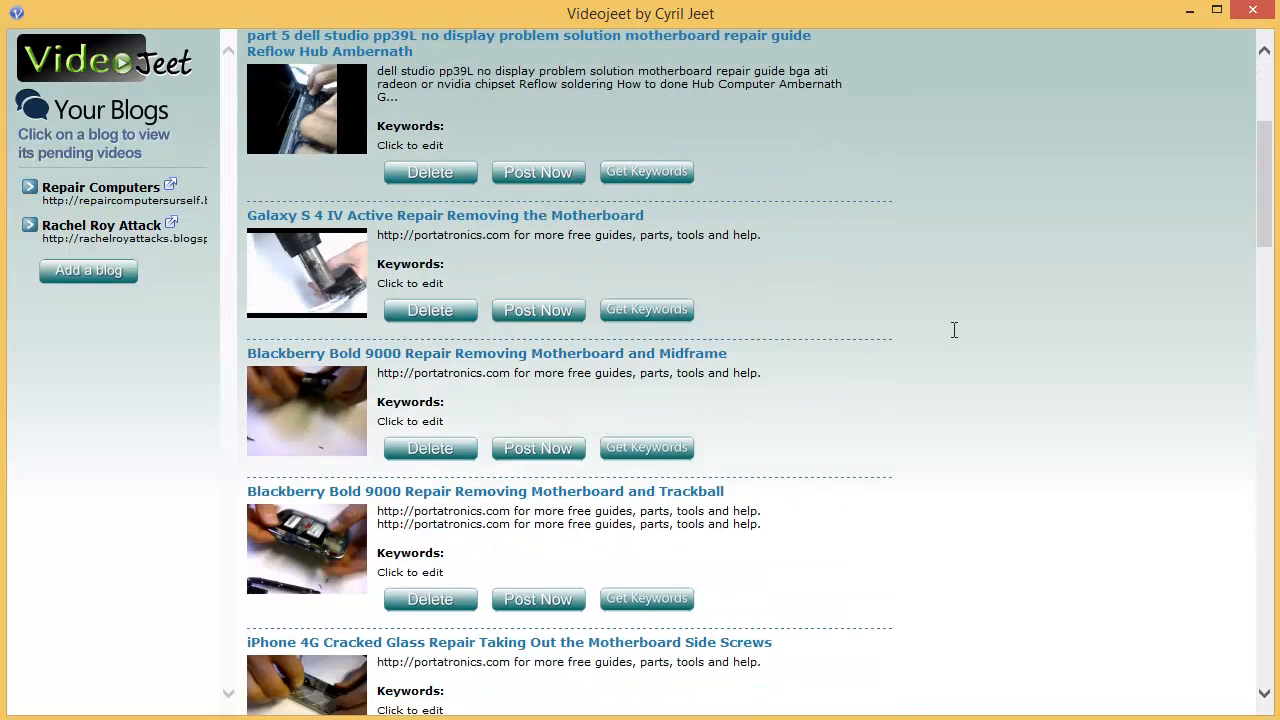
{"action": "scroll", "scroll_direction": "down", "scroll_amount": 3}
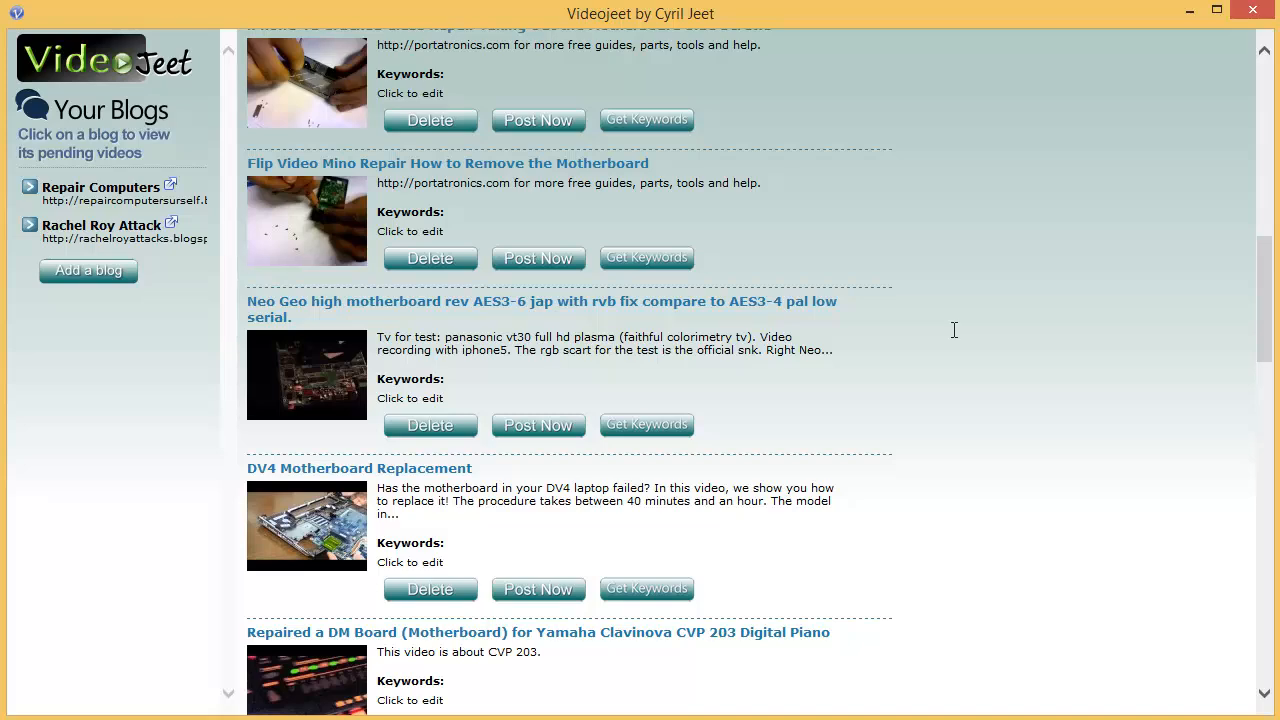
{"action": "scroll", "scroll_direction": "down", "scroll_amount": 3}
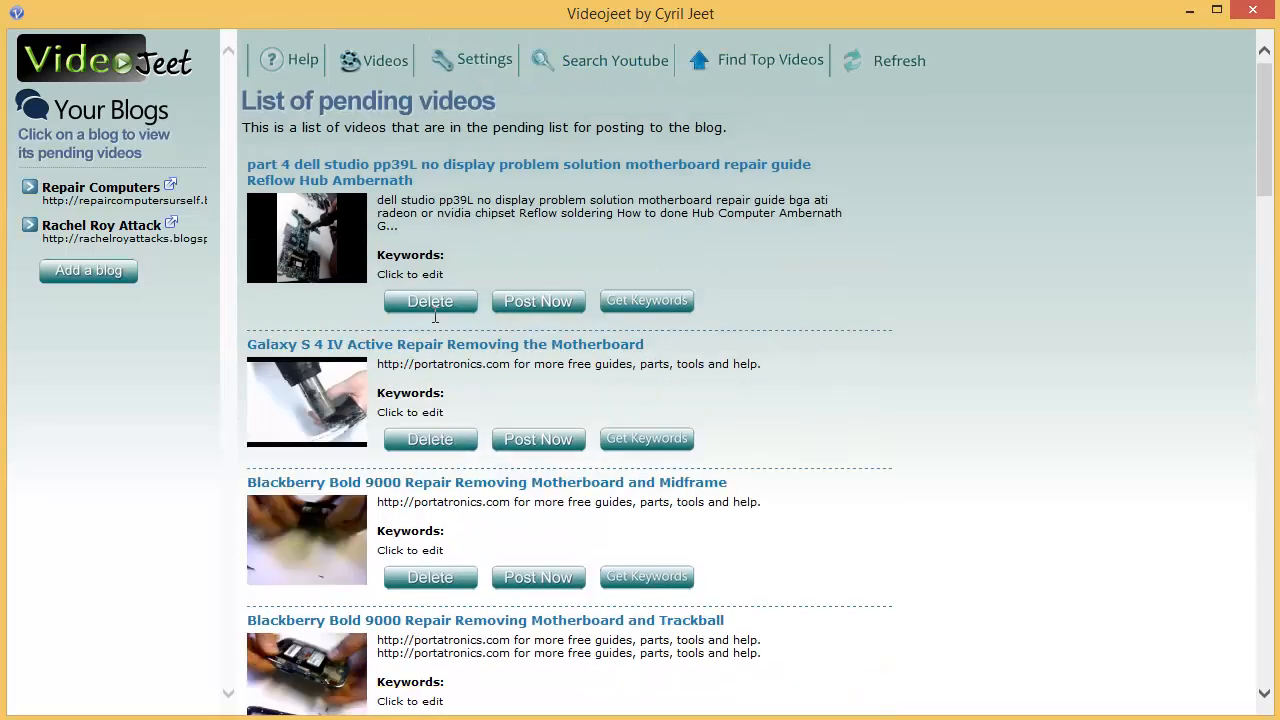
- Delete the Dell Studio pp39L repair video and the Blackberry Bold 9000 Trackball video
{"action": "left_click", "coordinate": [430, 300]}
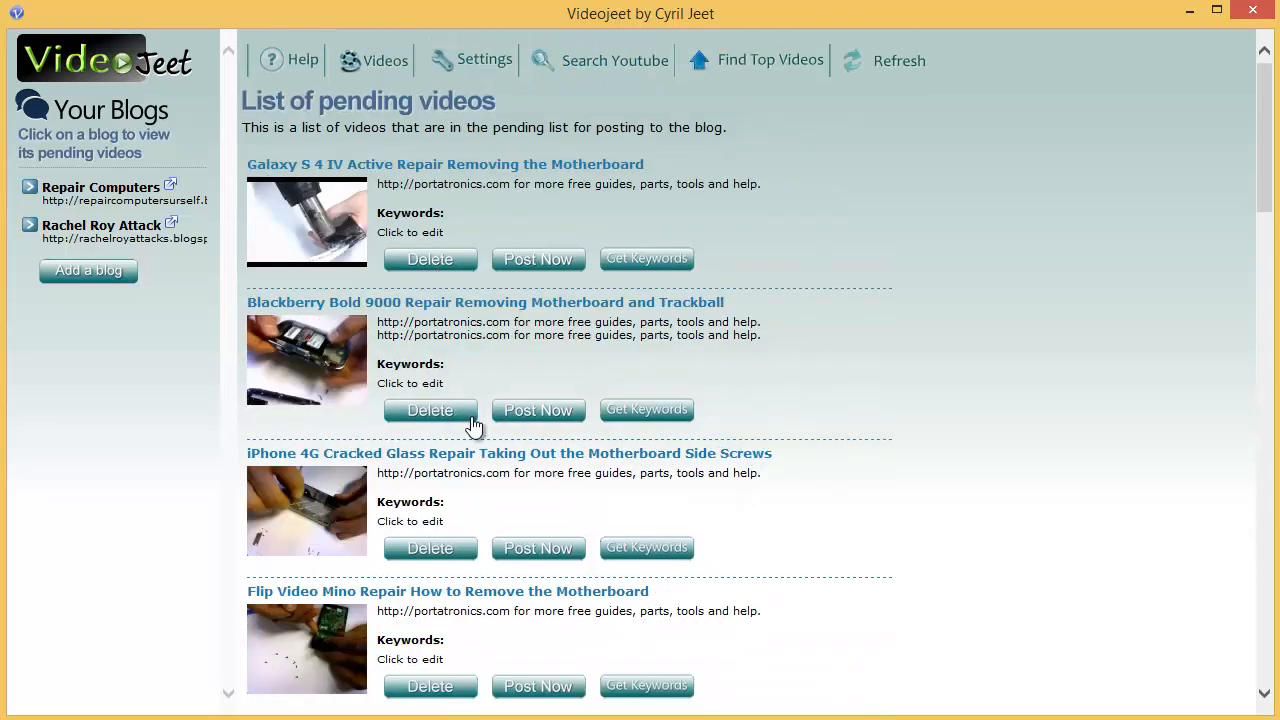
{"action": "left_click", "coordinate": [430, 410]}
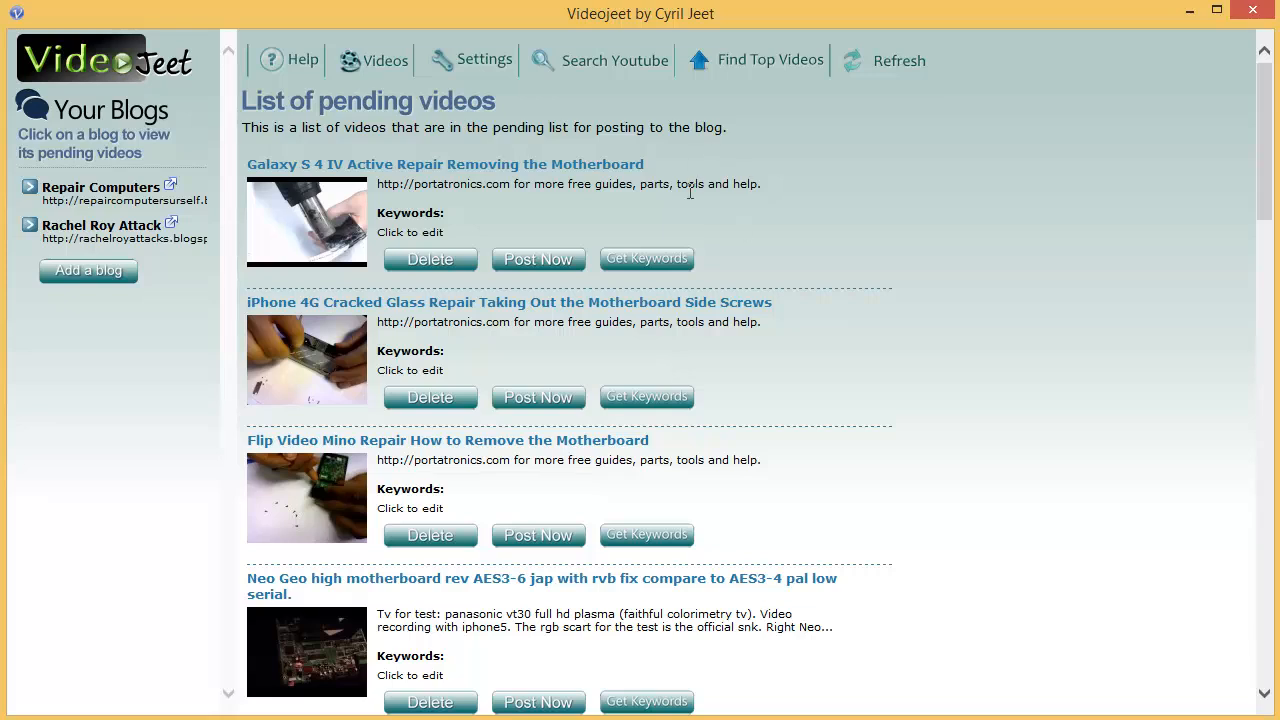
{"action": "mouse_move", "coordinate": [770, 60]}
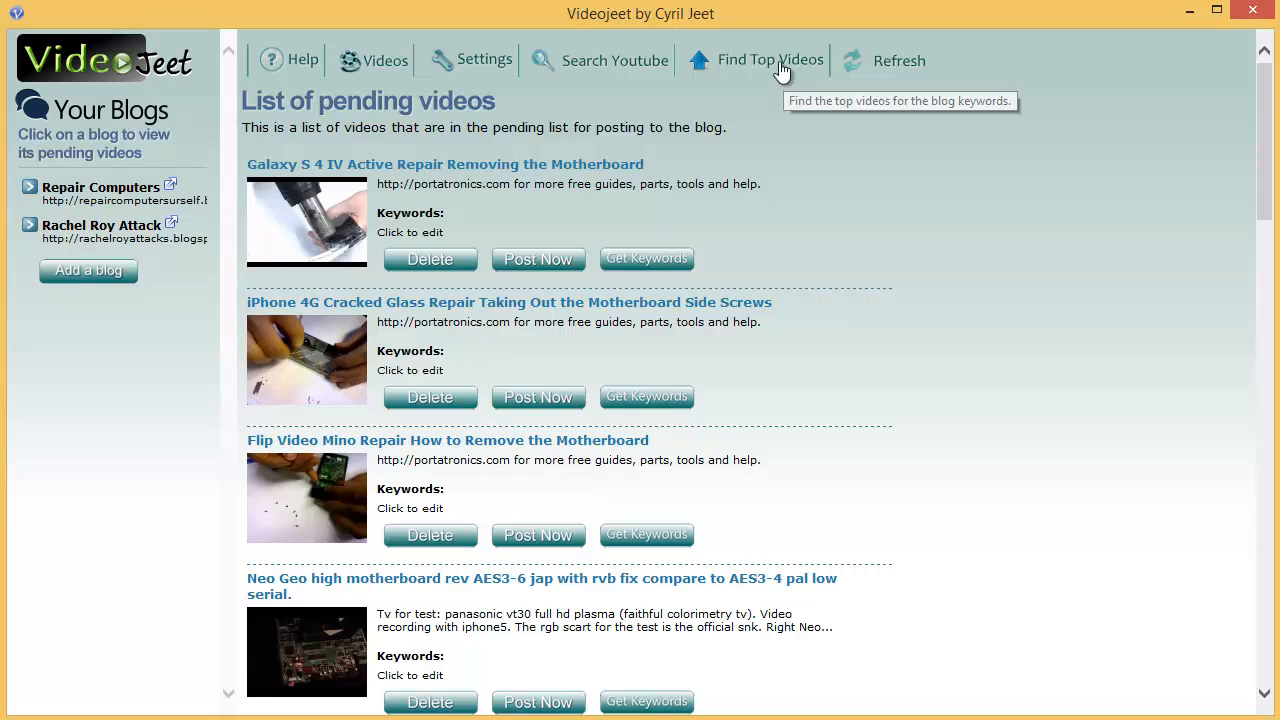
{"action": "mouse_move", "coordinate": [802, 258]}
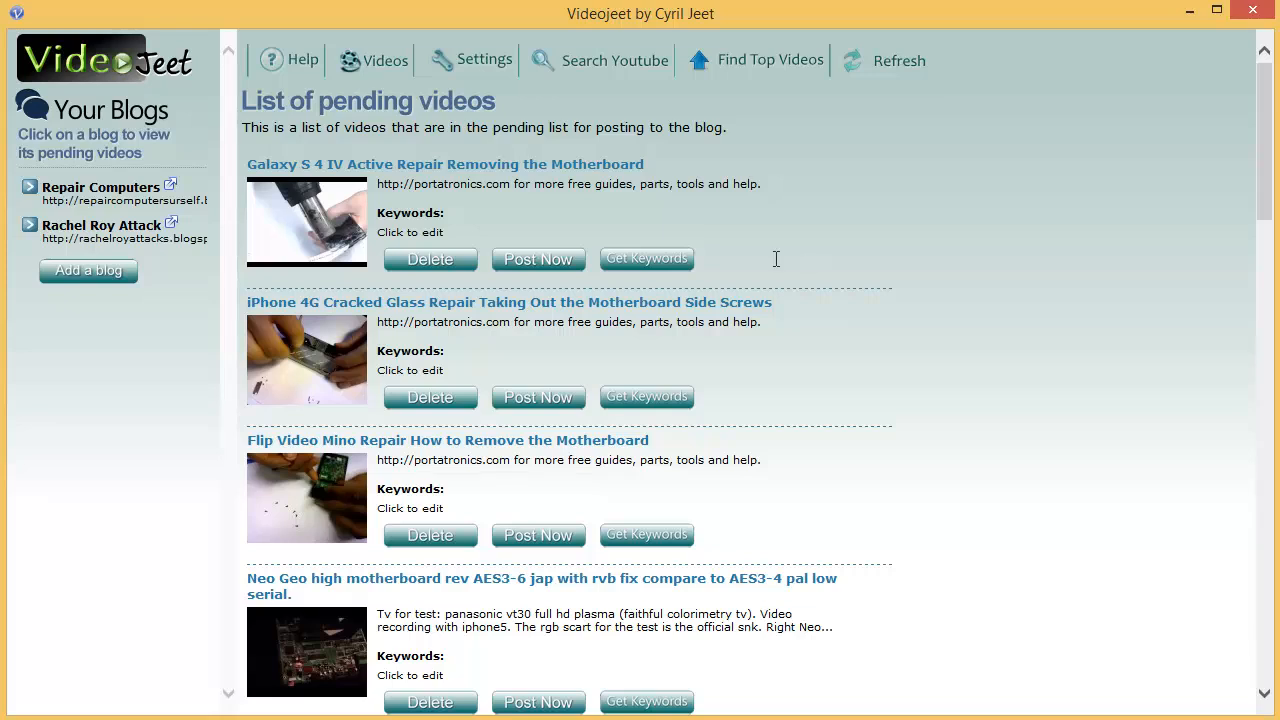
{"action": "mouse_move", "coordinate": [754, 204]}
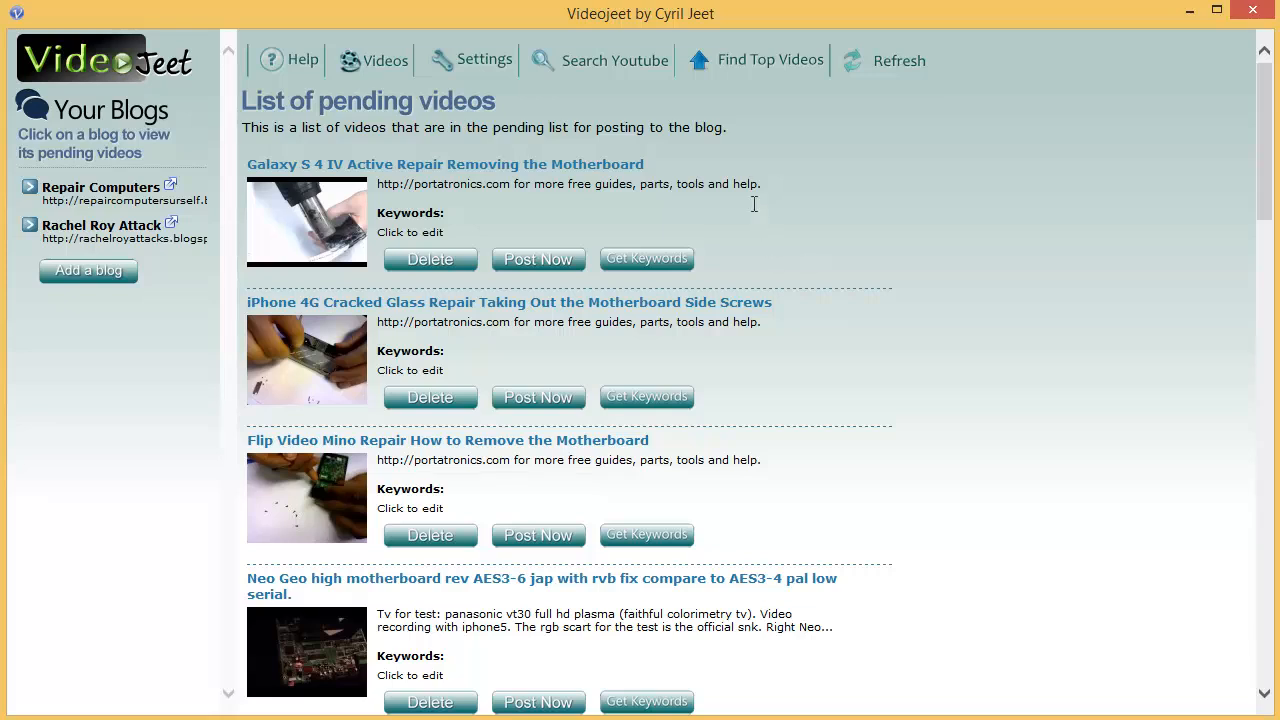
{"action": "mouse_move", "coordinate": [738, 70]}
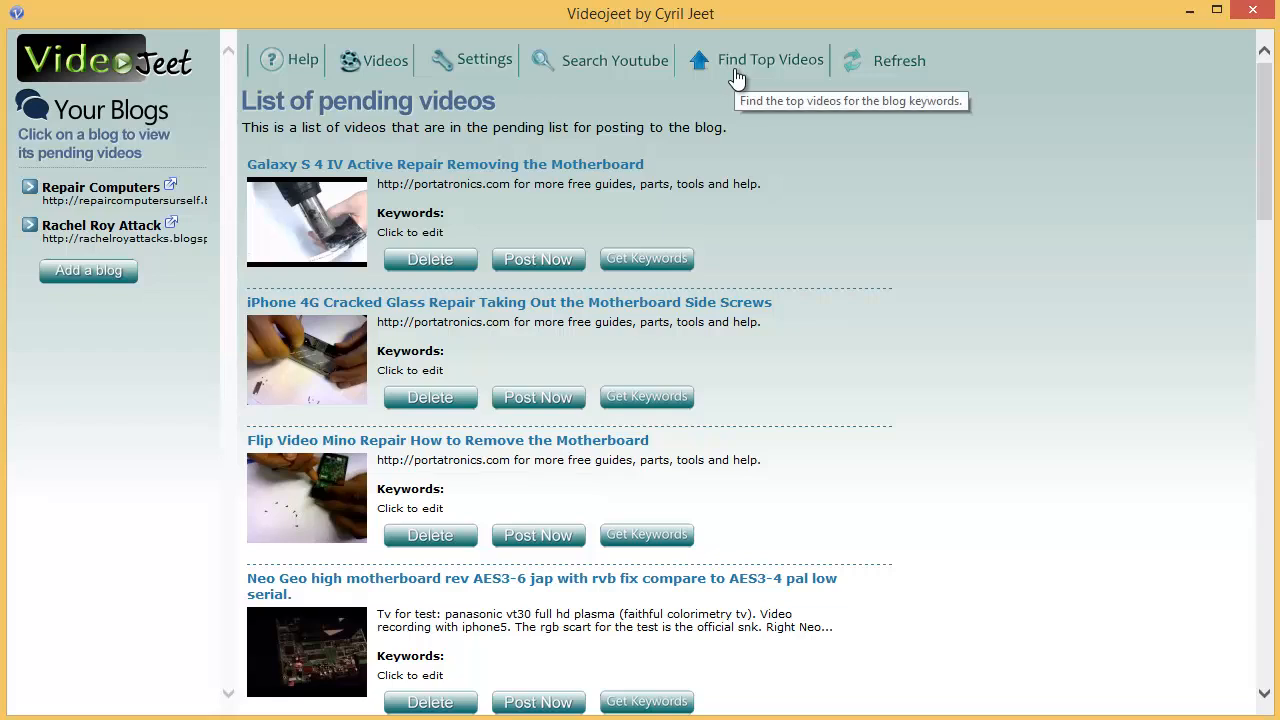
{"action": "mouse_move", "coordinate": [776, 78]}
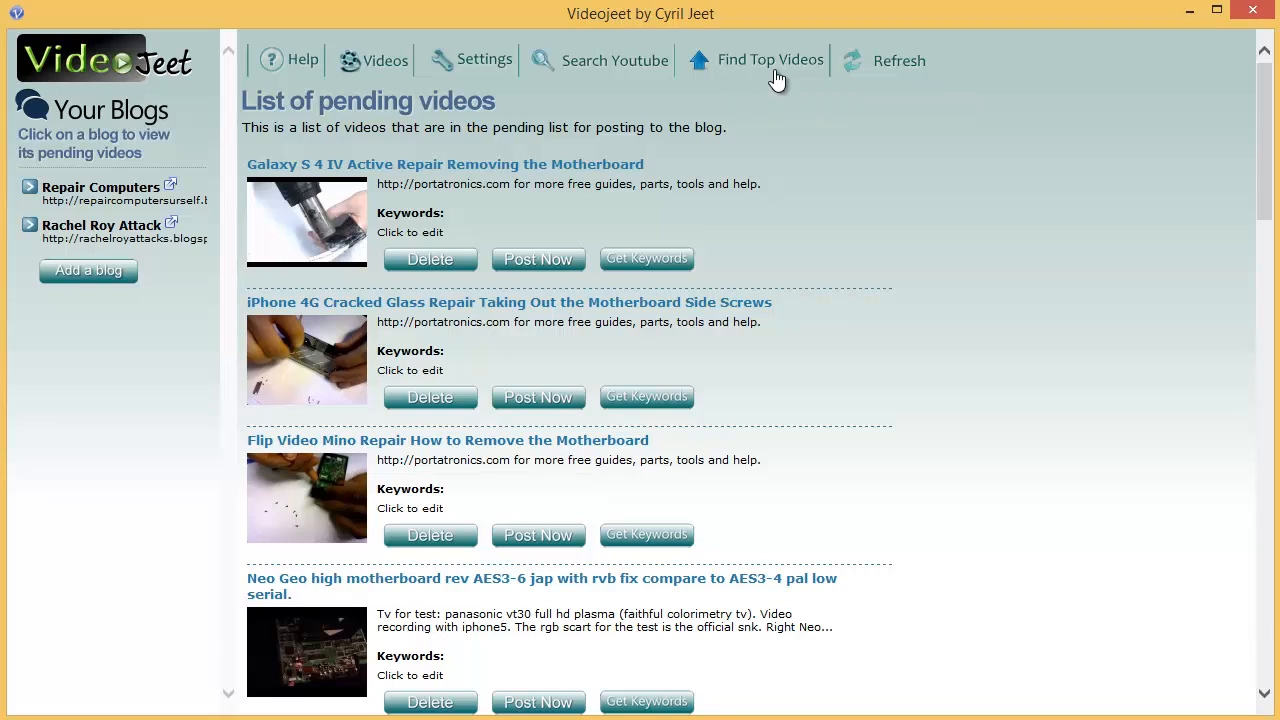
- Run Find Top Videos, acknowledge the notice, and refresh so computer repair videos fill the list
{"action": "left_click", "coordinate": [768, 60]}
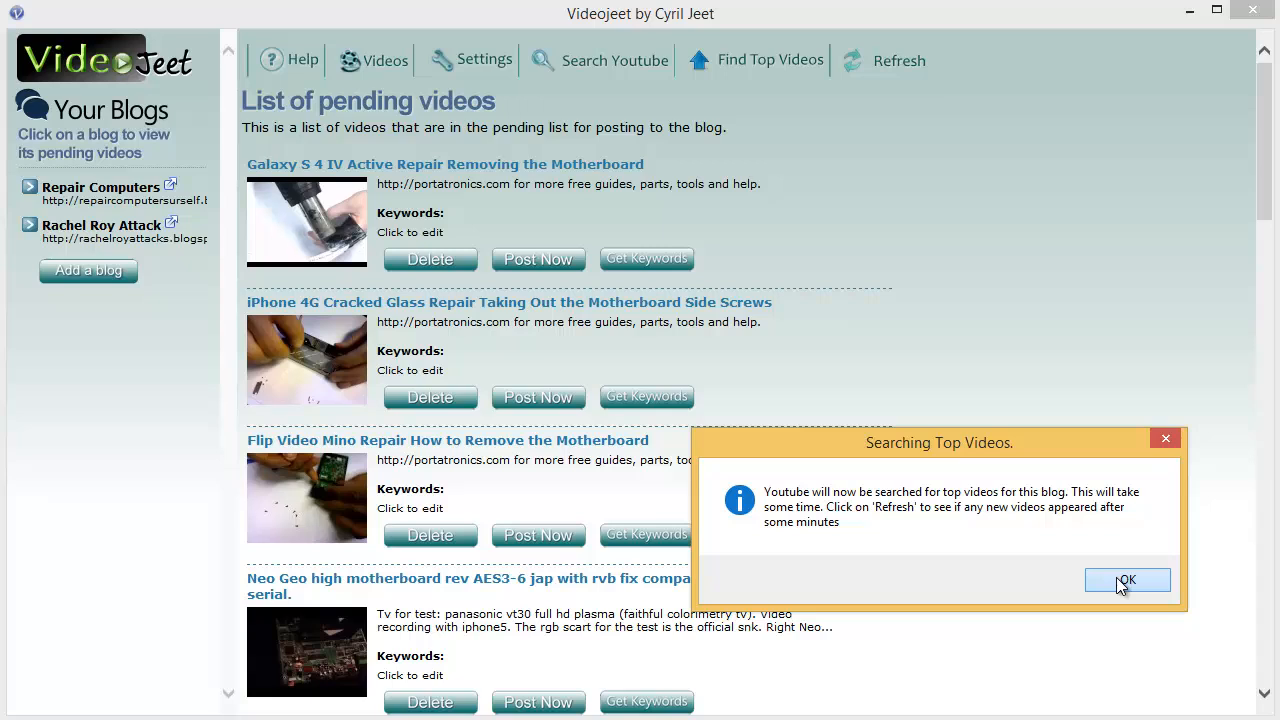
{"action": "left_click", "coordinate": [1126, 580]}
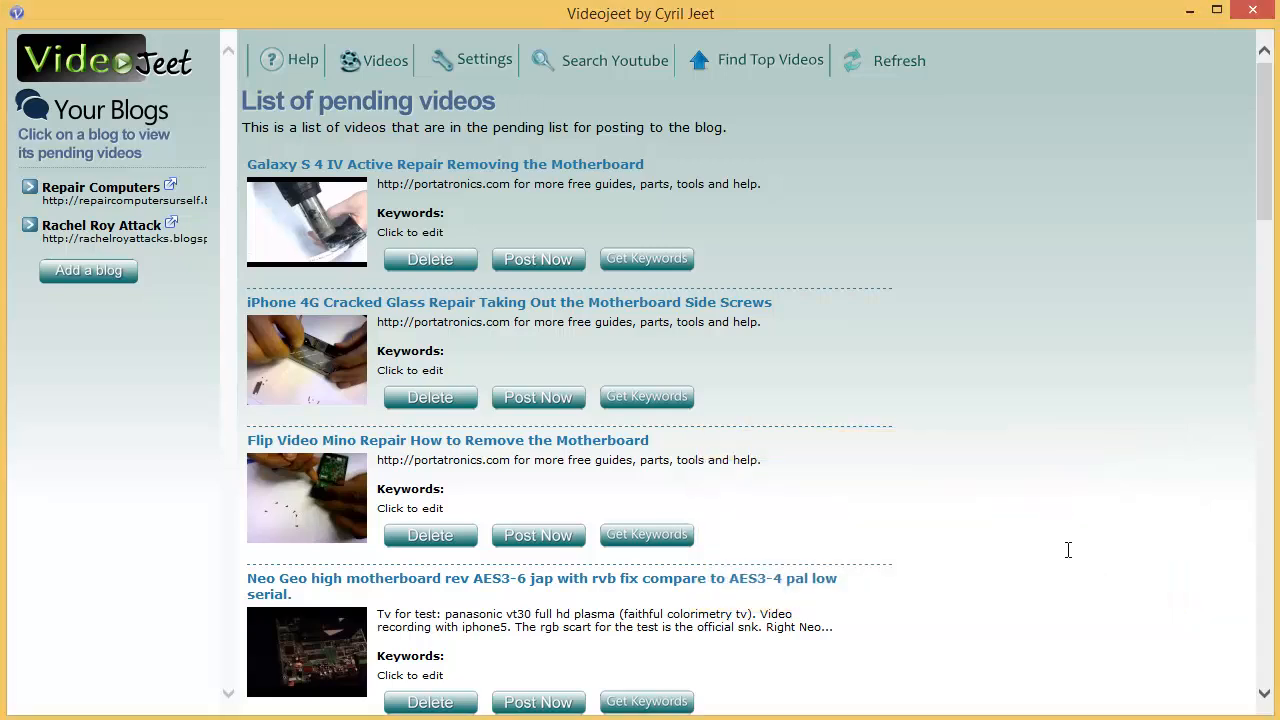
{"action": "mouse_move", "coordinate": [964, 122]}
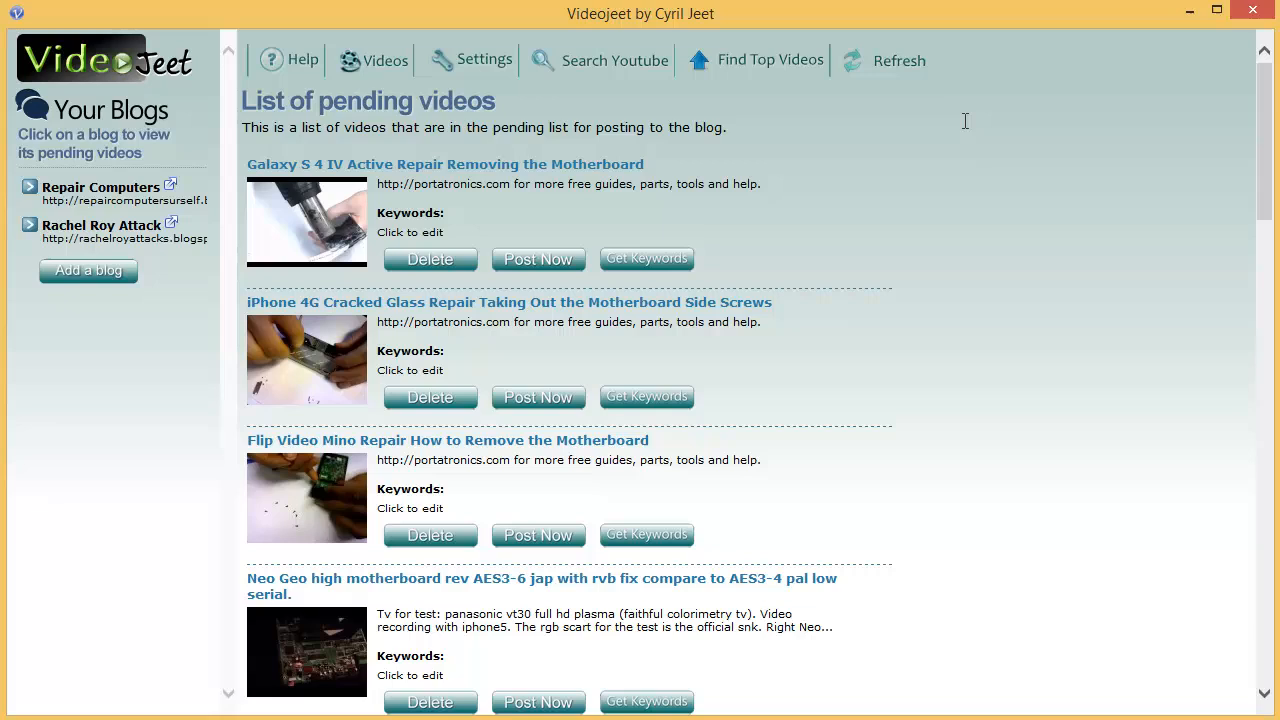
{"action": "left_click", "coordinate": [884, 60]}
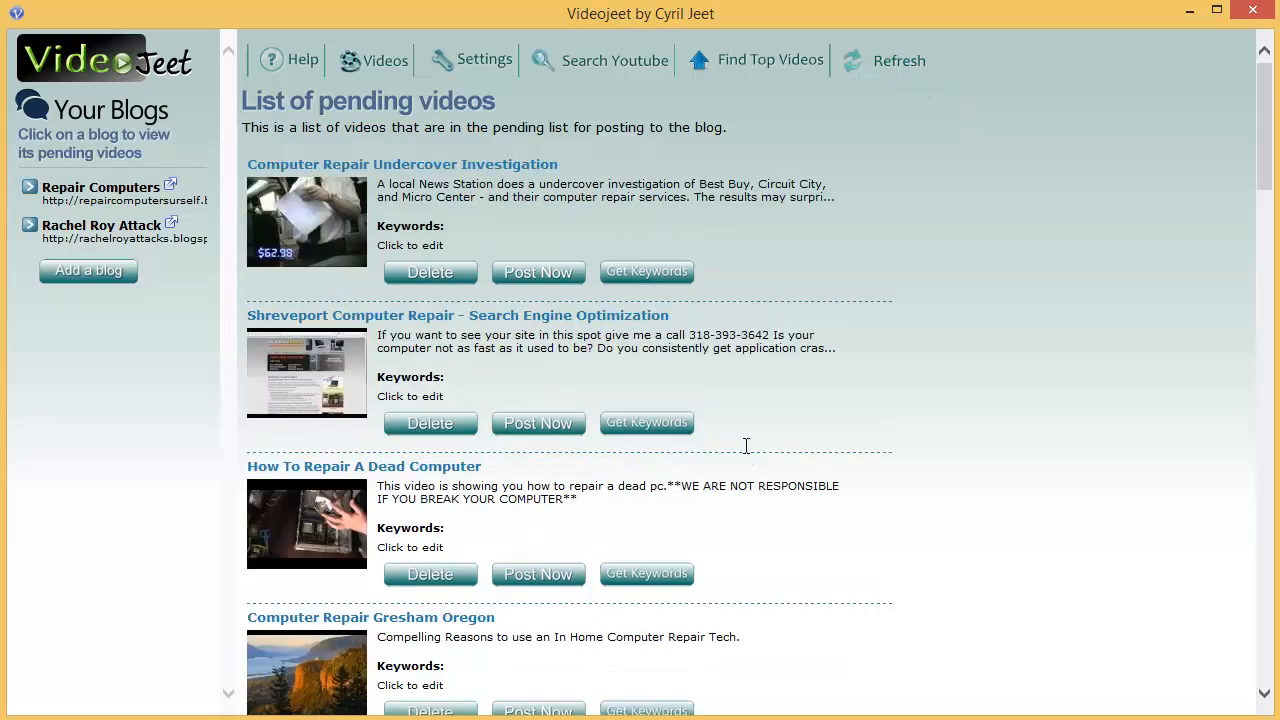
{"action": "mouse_move", "coordinate": [596, 532]}
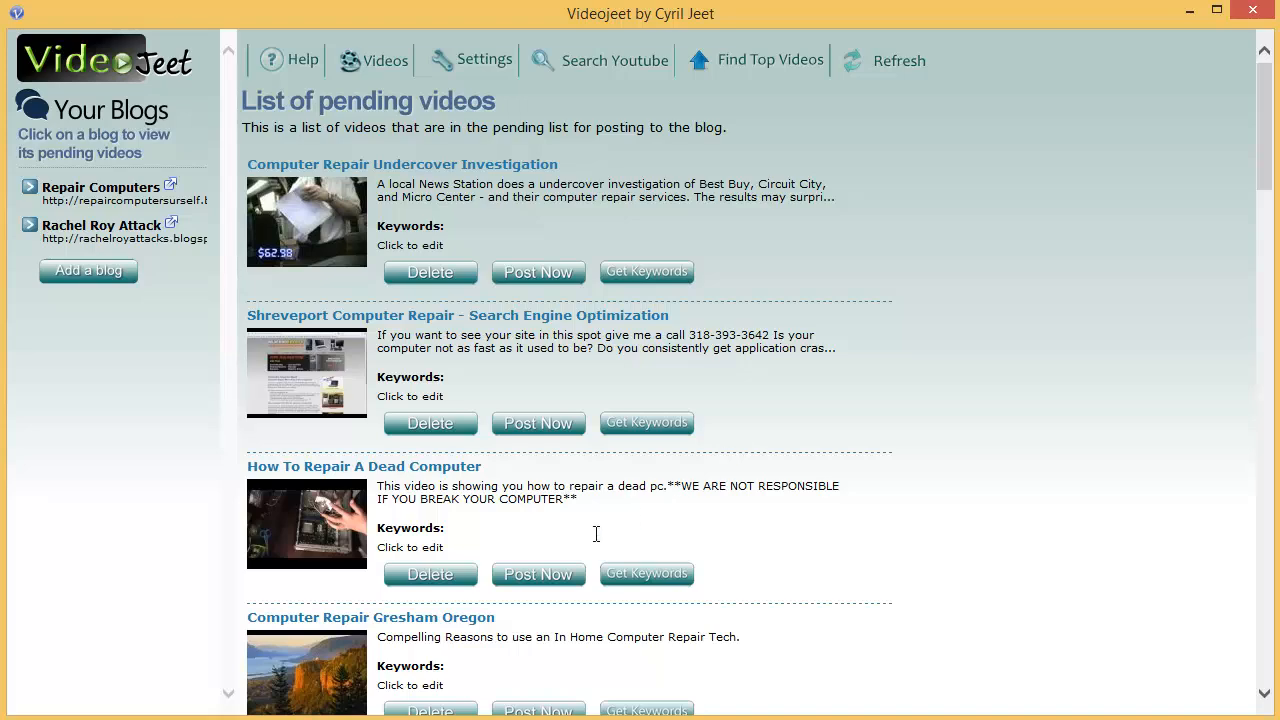
{"action": "mouse_move", "coordinate": [704, 500]}
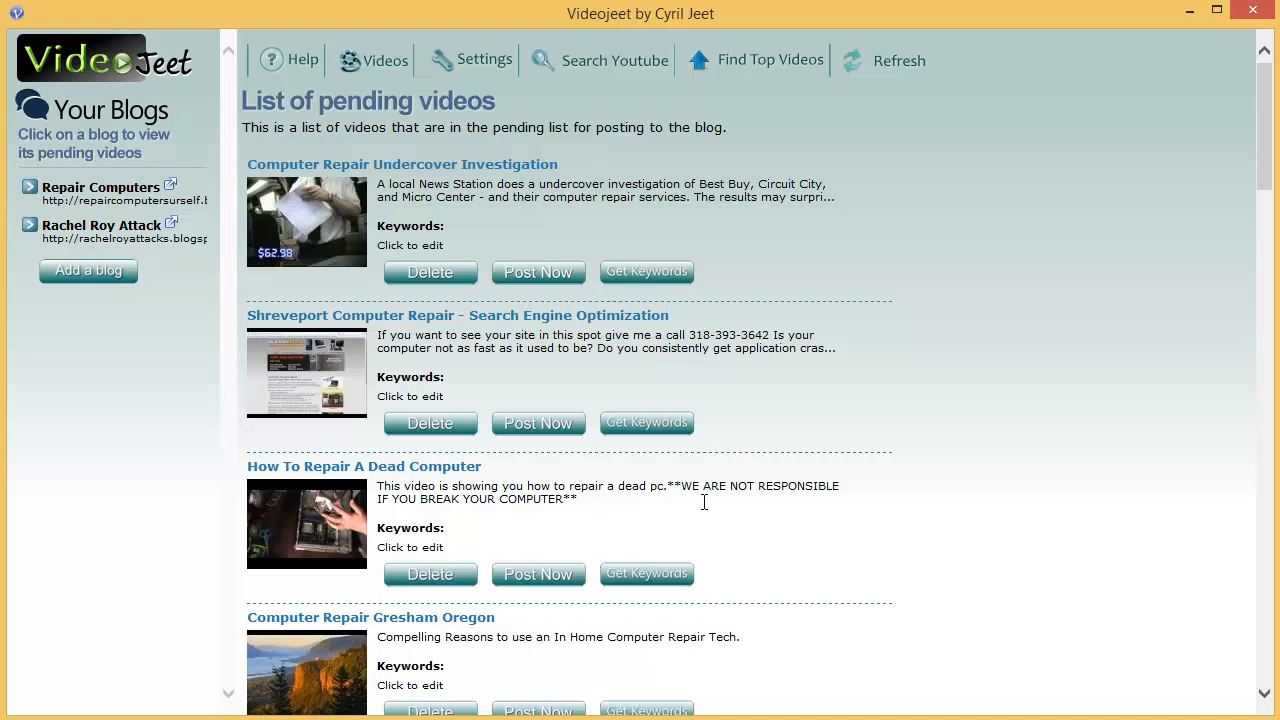
{"action": "scroll", "scroll_direction": "down", "scroll_amount": 3}
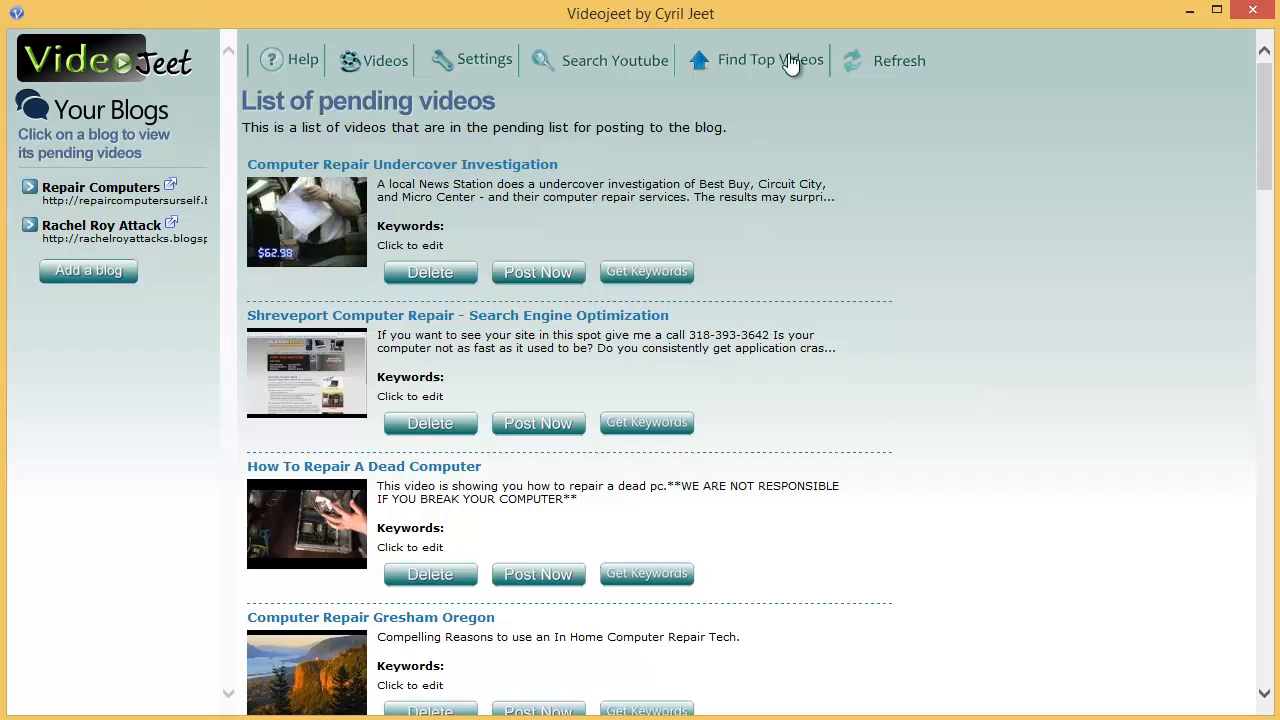
{"action": "mouse_move", "coordinate": [776, 196]}
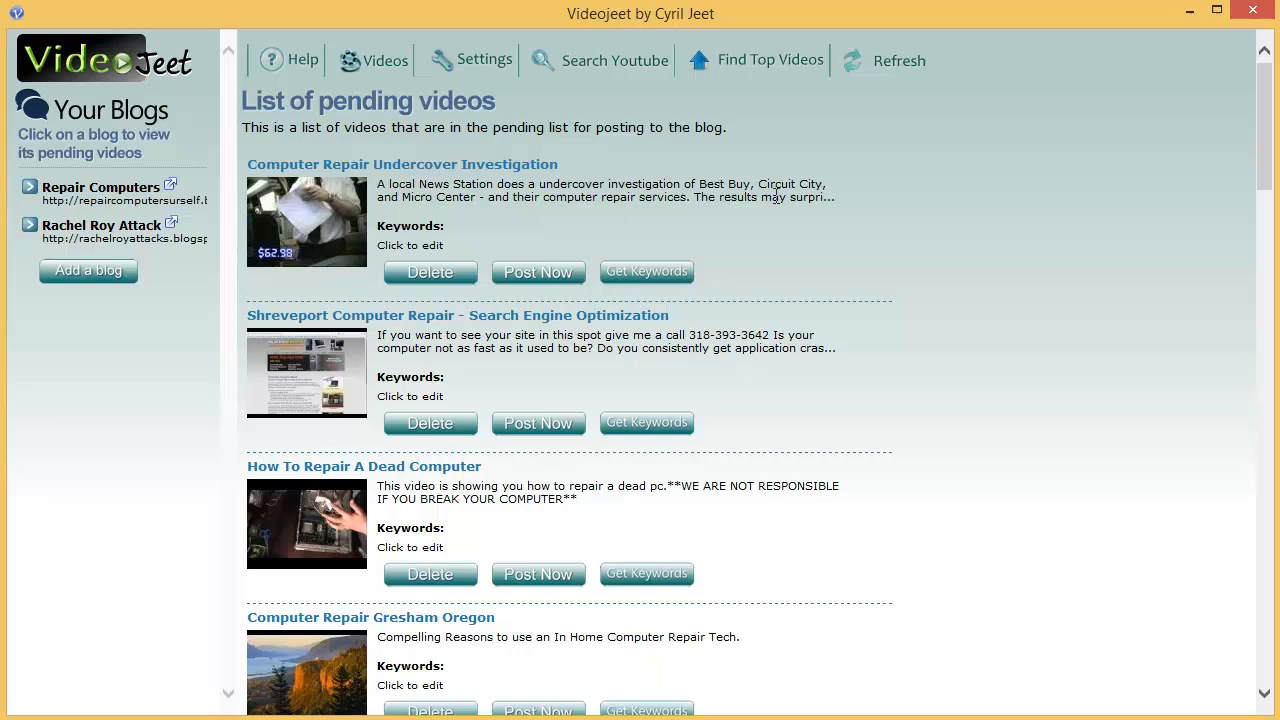
{"action": "mouse_move", "coordinate": [516, 364]}
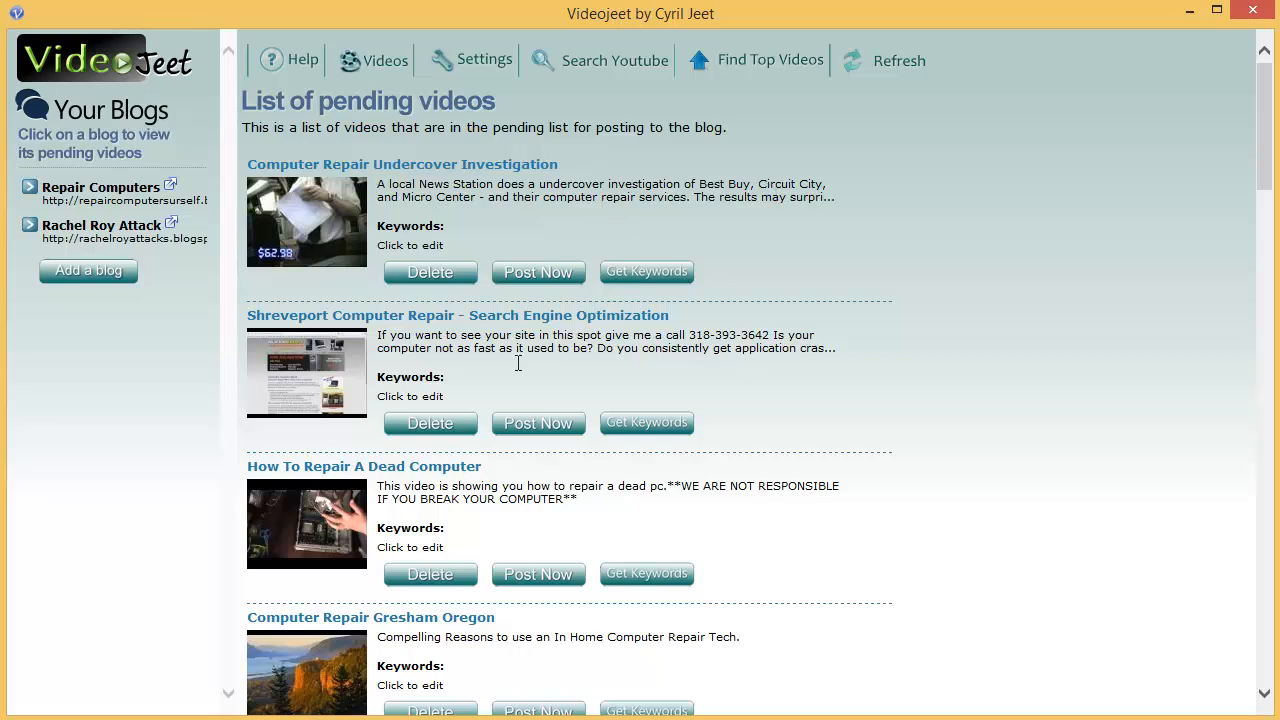
{"action": "mouse_move", "coordinate": [388, 60]}
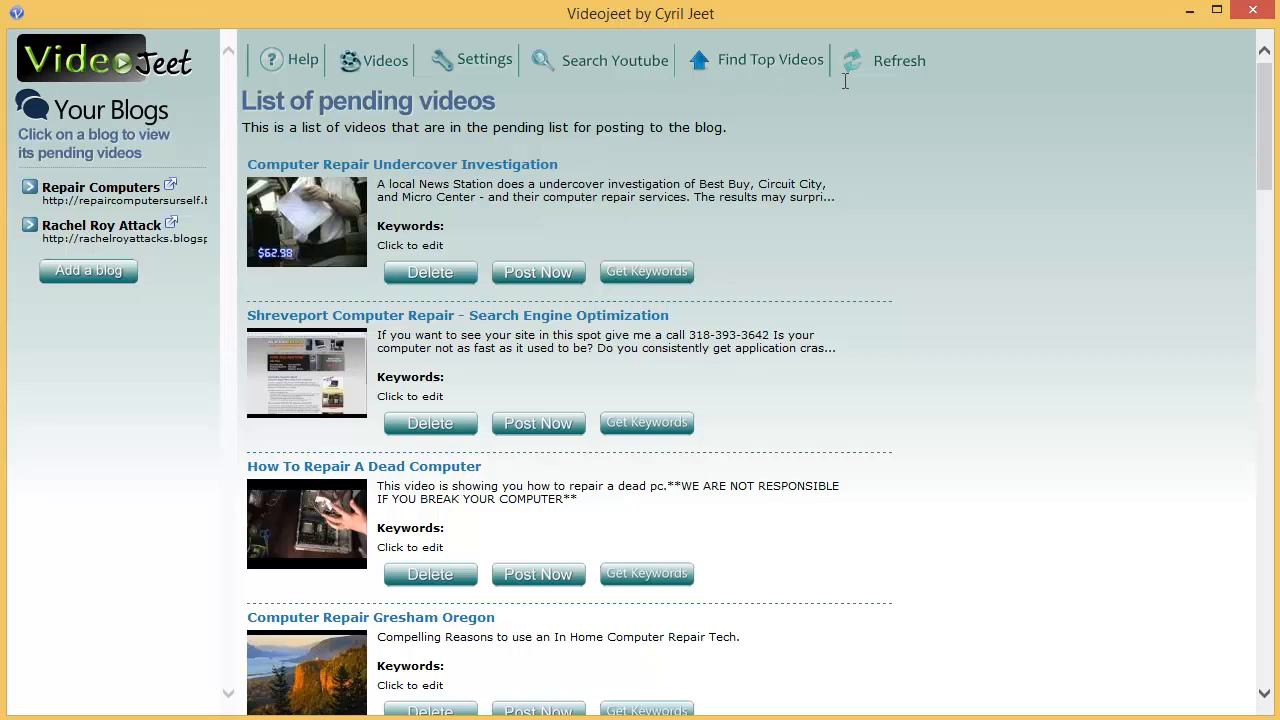
{"action": "mouse_move", "coordinate": [292, 182]}
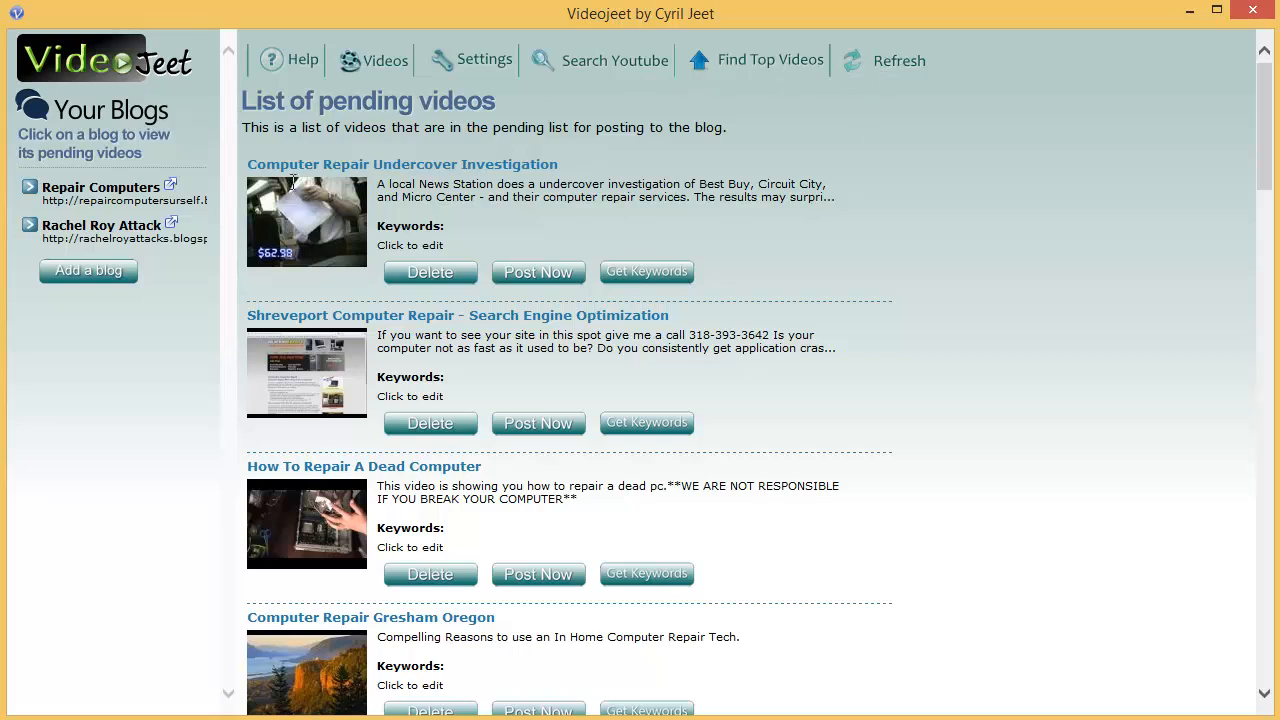
{"action": "mouse_move", "coordinate": [826, 82]}
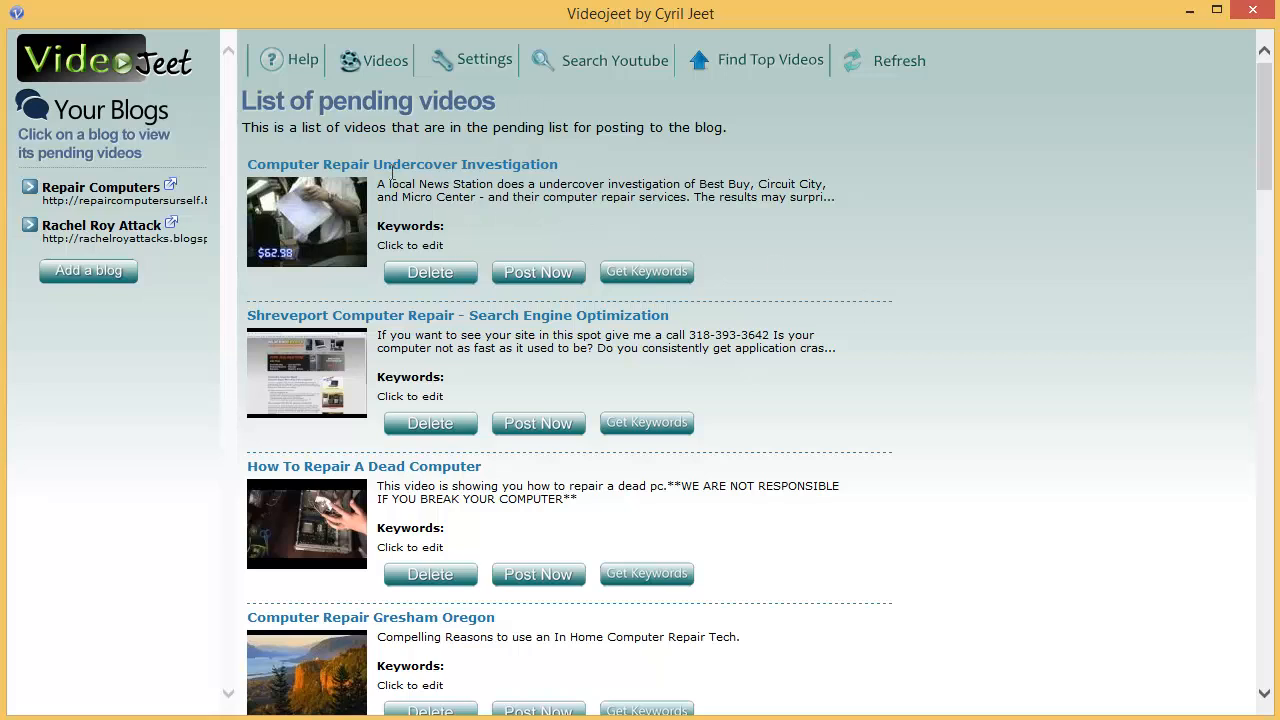
- Shorten the first video's title from Computer Repair Undercover Investigation to 'Computer Repair'
{"action": "left_click", "coordinate": [400, 164]}
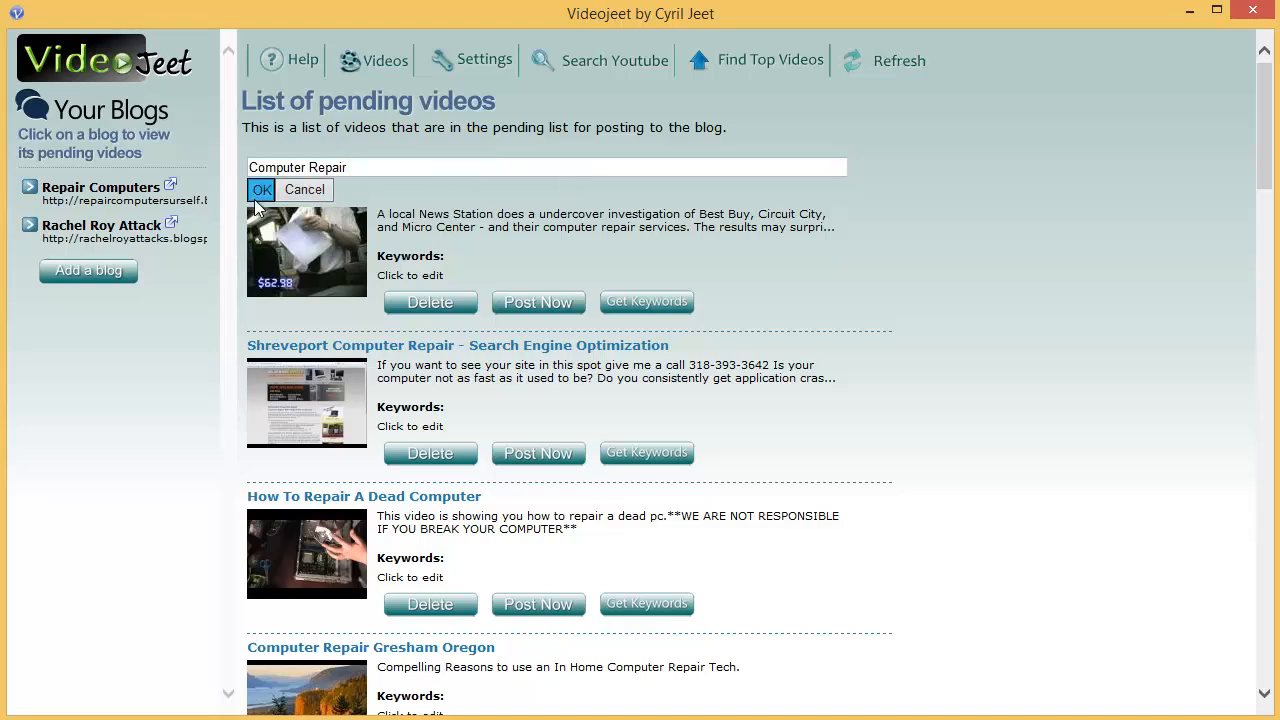
{"action": "left_click", "coordinate": [260, 190]}
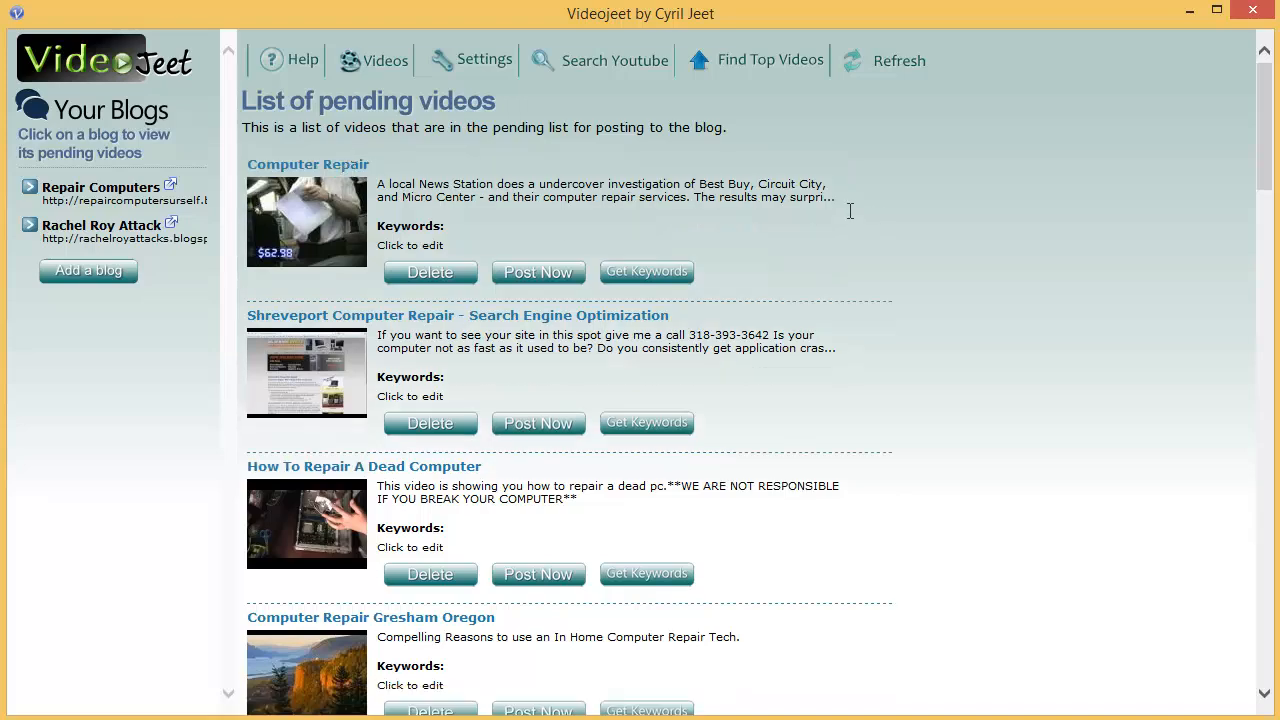
{"action": "scroll", "scroll_direction": "down", "scroll_amount": 3}
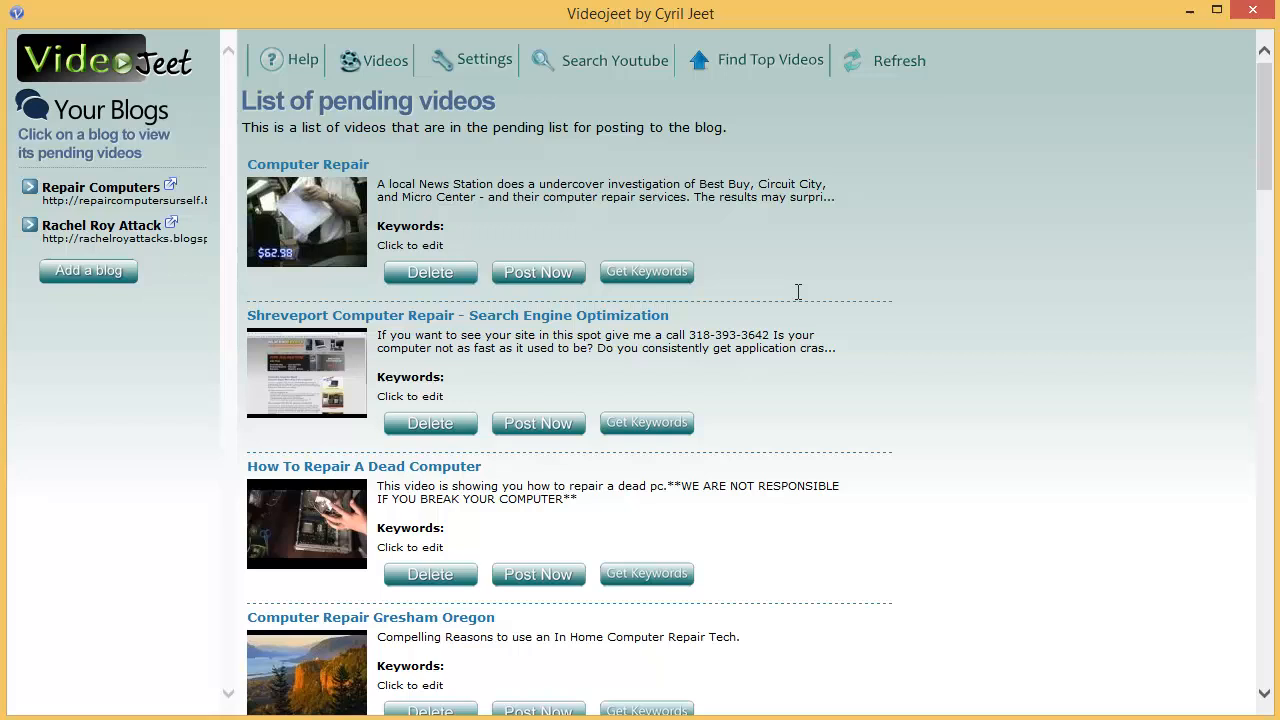
{"action": "mouse_move", "coordinate": [650, 288]}
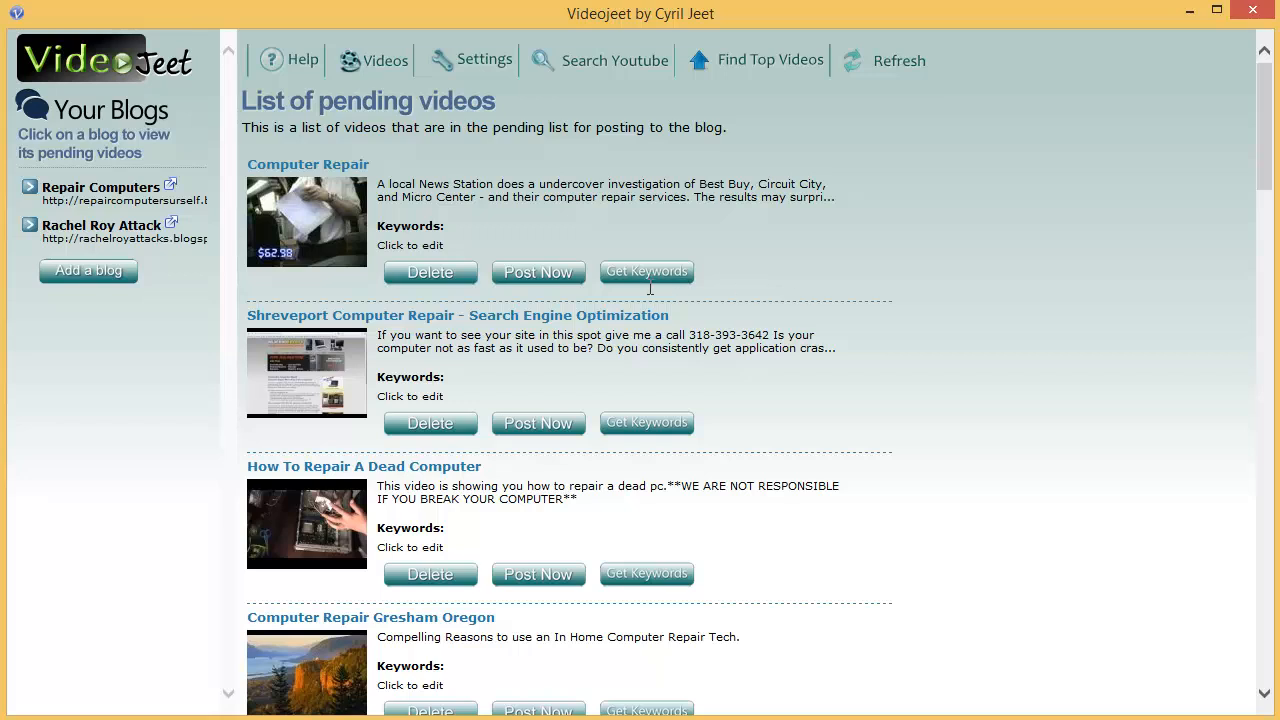
{"action": "mouse_move", "coordinate": [648, 268]}
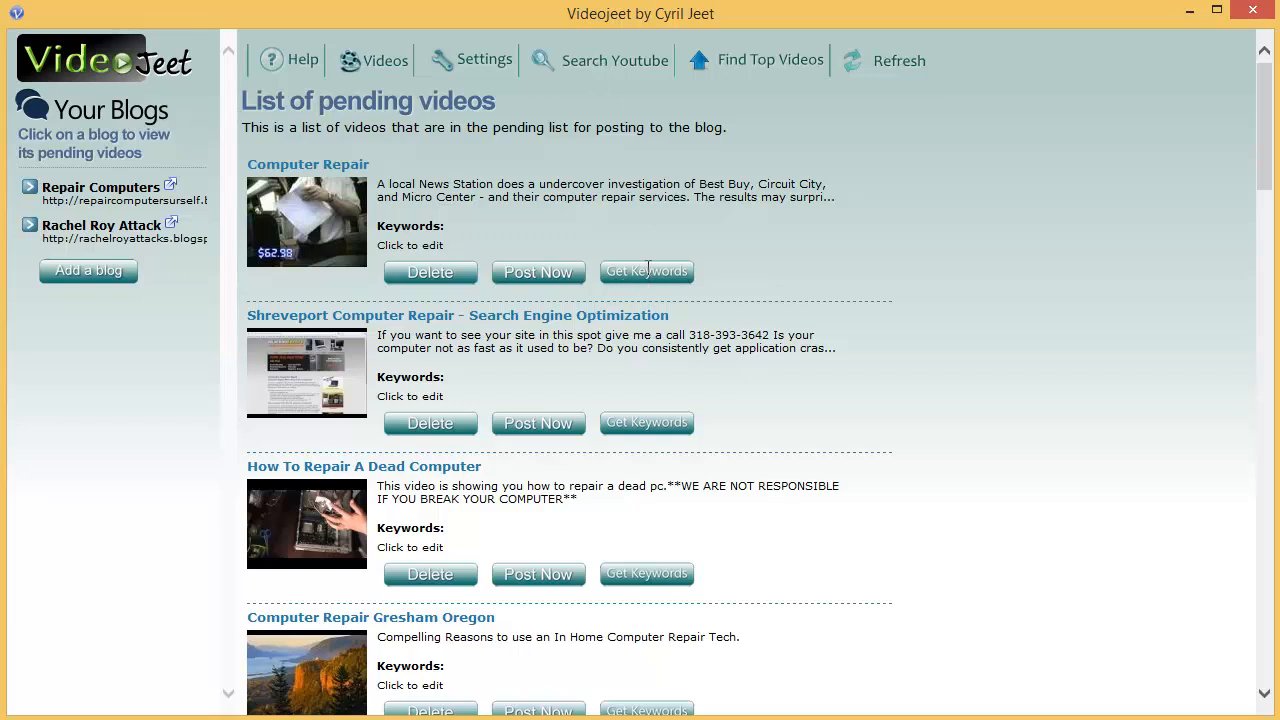
{"action": "mouse_move", "coordinate": [600, 236]}
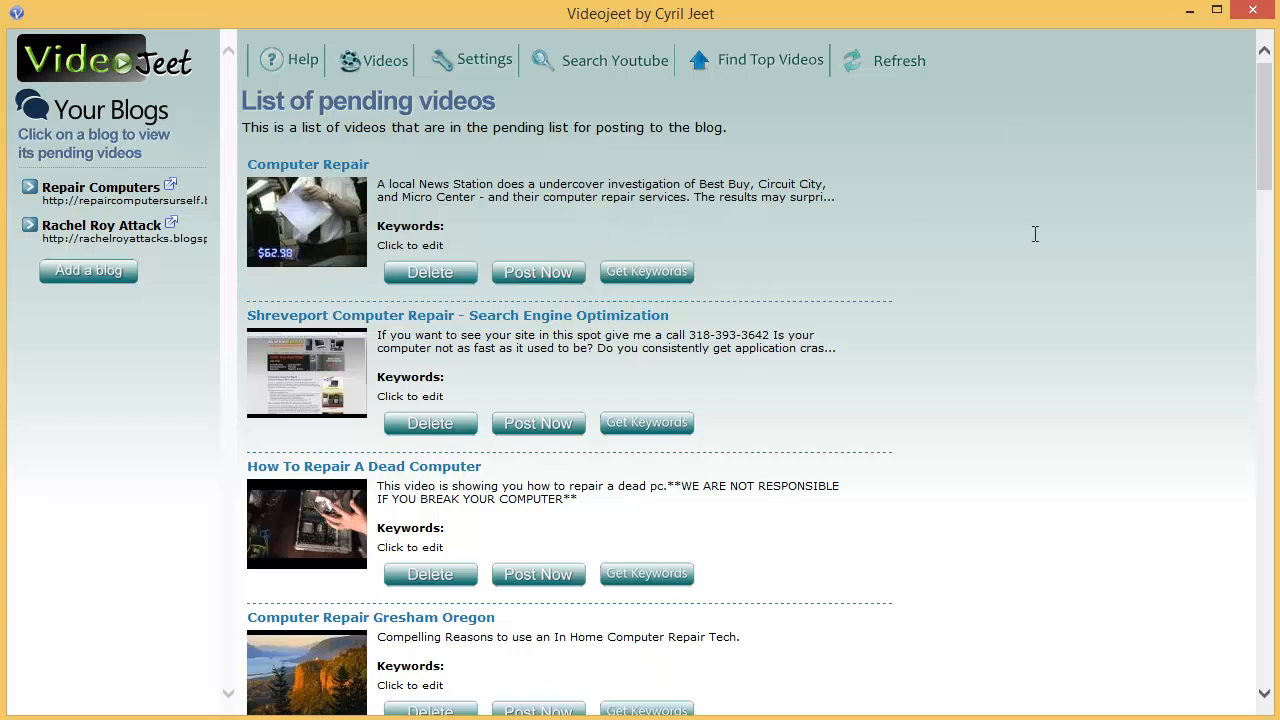
{"action": "mouse_move", "coordinate": [556, 354]}
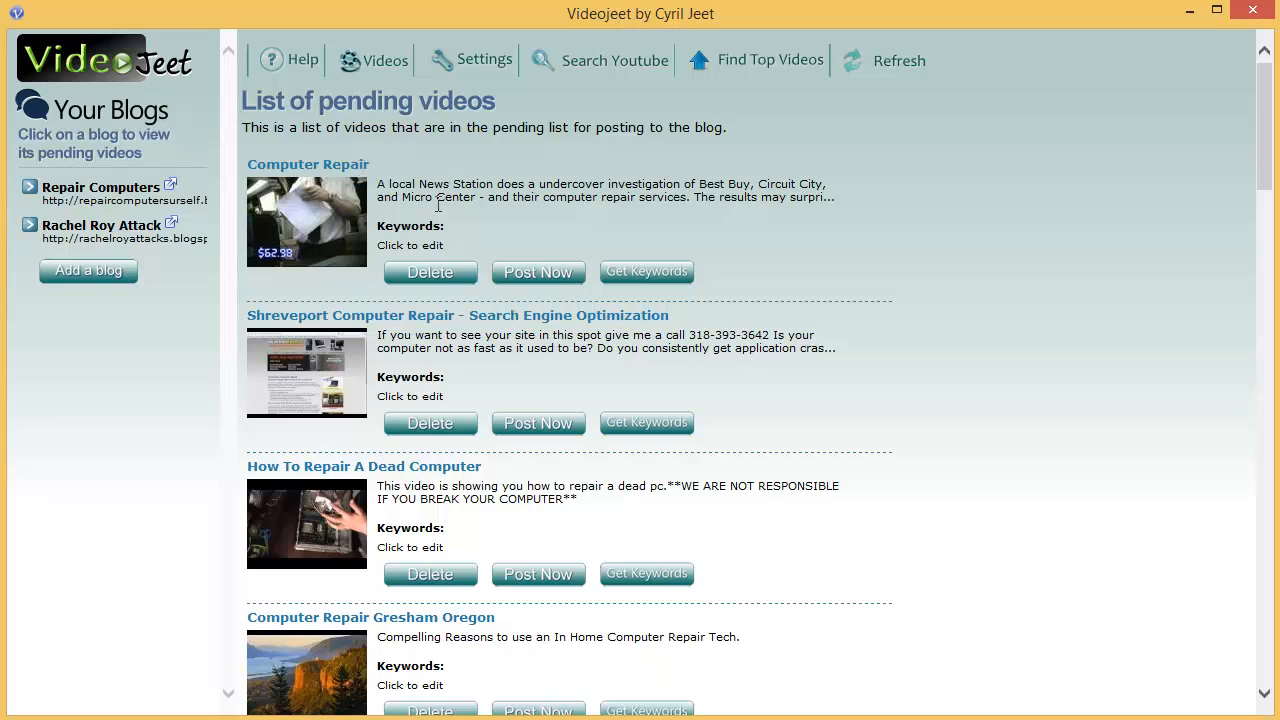
{"action": "mouse_move", "coordinate": [408, 256]}
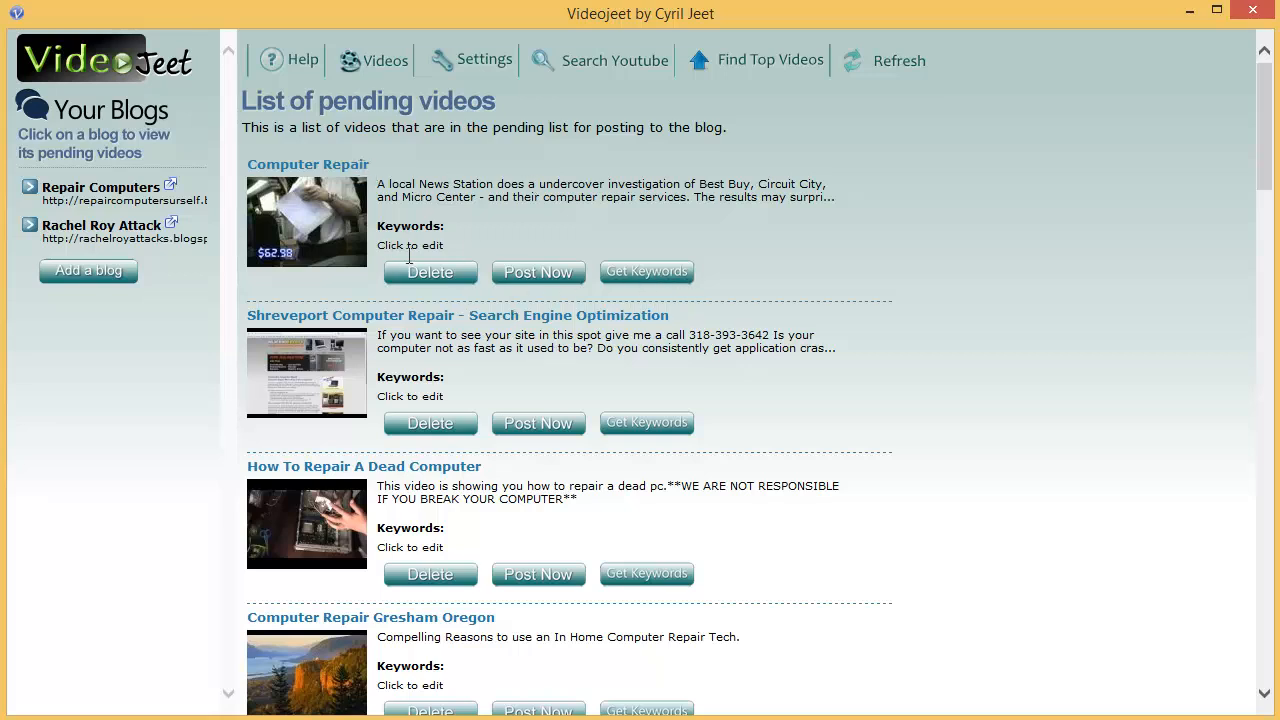
{"action": "mouse_move", "coordinate": [434, 272]}
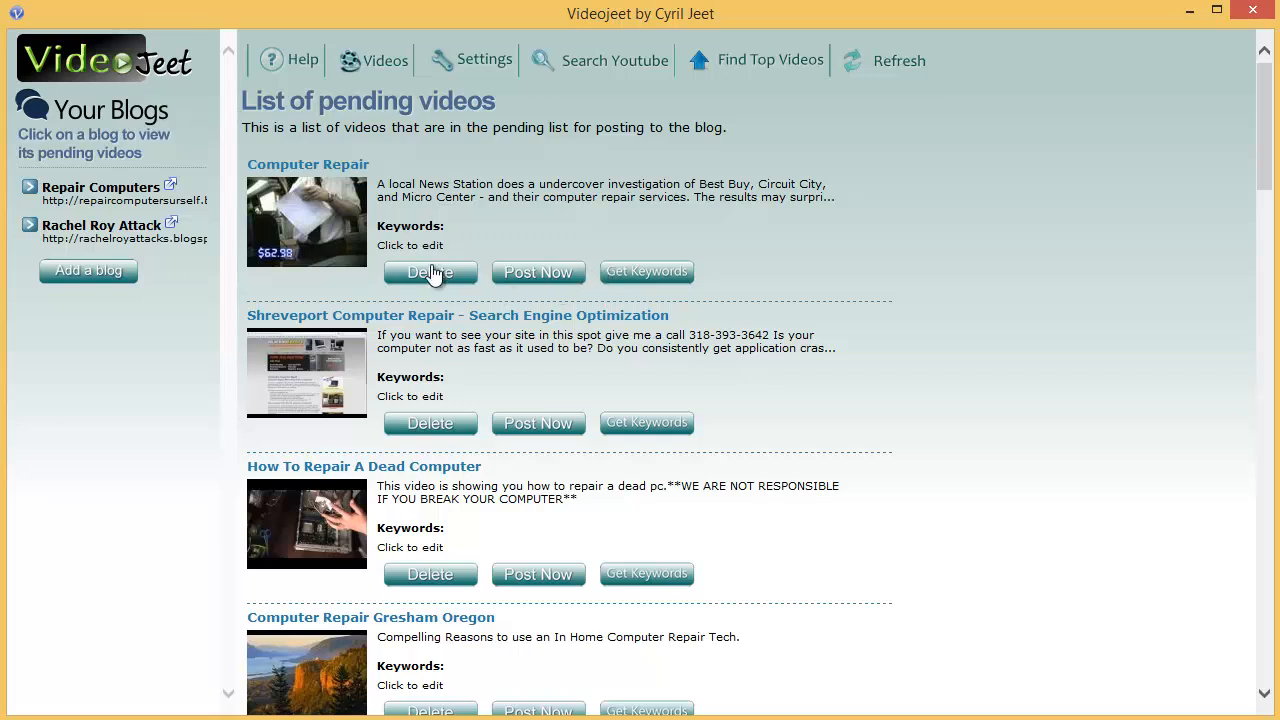
- Fetch keywords for the Computer Repair video, then cancel an edit of its description
{"action": "left_click", "coordinate": [646, 272]}
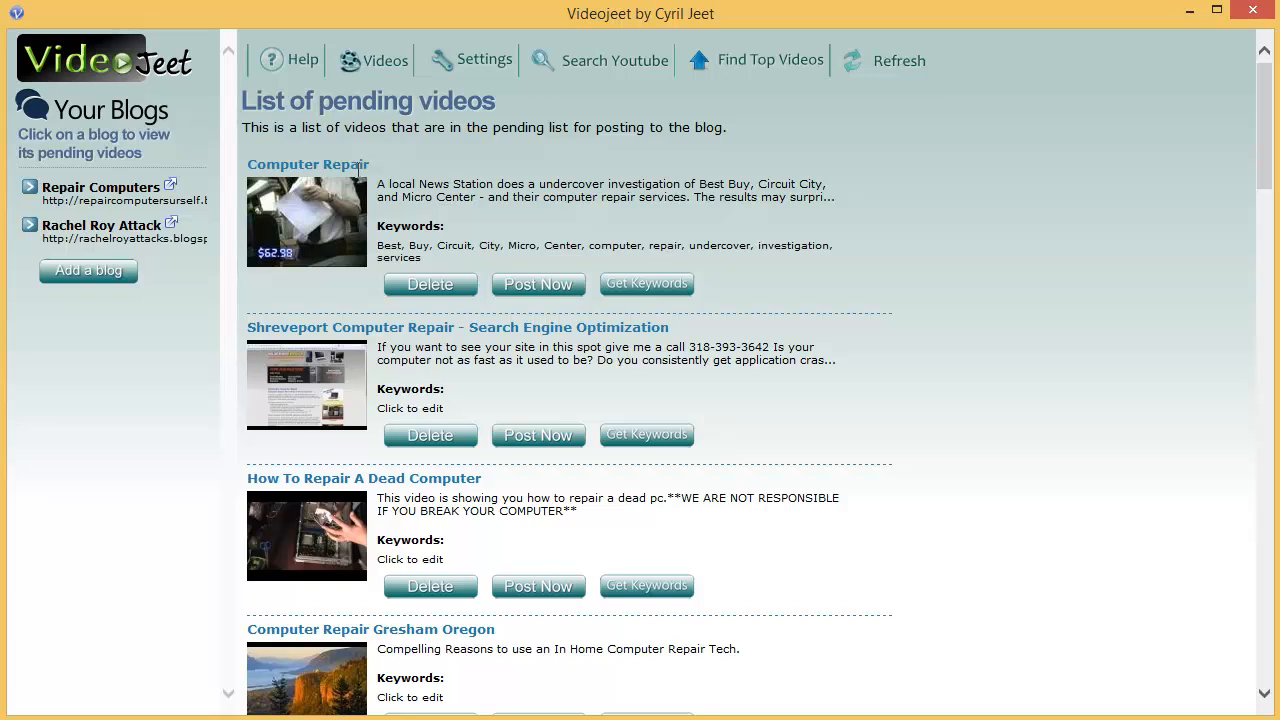
{"action": "mouse_move", "coordinate": [420, 200]}
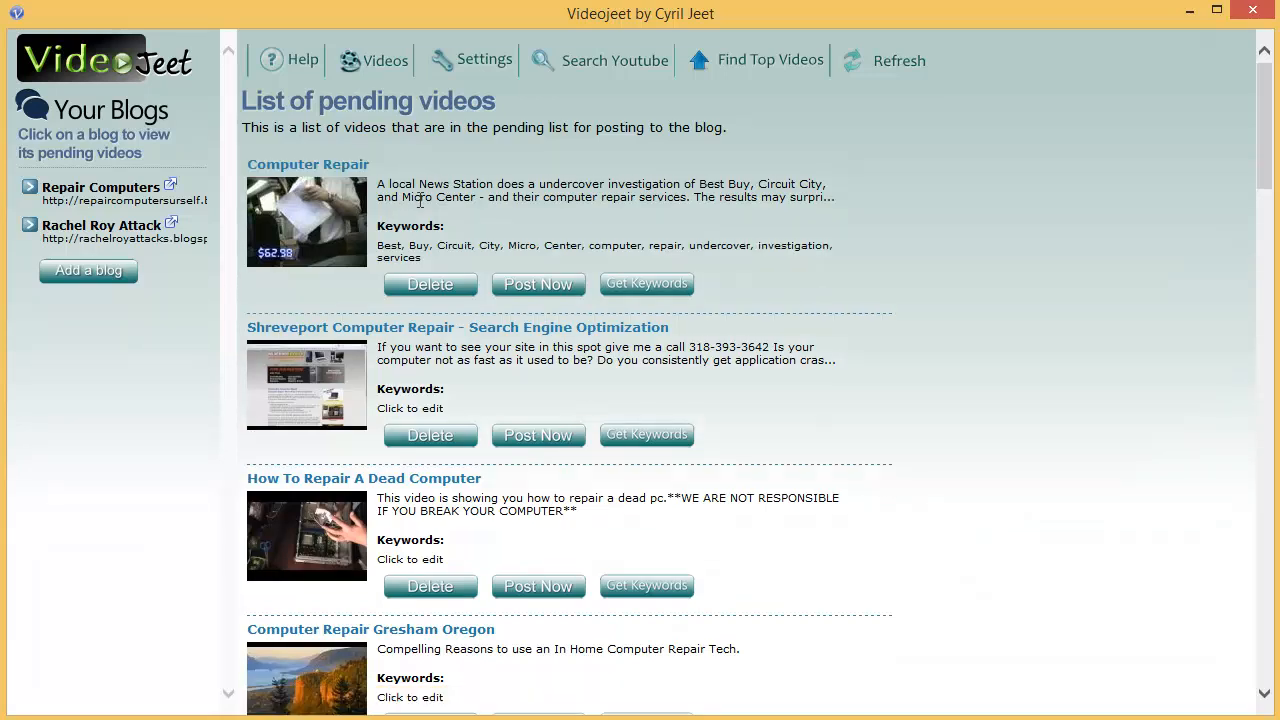
{"action": "left_click", "coordinate": [600, 190]}
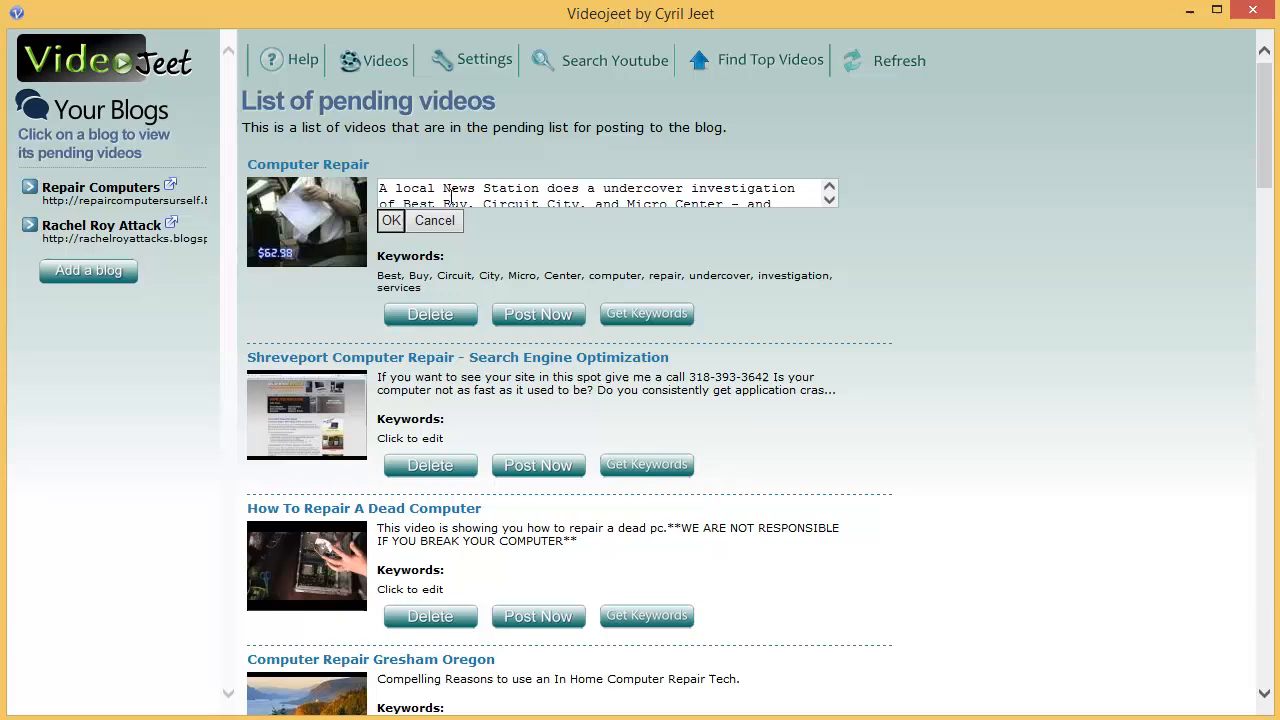
{"action": "left_click", "coordinate": [390, 220]}
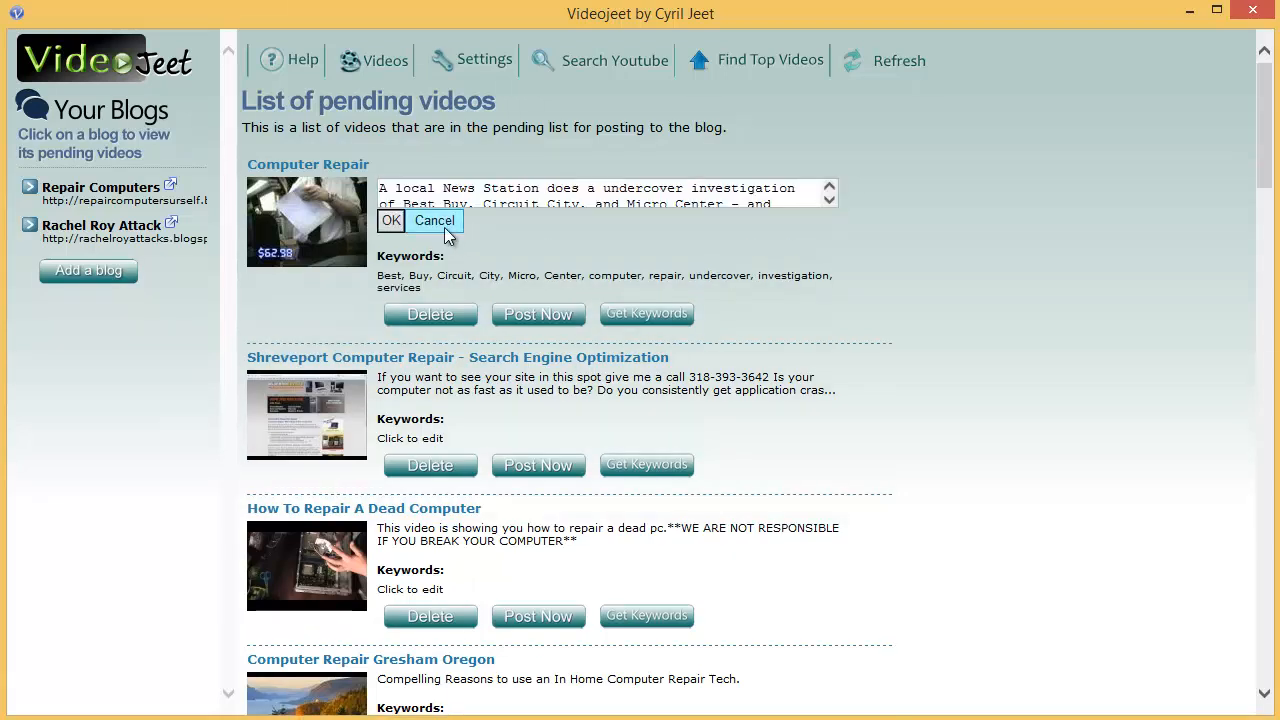
{"action": "scroll", "scroll_direction": "down", "scroll_amount": 3}
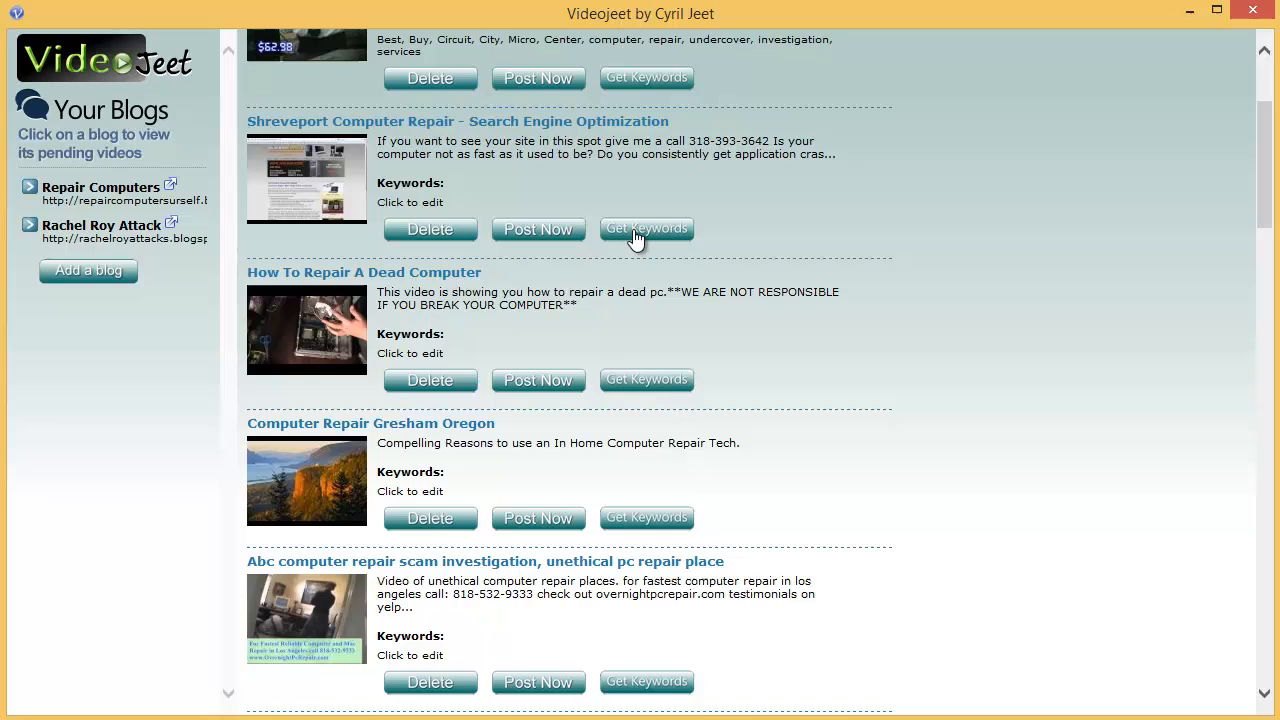
- Fetch and edit the Shreveport video keywords to 'shreveport computer repair, seo, search engine optimization'
{"action": "left_click", "coordinate": [646, 228]}
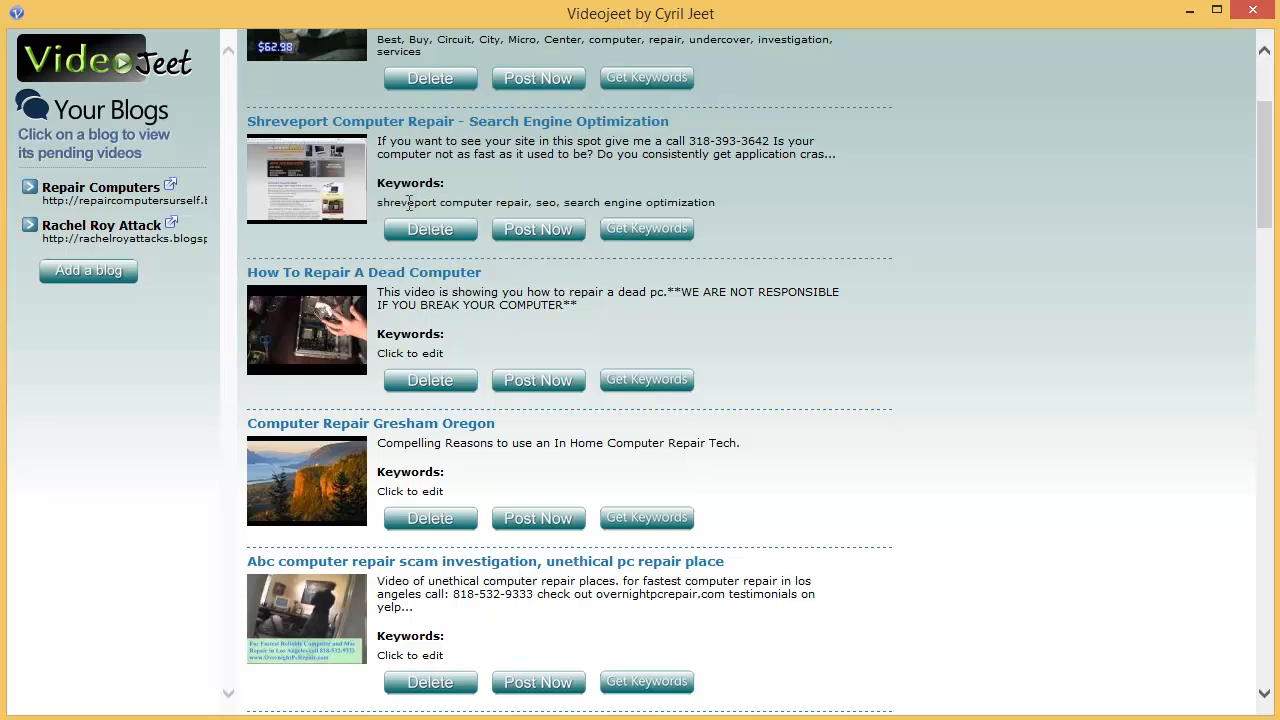
{"action": "triple_click", "coordinate": [546, 202]}
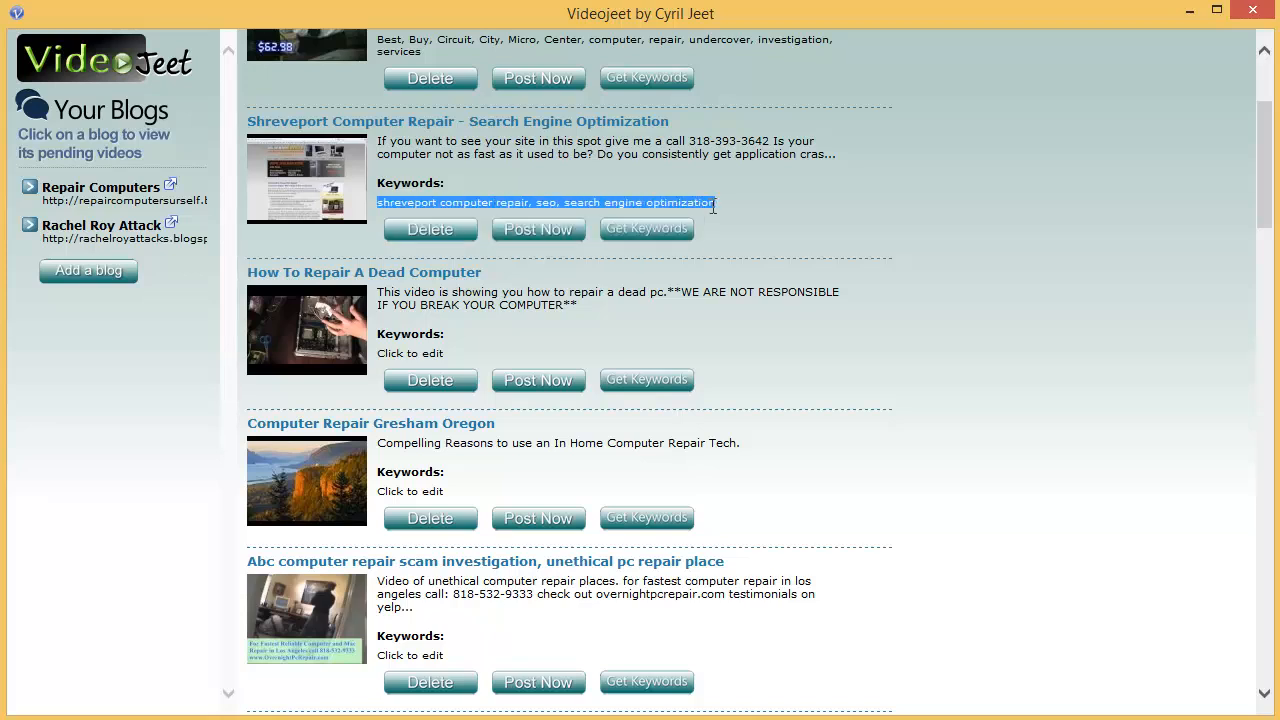
{"action": "left_click", "coordinate": [544, 202]}
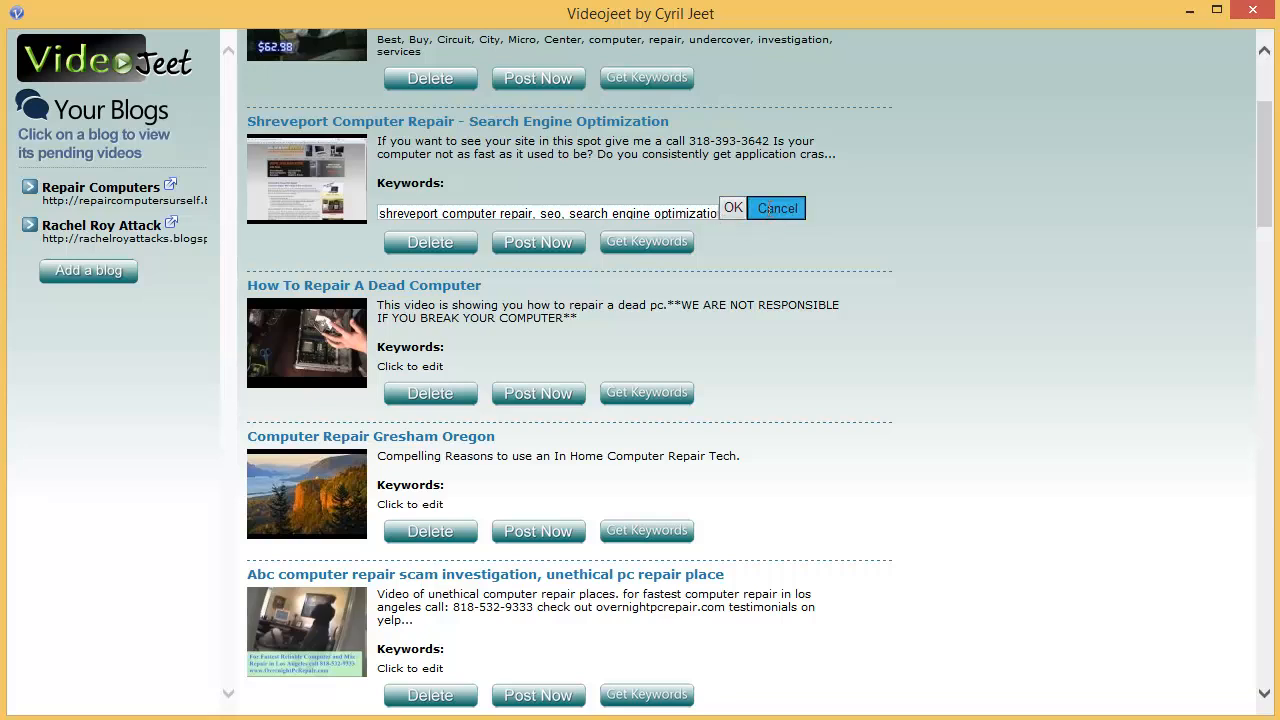
{"action": "left_click", "coordinate": [732, 208]}
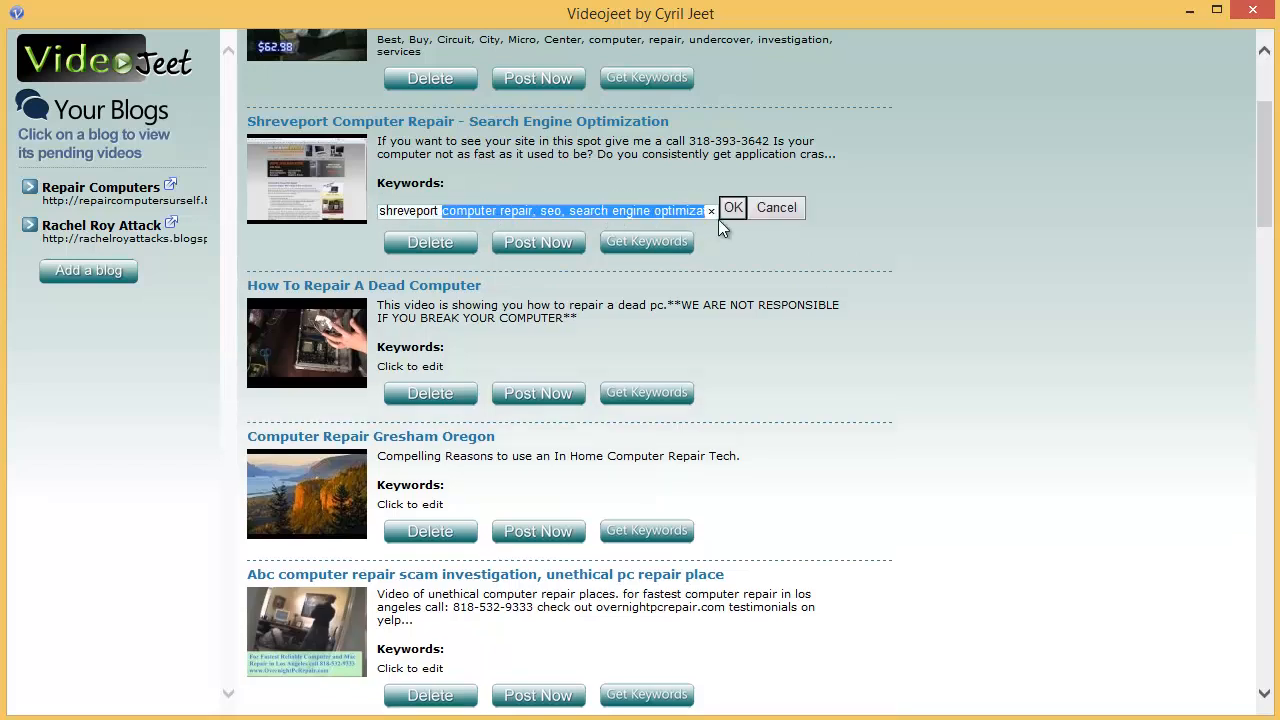
{"action": "left_click", "coordinate": [732, 206]}
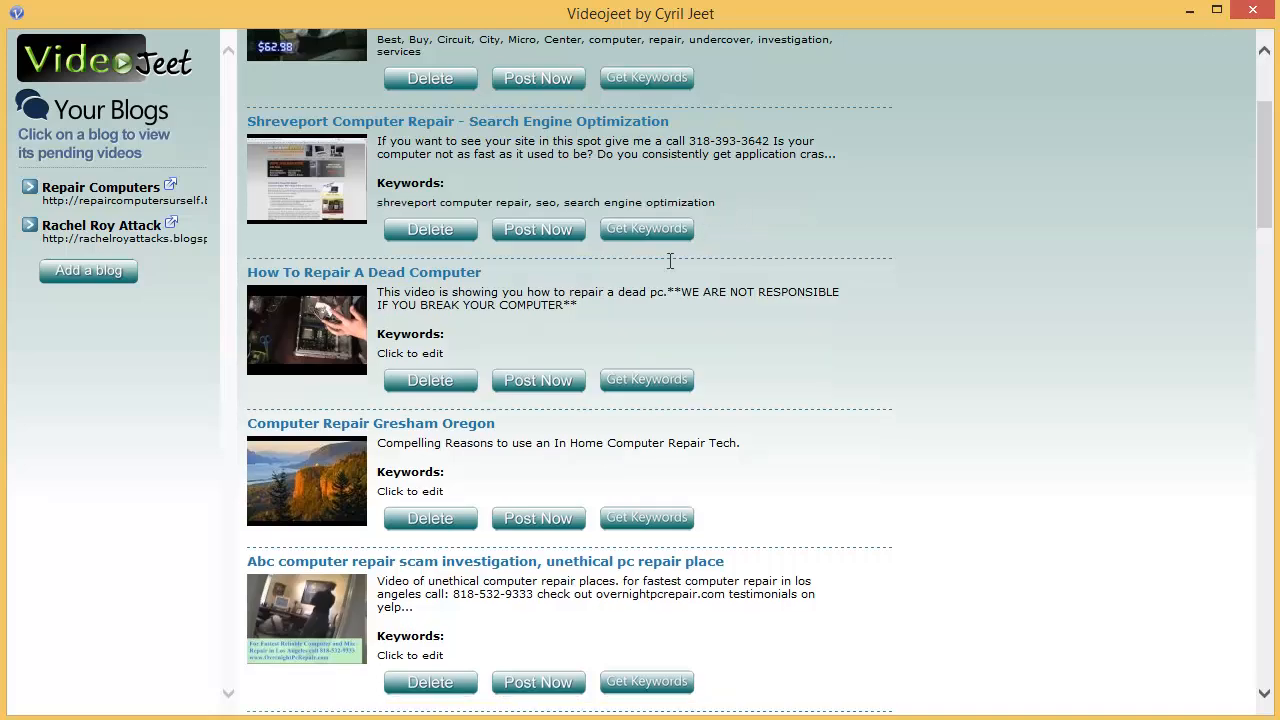
{"action": "scroll", "scroll_direction": "down", "scroll_amount": 3}
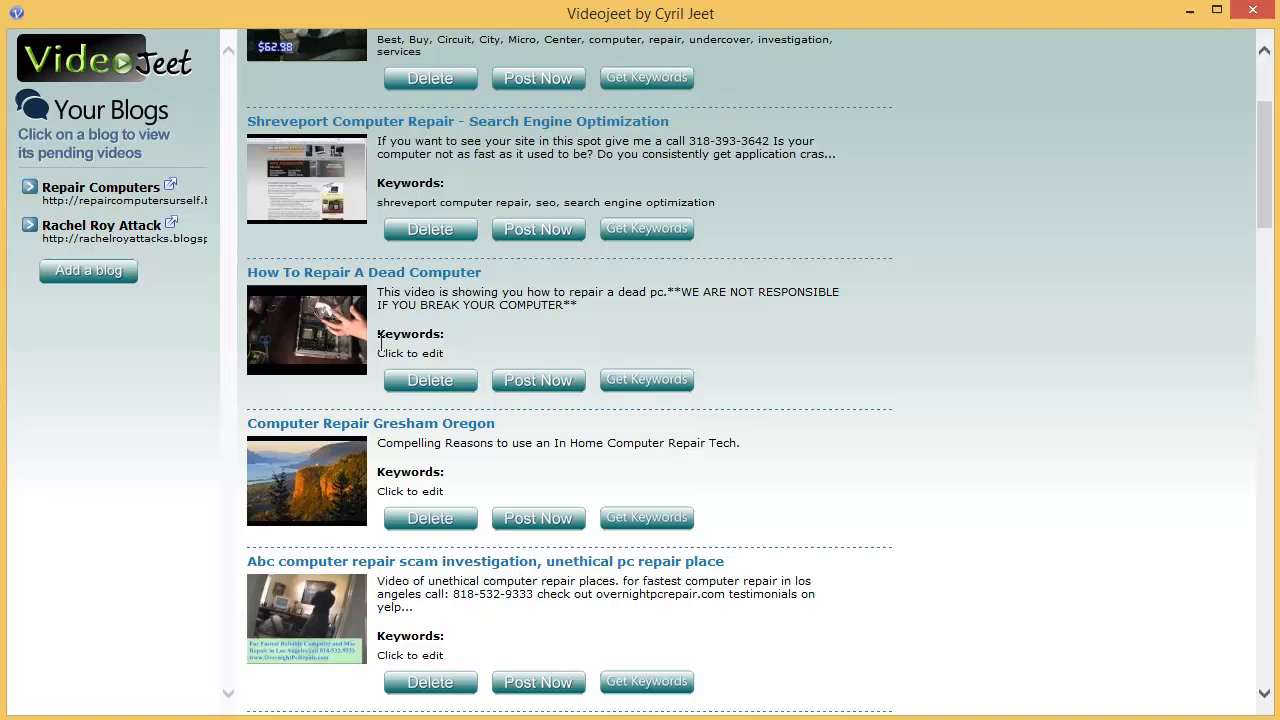
{"action": "scroll", "scroll_direction": "down", "scroll_amount": 3}
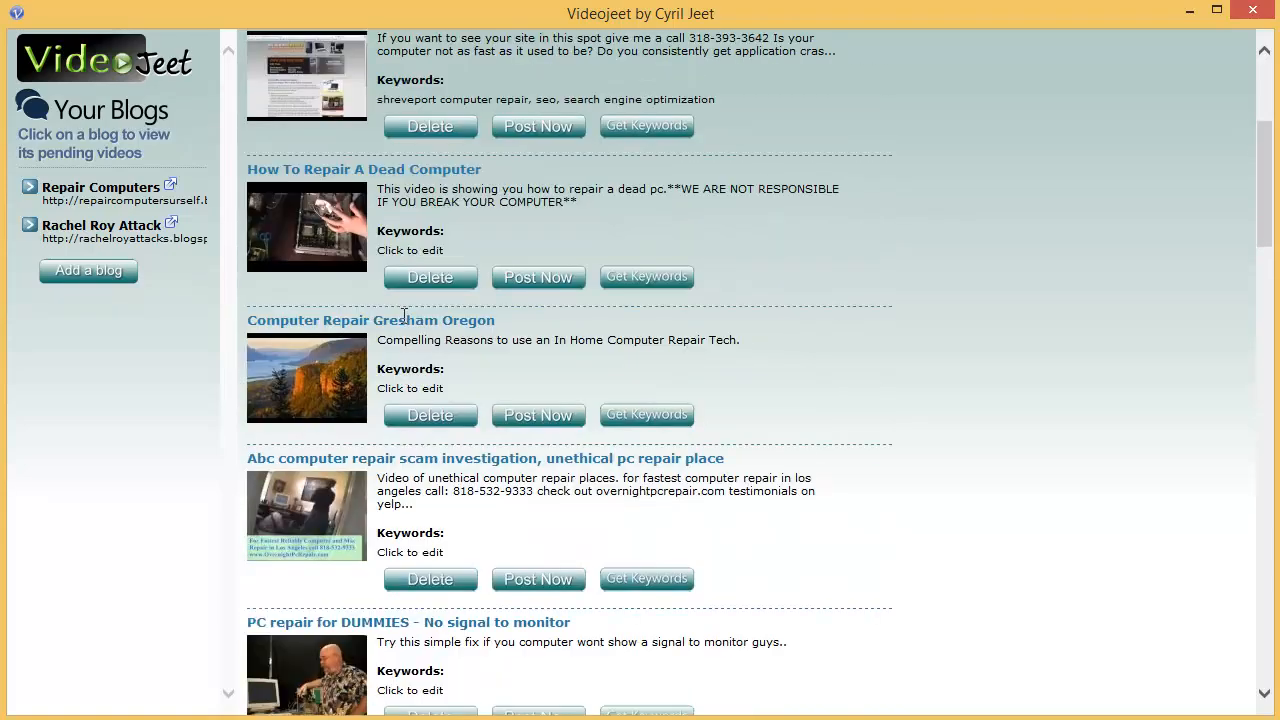
{"action": "scroll", "scroll_direction": "down", "scroll_amount": 3}
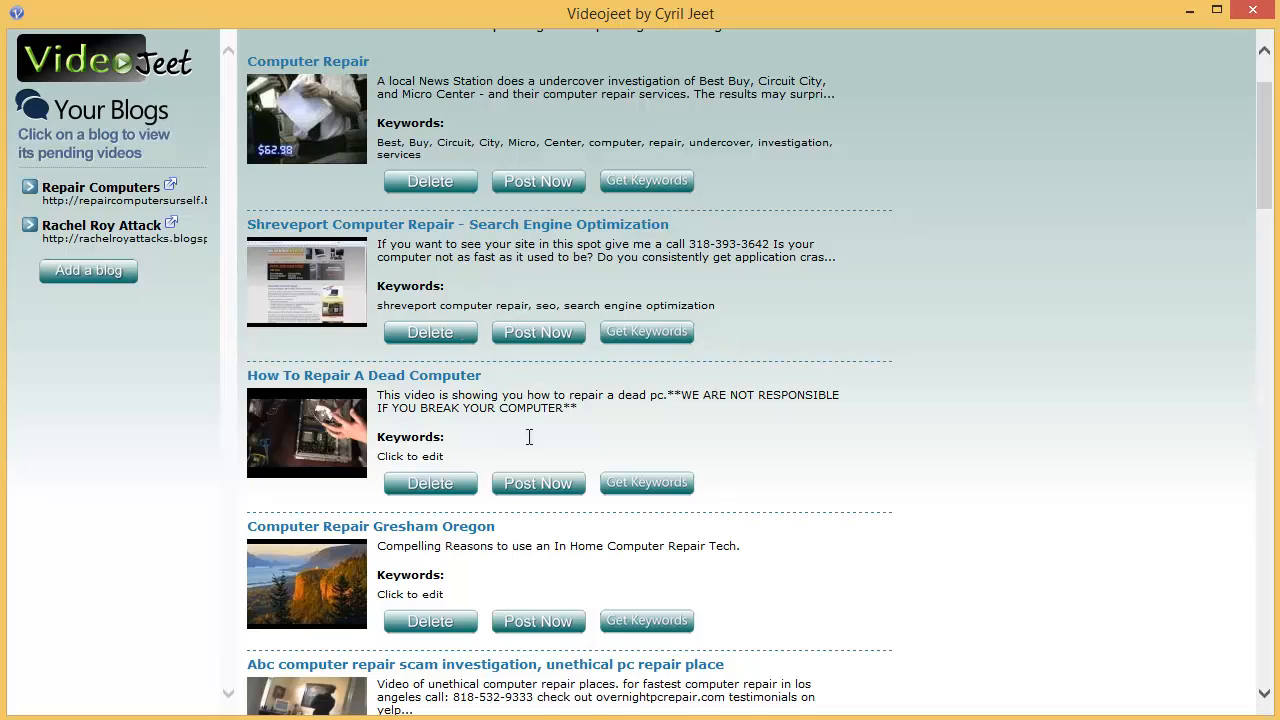
{"action": "scroll", "scroll_direction": "down", "scroll_amount": 3}
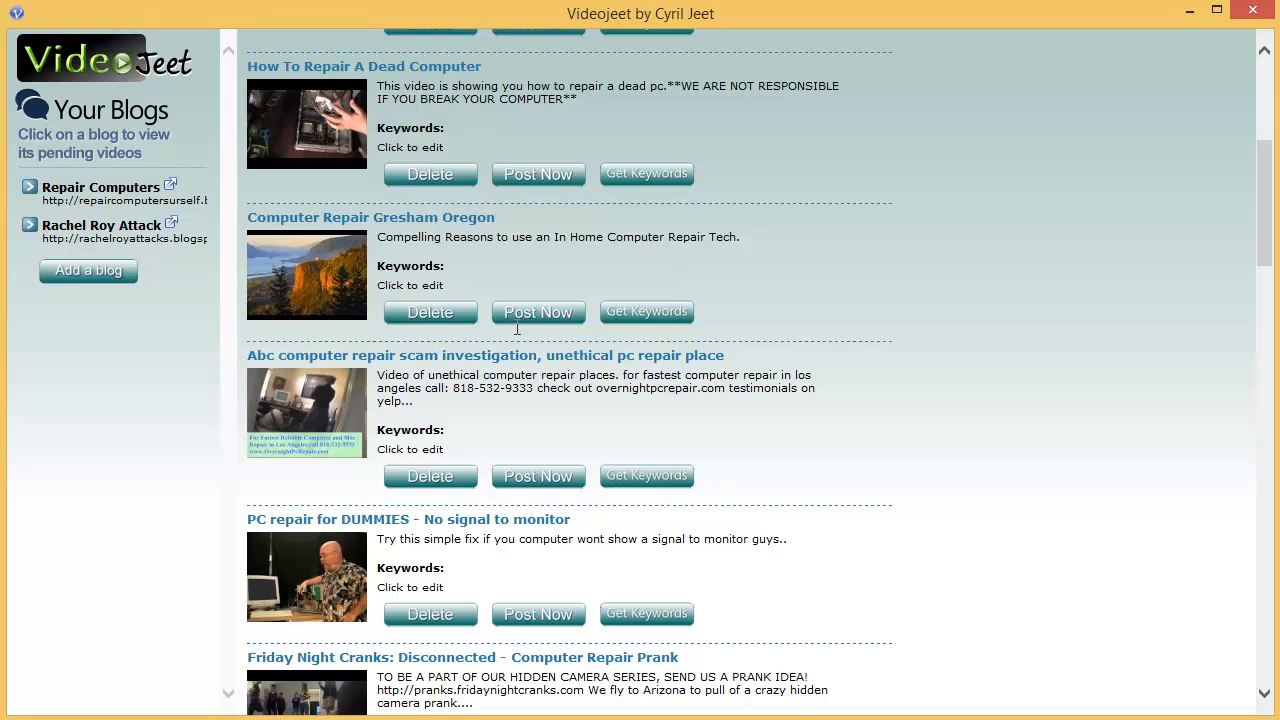
{"action": "mouse_move", "coordinate": [630, 320]}
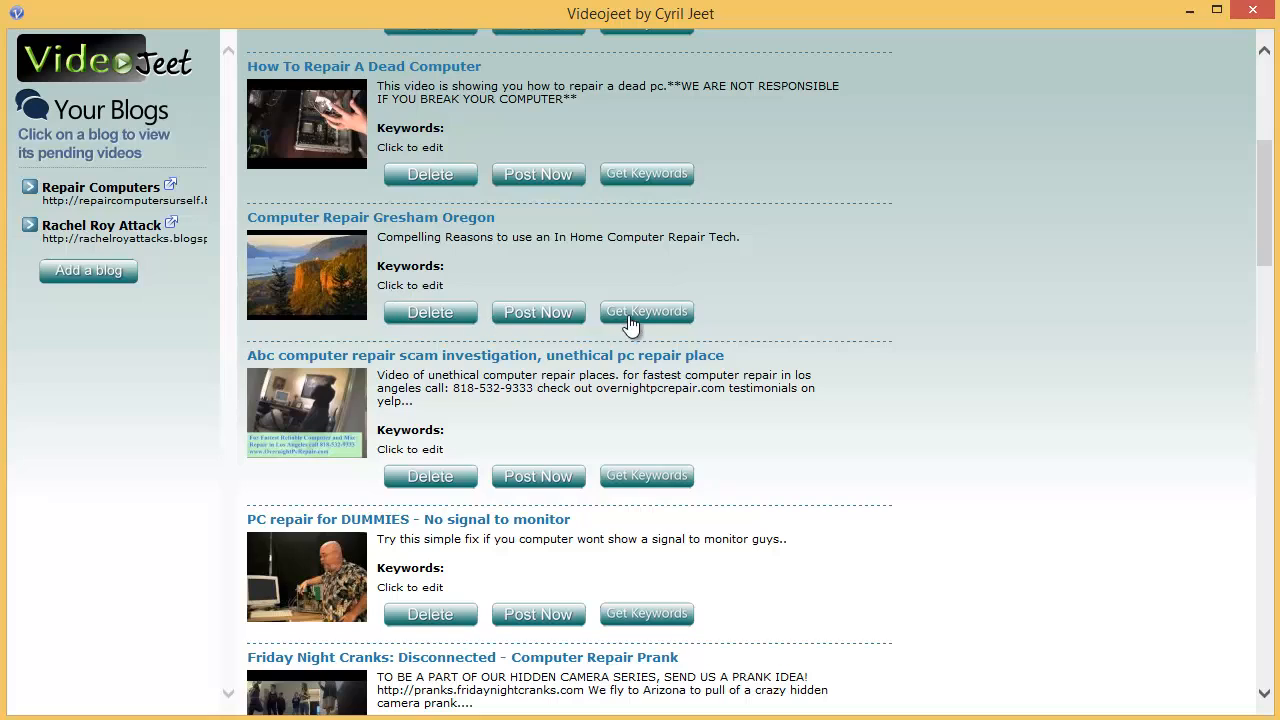
- Fetch keywords for the Computer Repair Gresham Oregon video and review the resulting list
{"action": "left_click", "coordinate": [646, 312]}
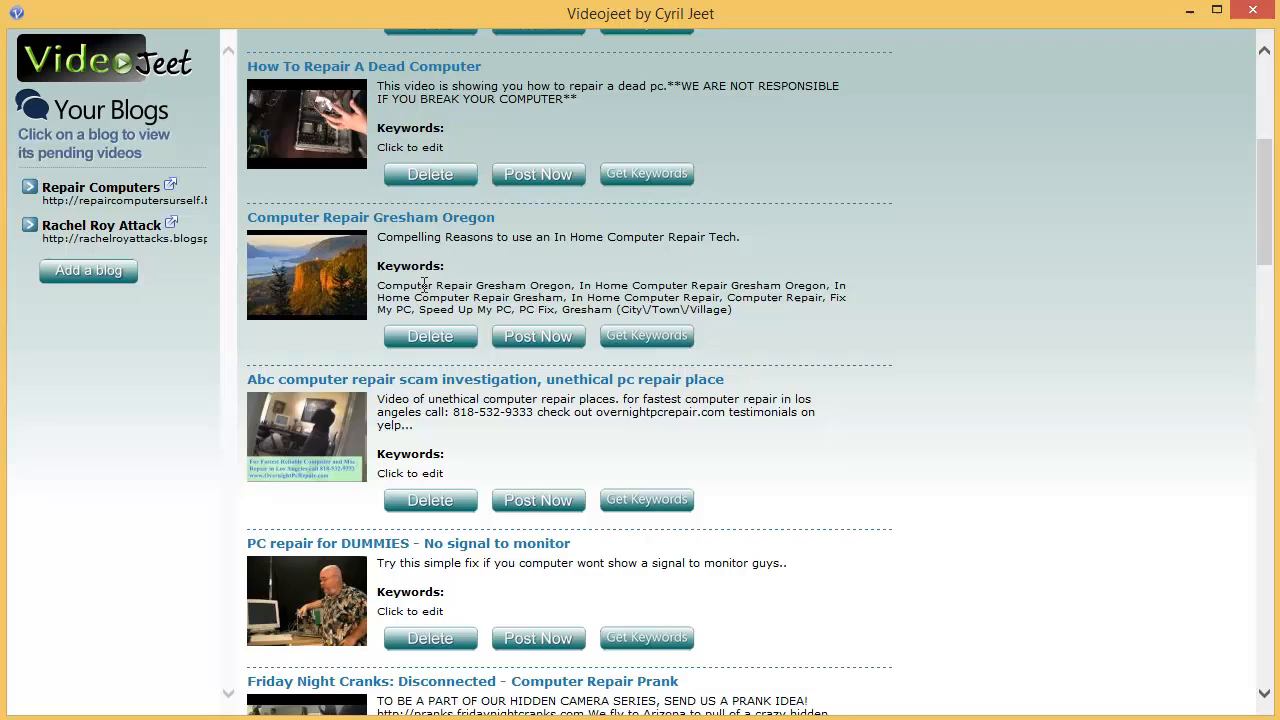
{"action": "scroll", "scroll_direction": "down", "scroll_amount": 3}
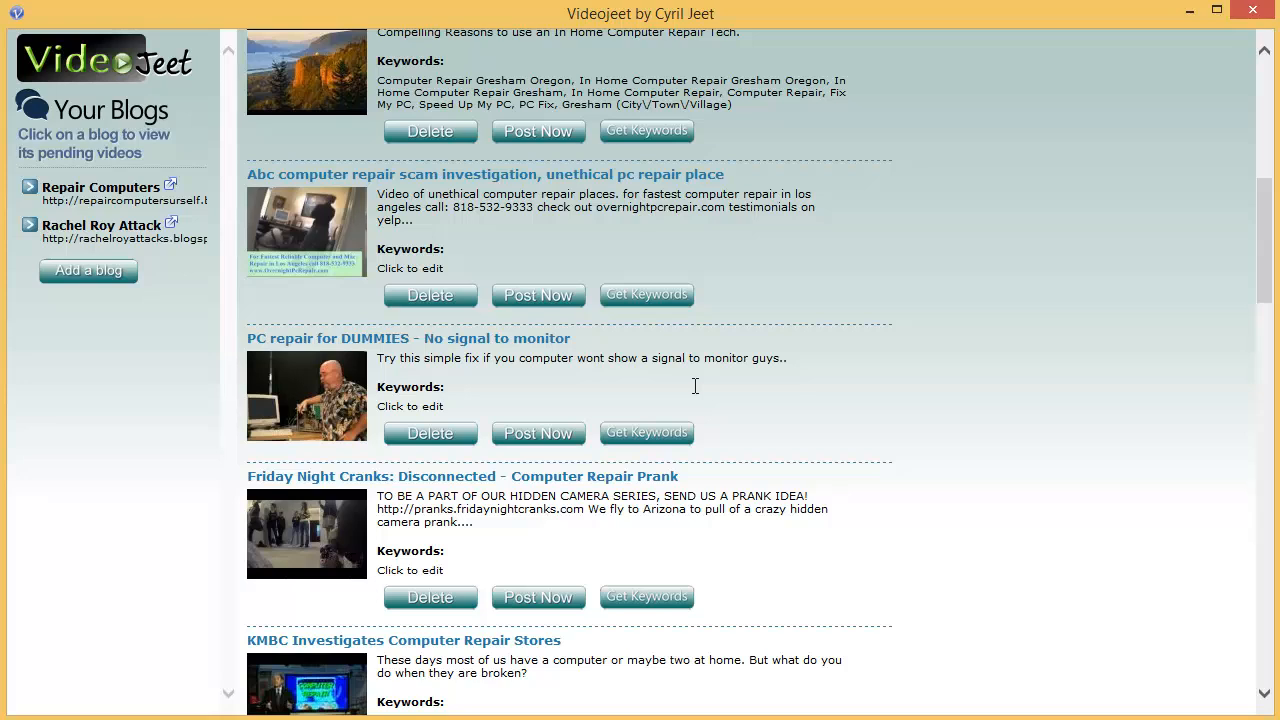
{"action": "scroll", "scroll_direction": "down", "scroll_amount": 3}
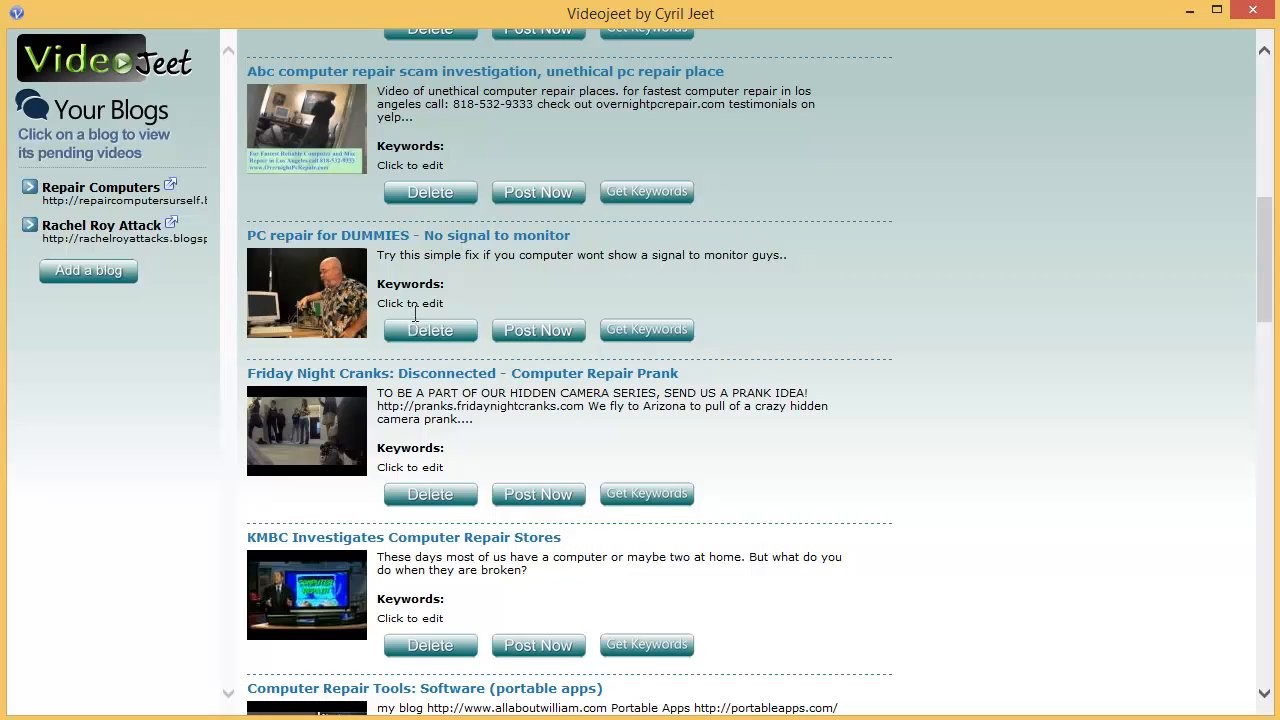
{"action": "mouse_move", "coordinate": [418, 310]}
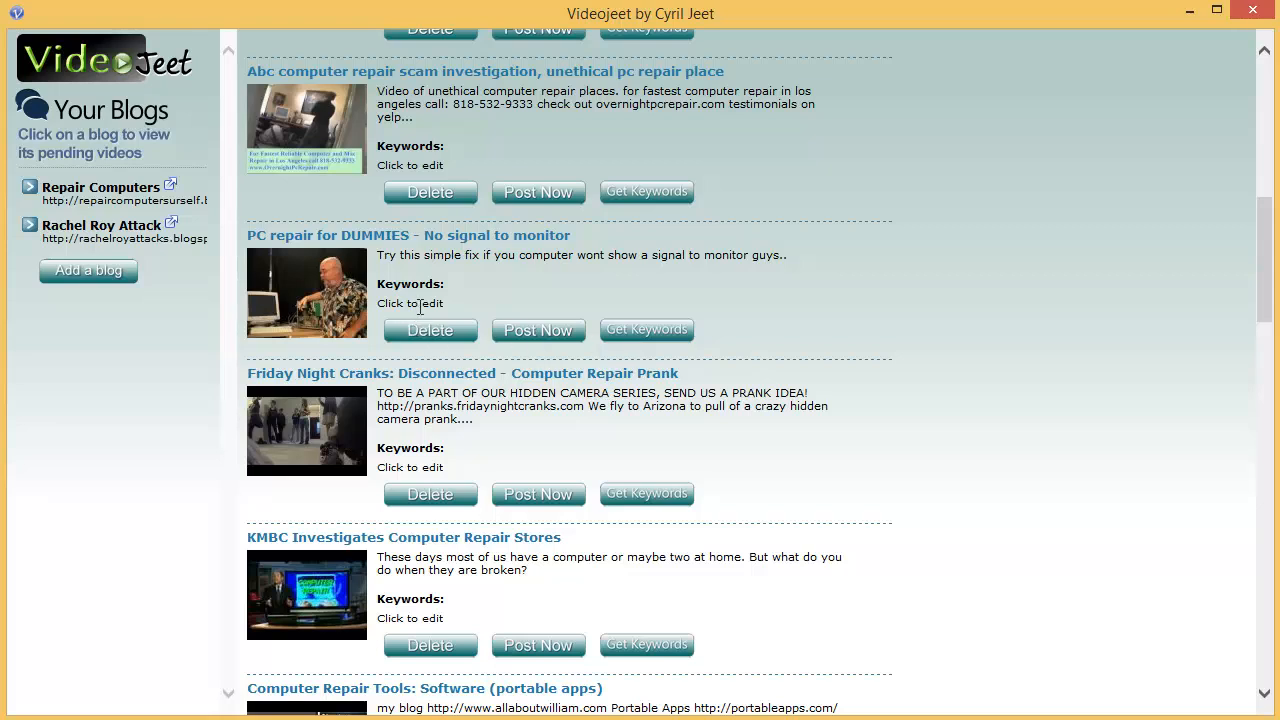
{"action": "mouse_move", "coordinate": [656, 350]}
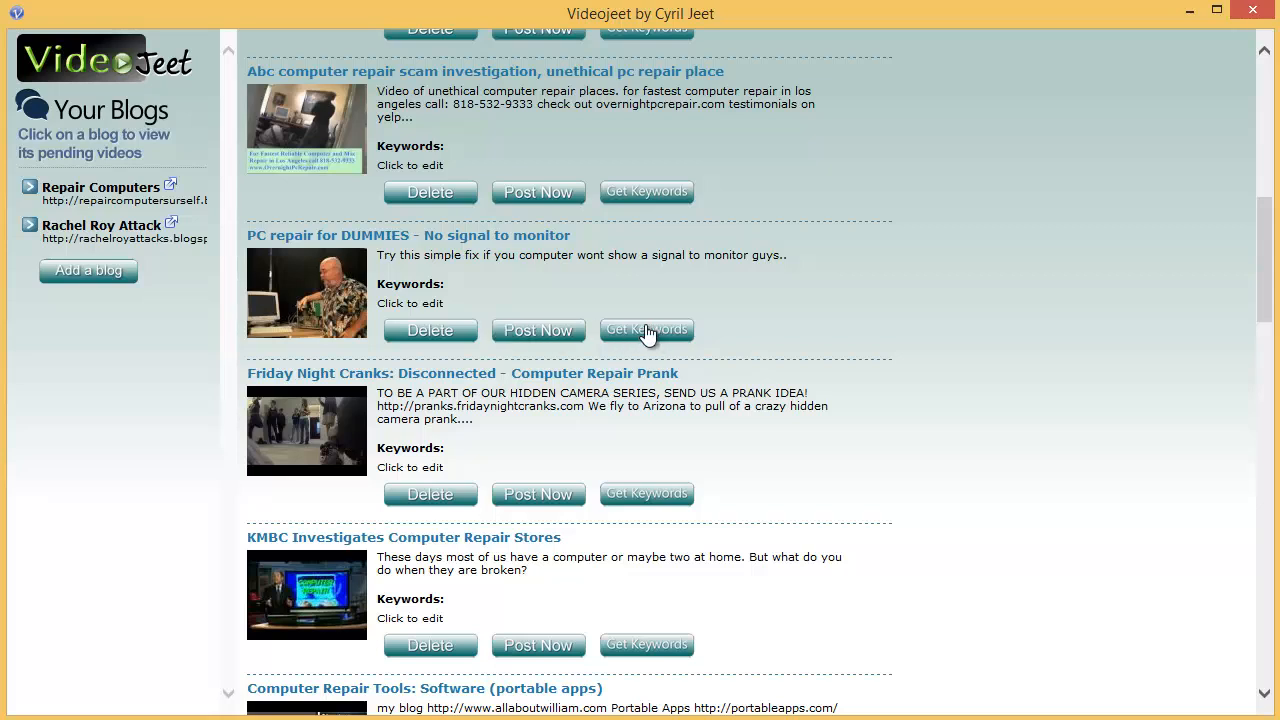
{"action": "mouse_move", "coordinate": [652, 404]}
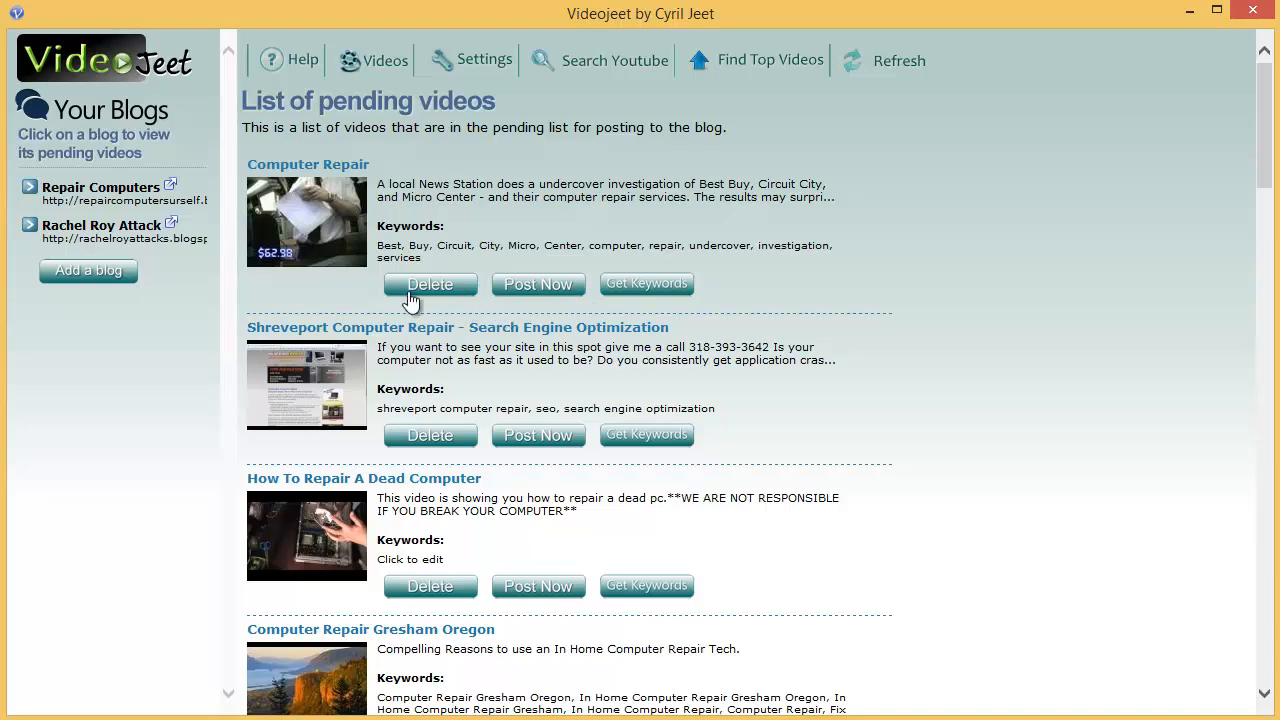
{"action": "mouse_move", "coordinate": [410, 296]}
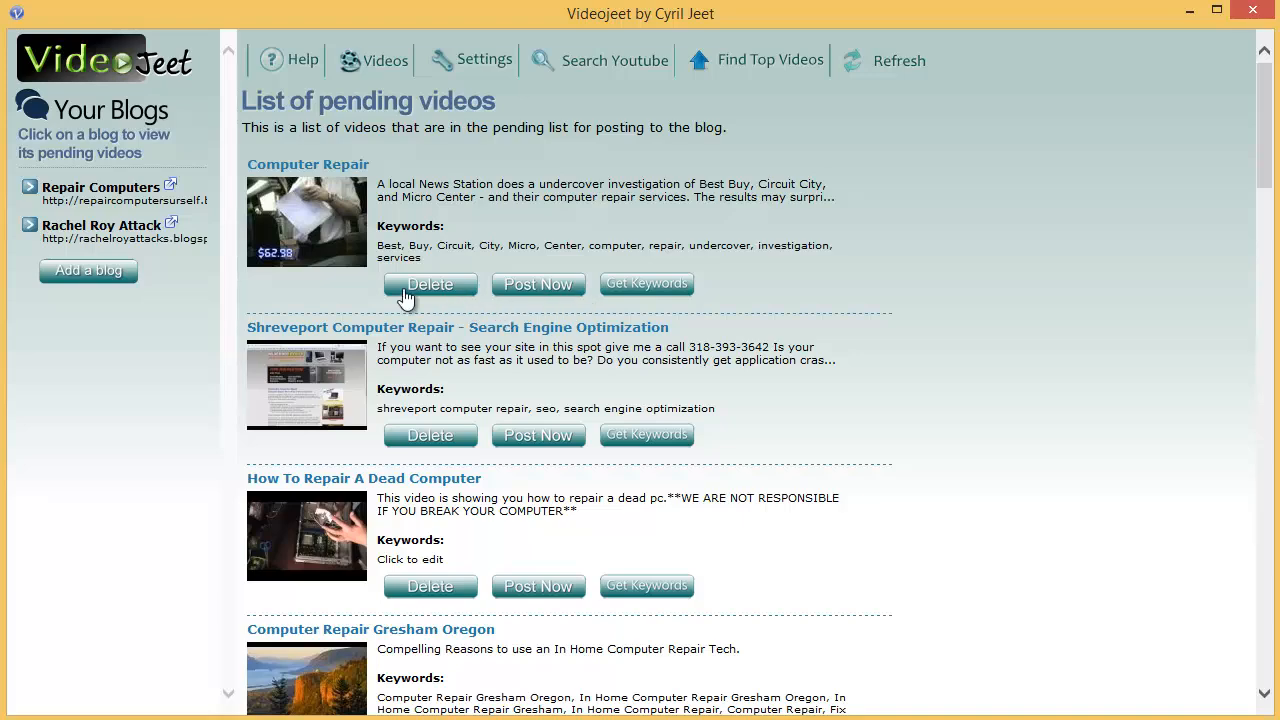
{"action": "scroll", "scroll_direction": "down", "scroll_amount": 3}
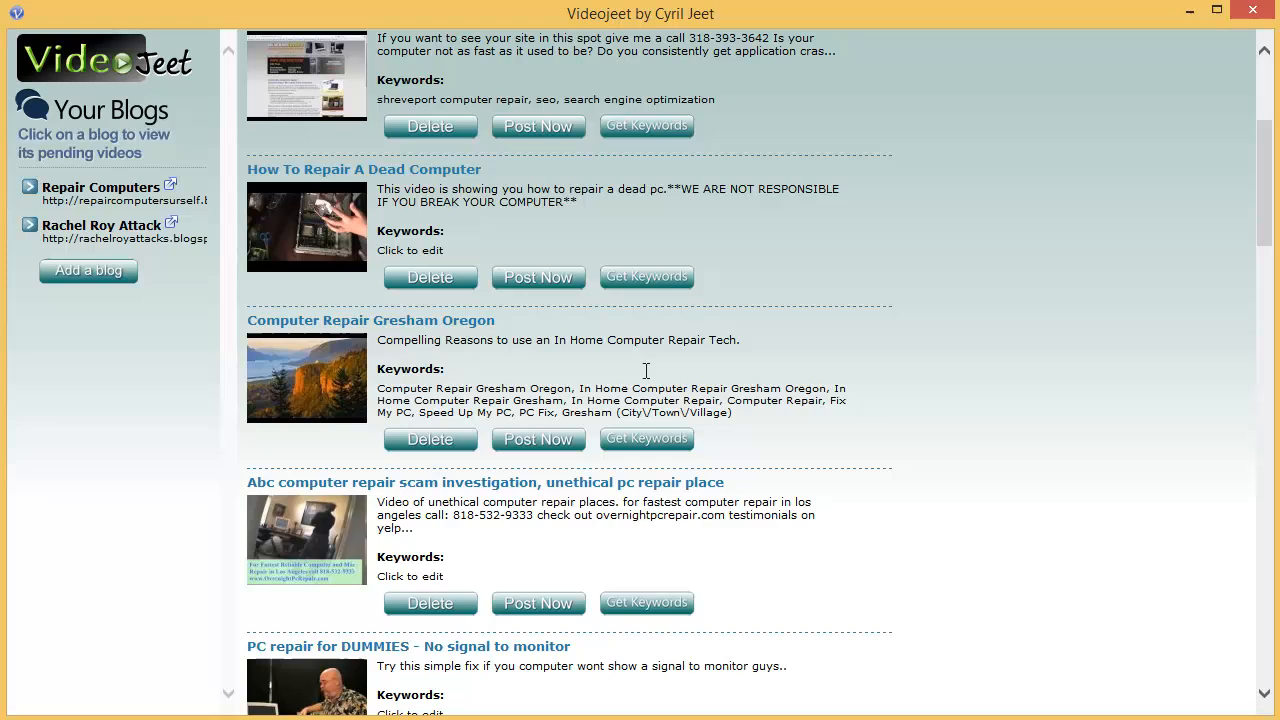
{"action": "scroll", "scroll_direction": "down", "scroll_amount": 3}
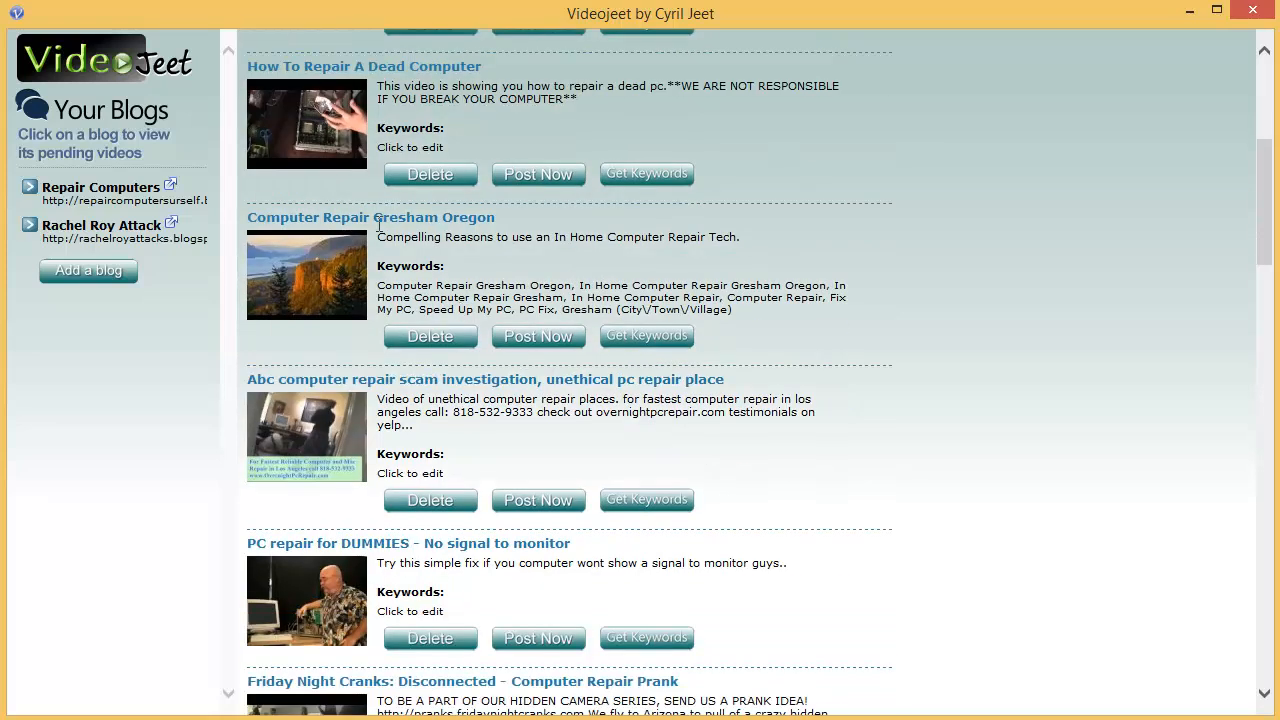
{"action": "mouse_move", "coordinate": [444, 352]}
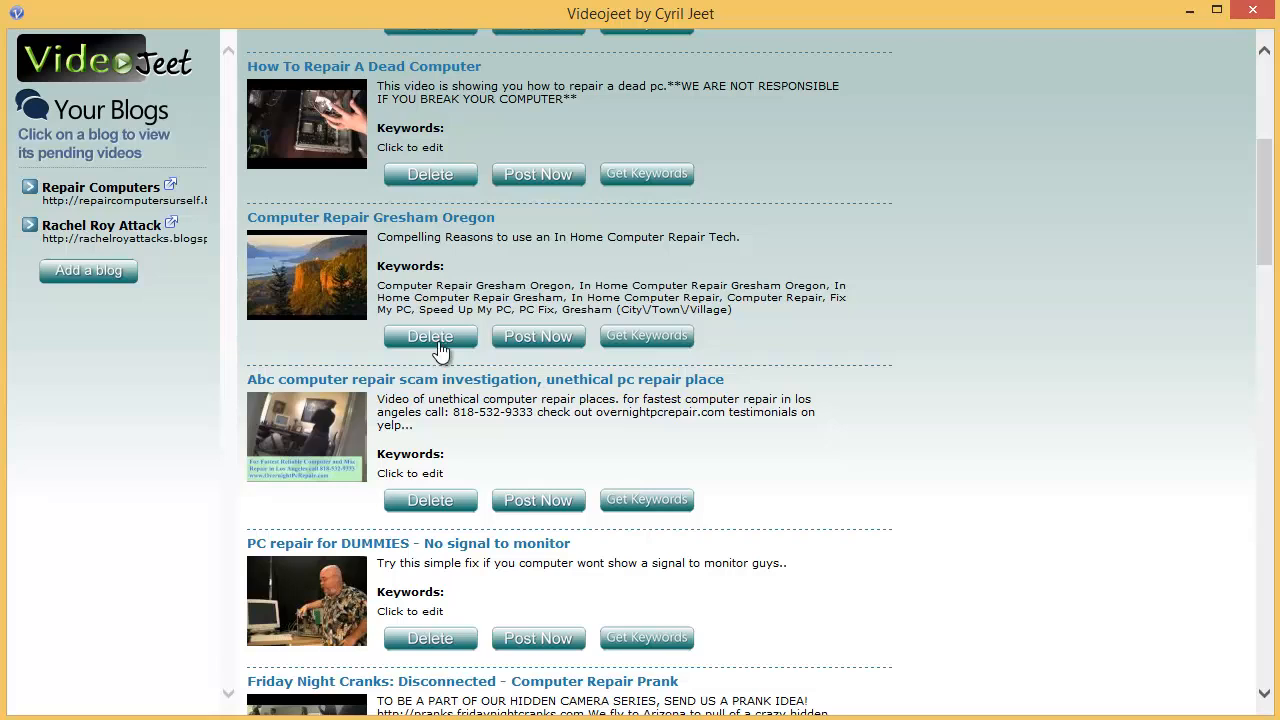
{"action": "left_click", "coordinate": [430, 336]}
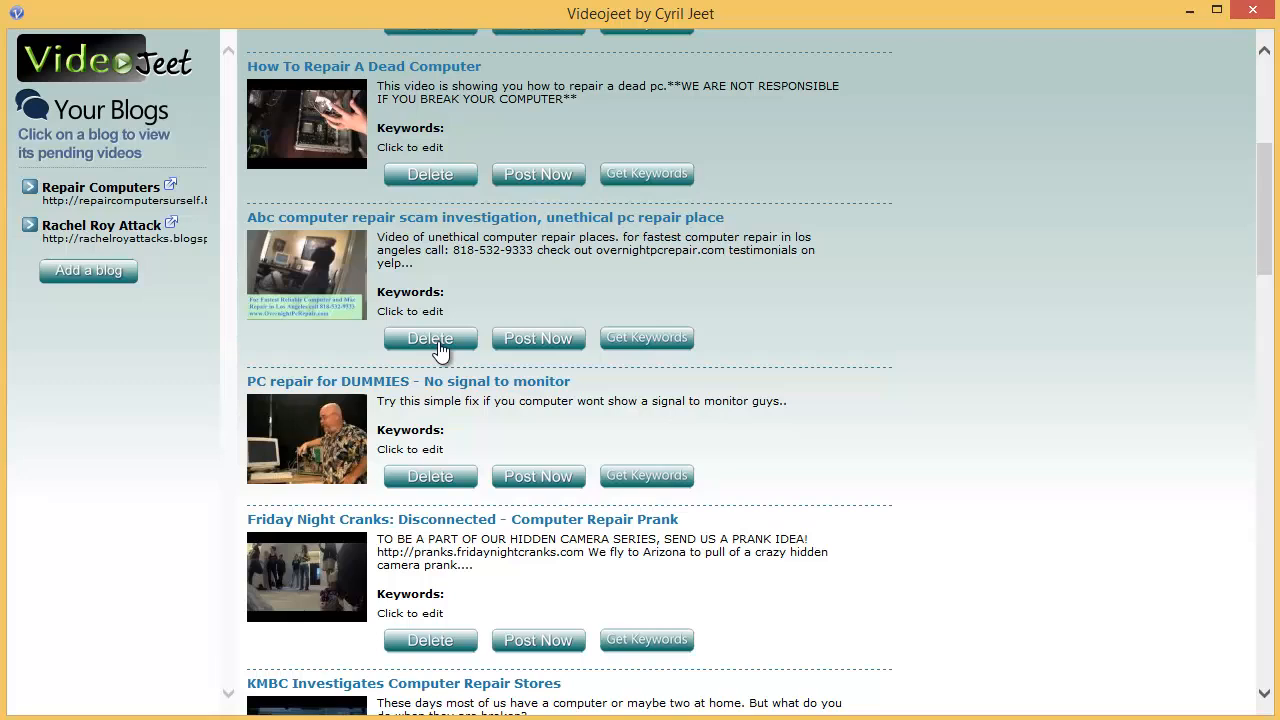
{"action": "mouse_move", "coordinate": [524, 340]}
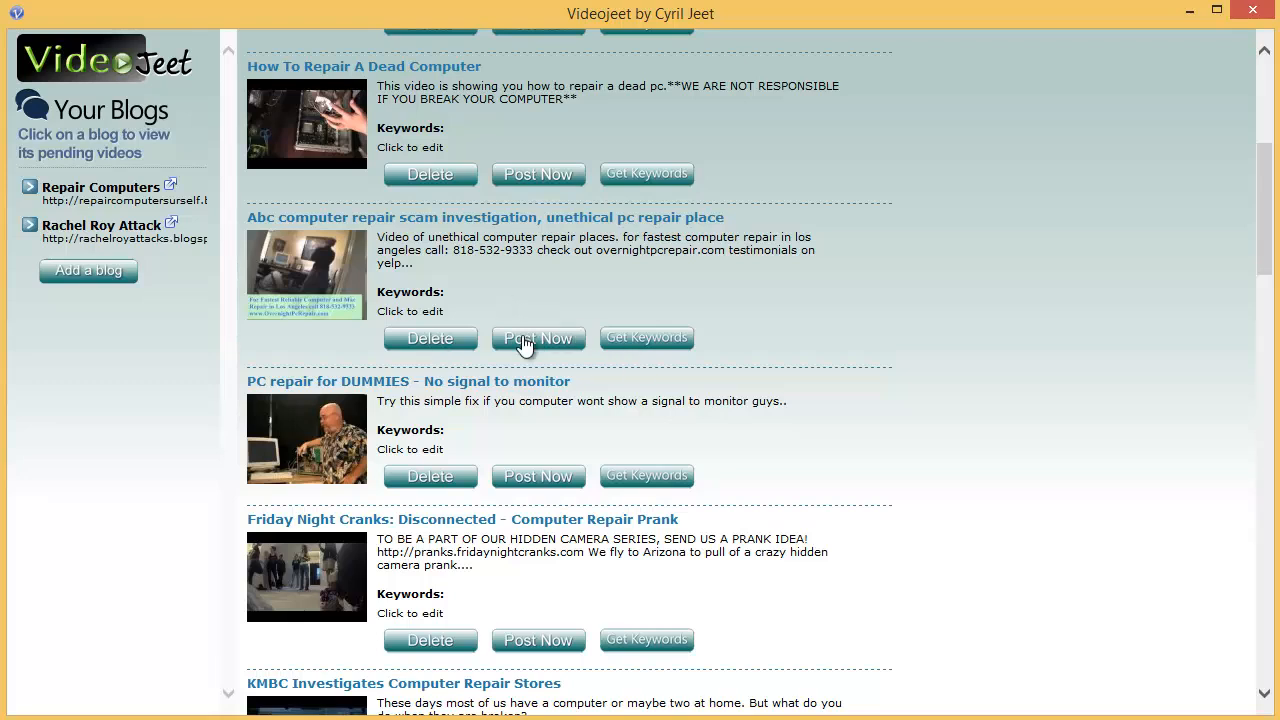
{"action": "mouse_move", "coordinate": [570, 358]}
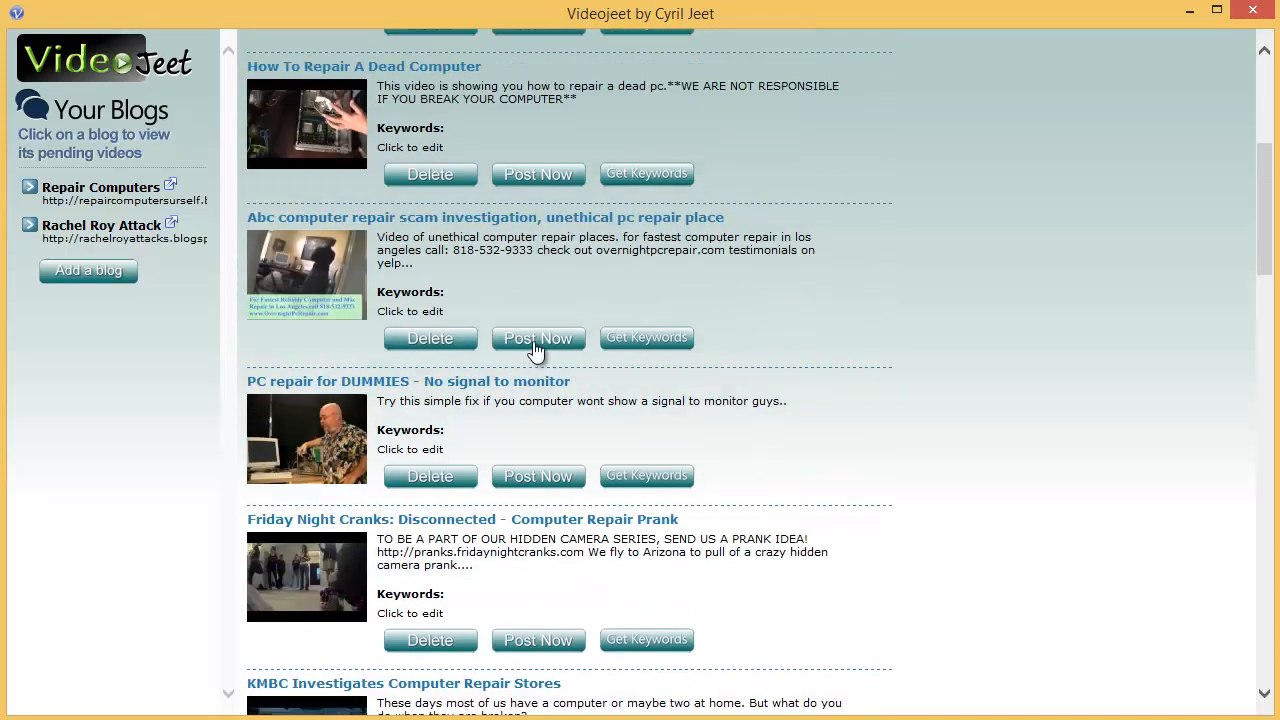
{"action": "mouse_move", "coordinate": [520, 408]}
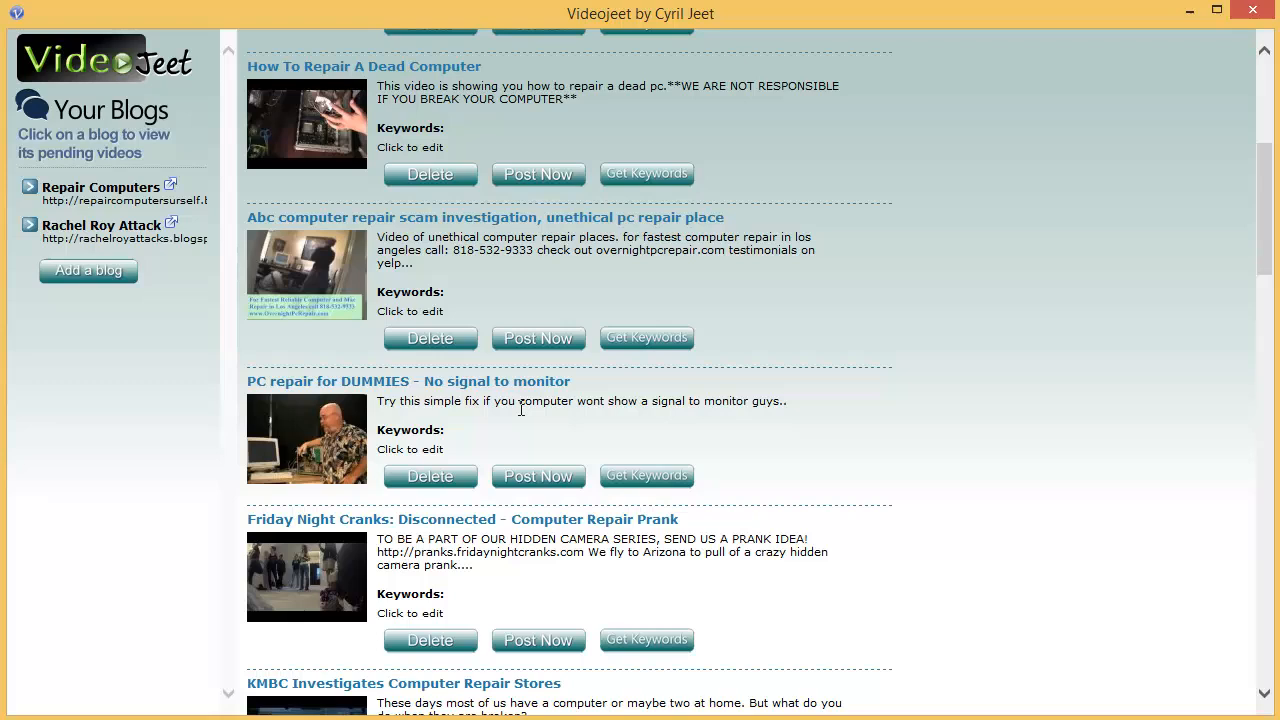
{"action": "mouse_move", "coordinate": [510, 424]}
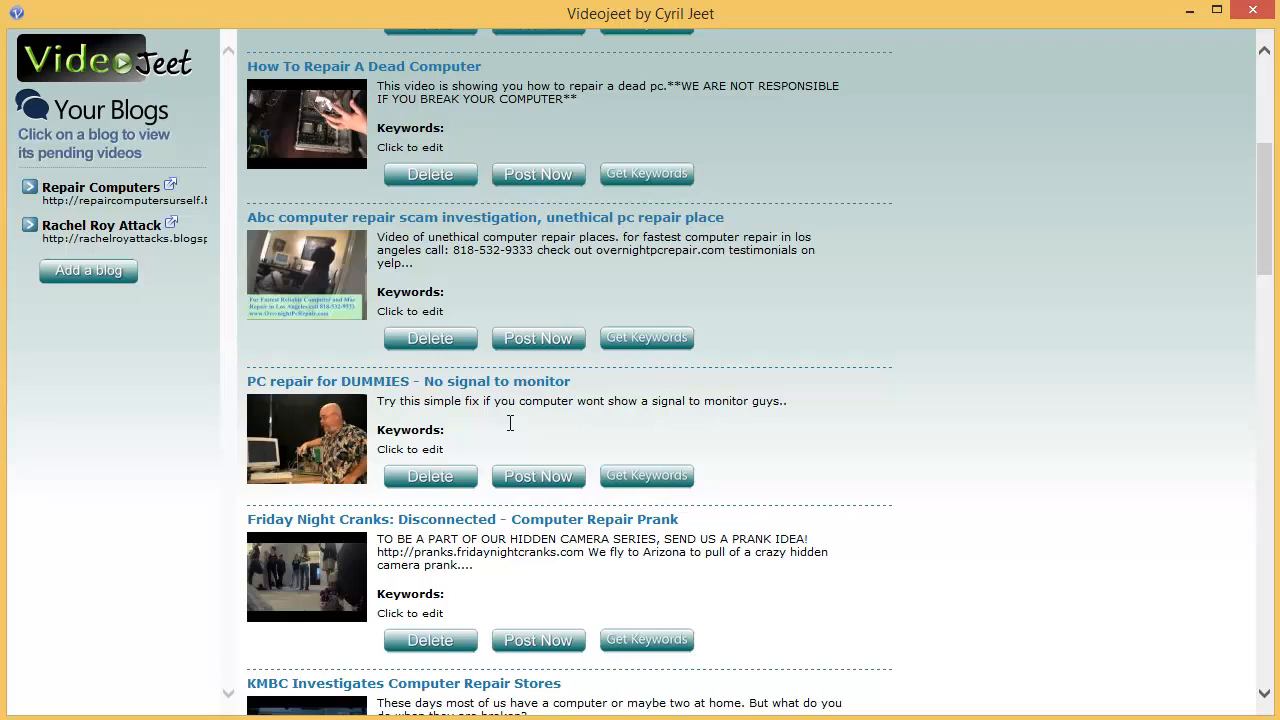
{"action": "scroll", "scroll_direction": "down", "scroll_amount": 3}
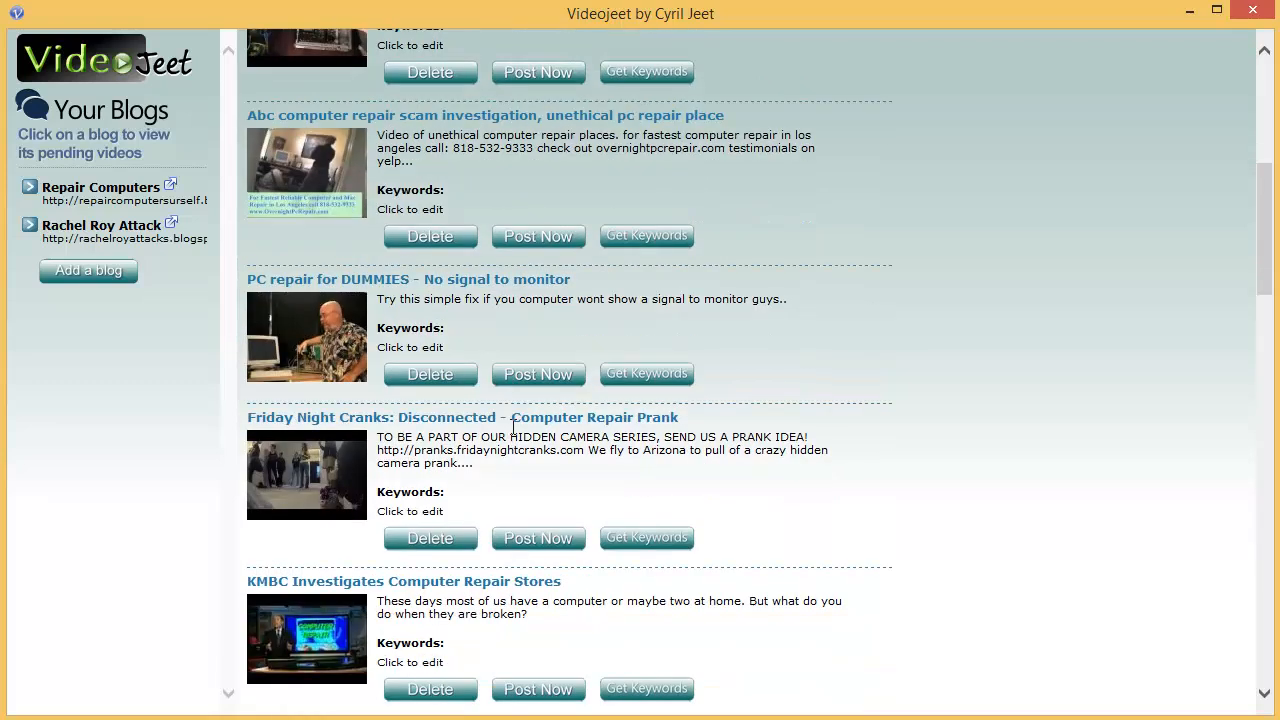
{"action": "scroll", "scroll_direction": "down", "scroll_amount": 3}
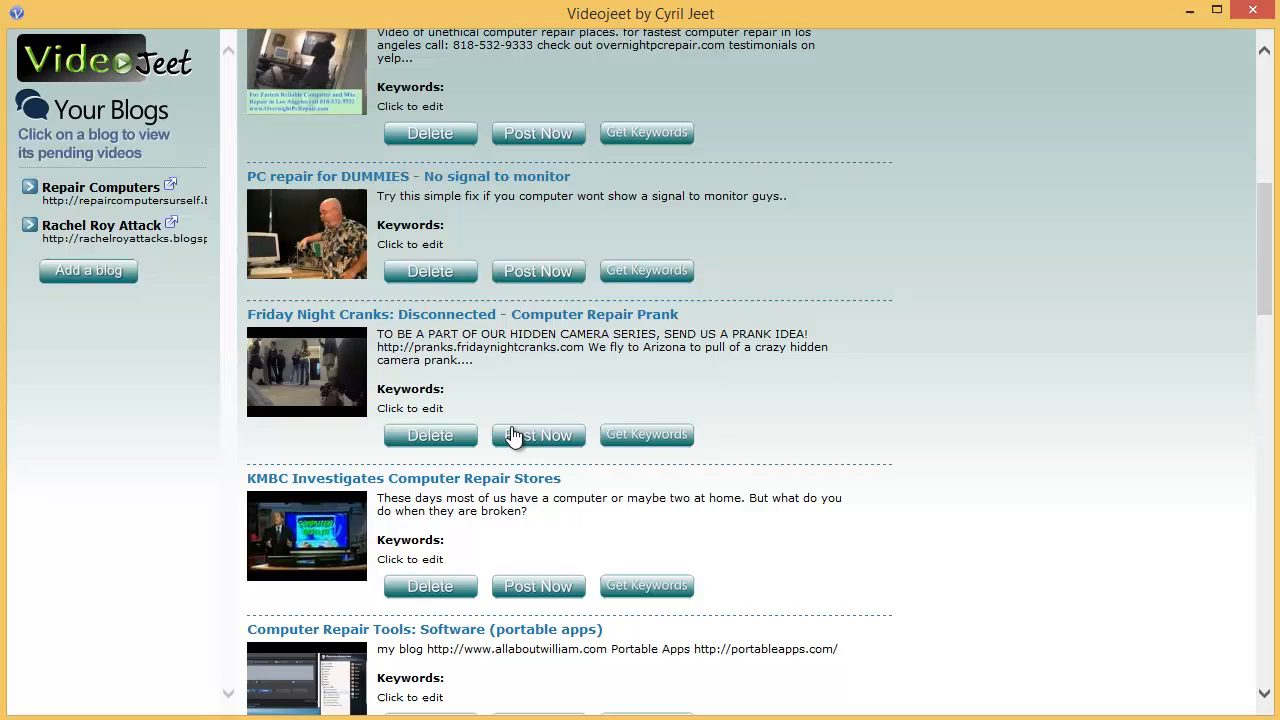
{"action": "scroll", "scroll_direction": "down", "scroll_amount": 3}
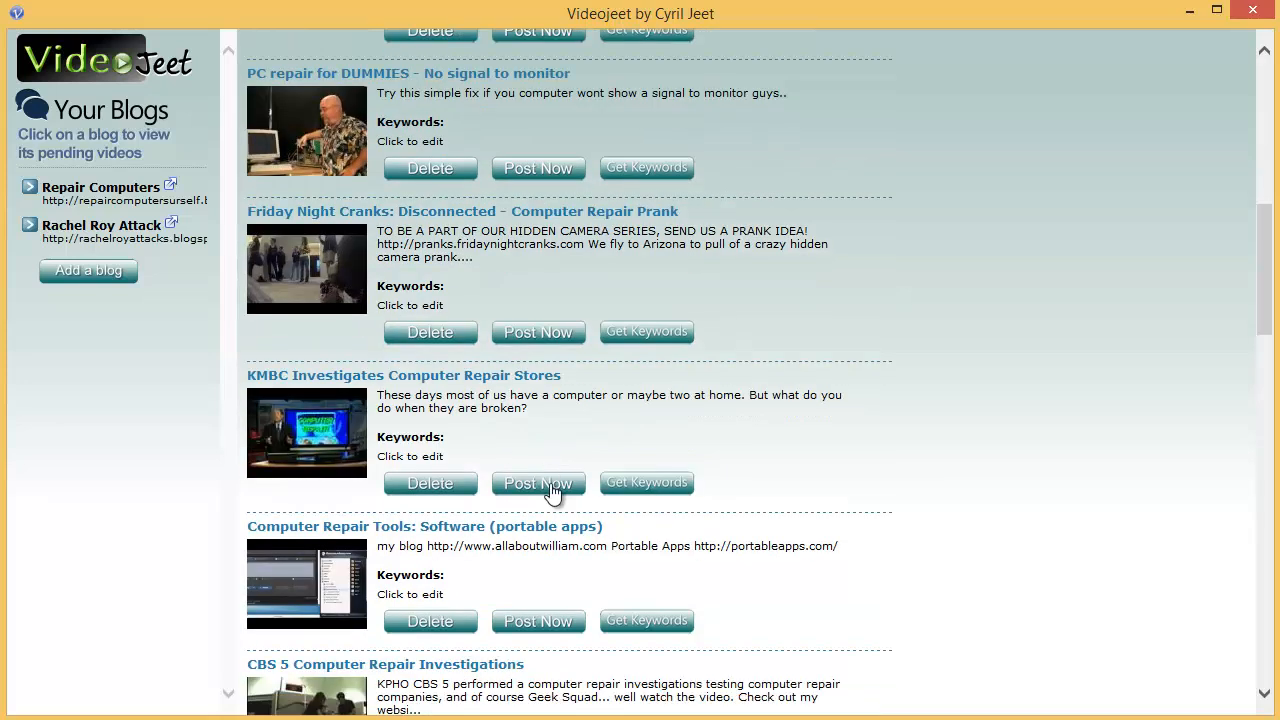
{"action": "scroll", "scroll_direction": "down", "scroll_amount": 3}
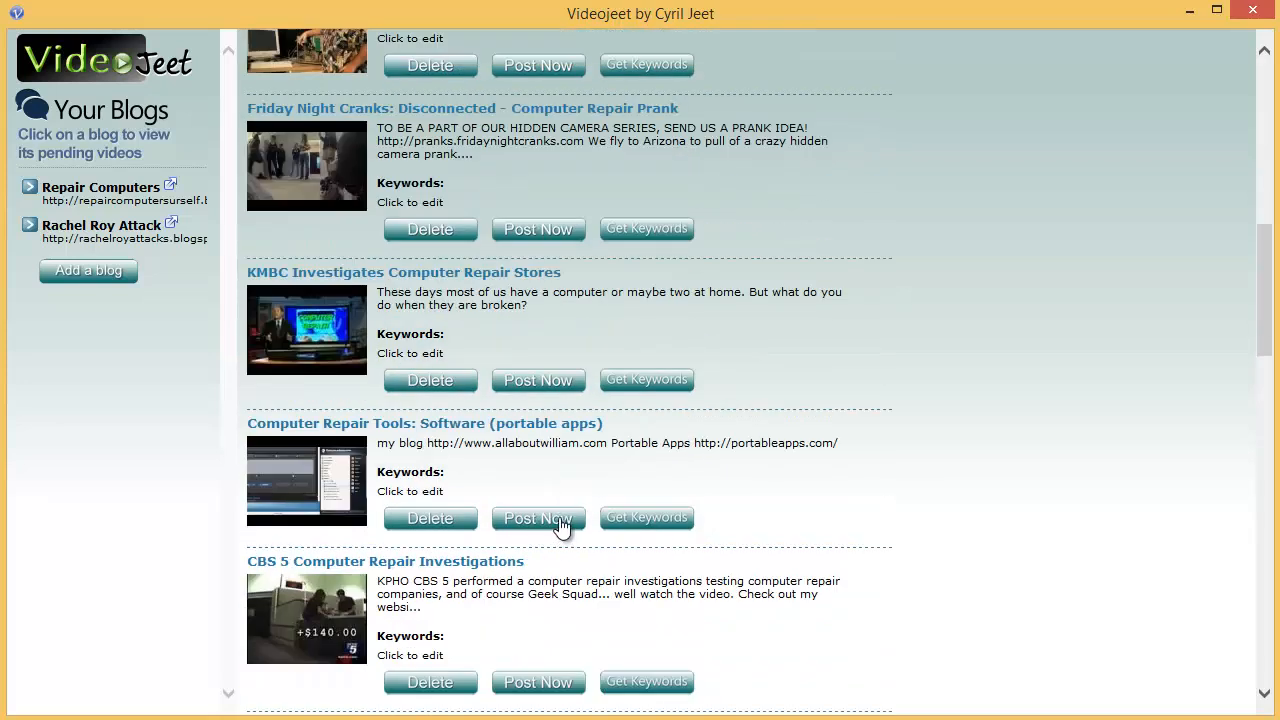
- Schedule the Computer Repair Tools: Software (portable apps) video via Post Now and continue down the queue
{"action": "left_click", "coordinate": [536, 518]}
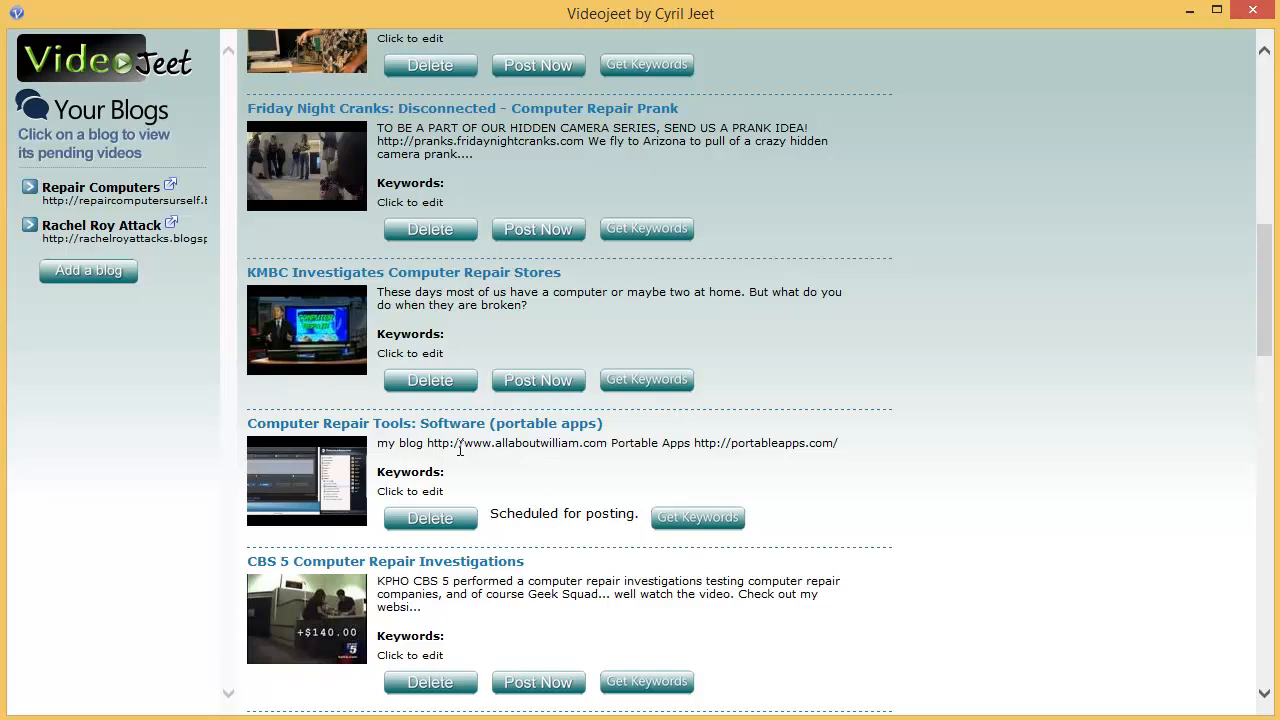
{"action": "mouse_move", "coordinate": [570, 524]}
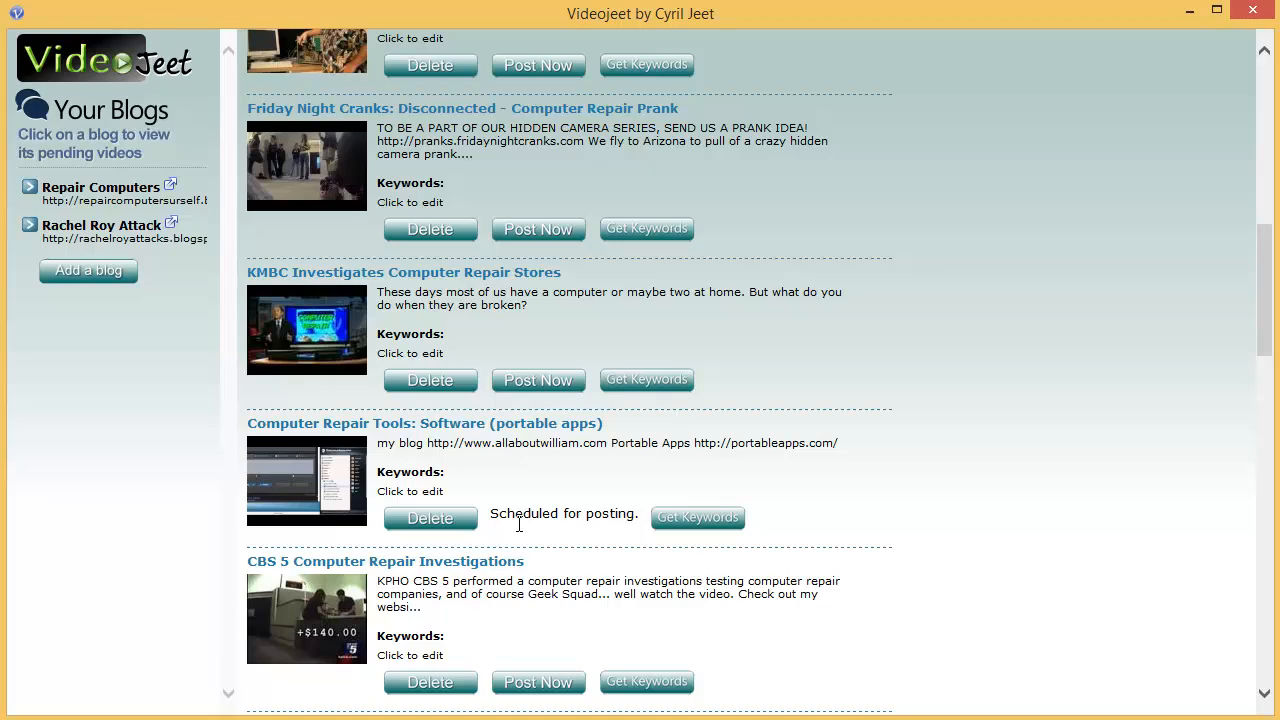
{"action": "scroll", "scroll_direction": "down", "scroll_amount": 3}
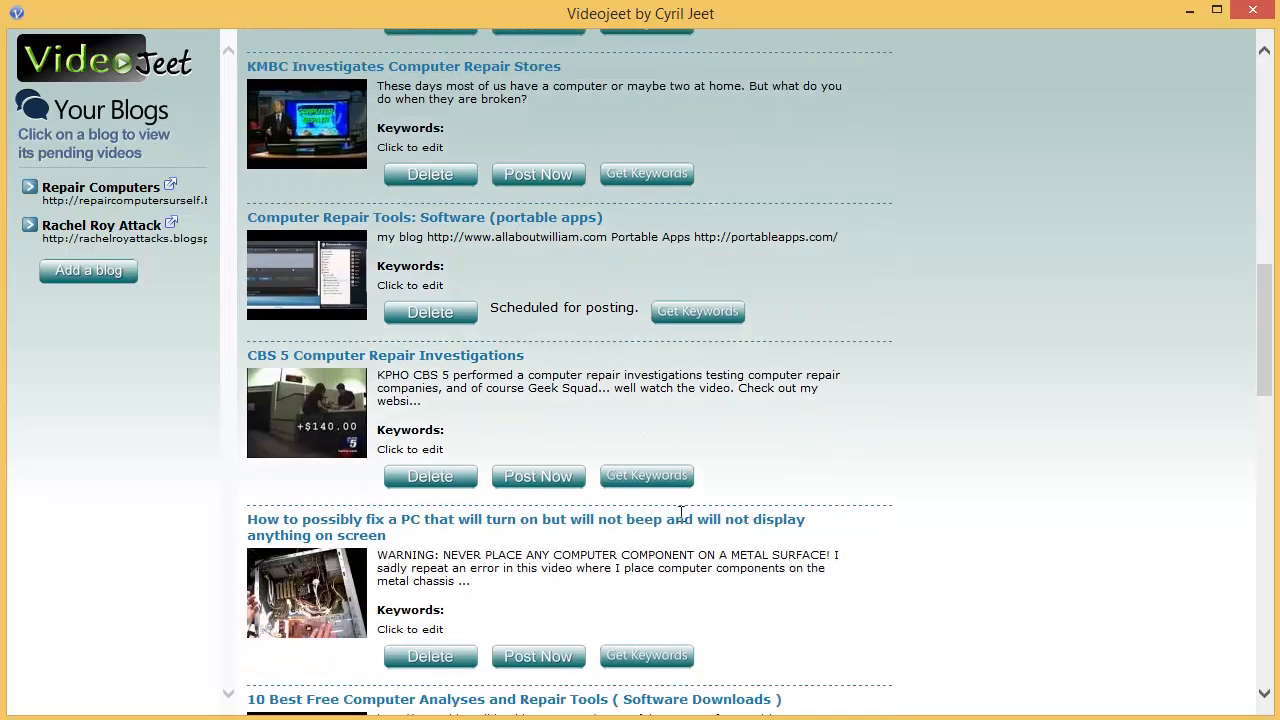
{"action": "scroll", "scroll_direction": "down", "scroll_amount": 3}
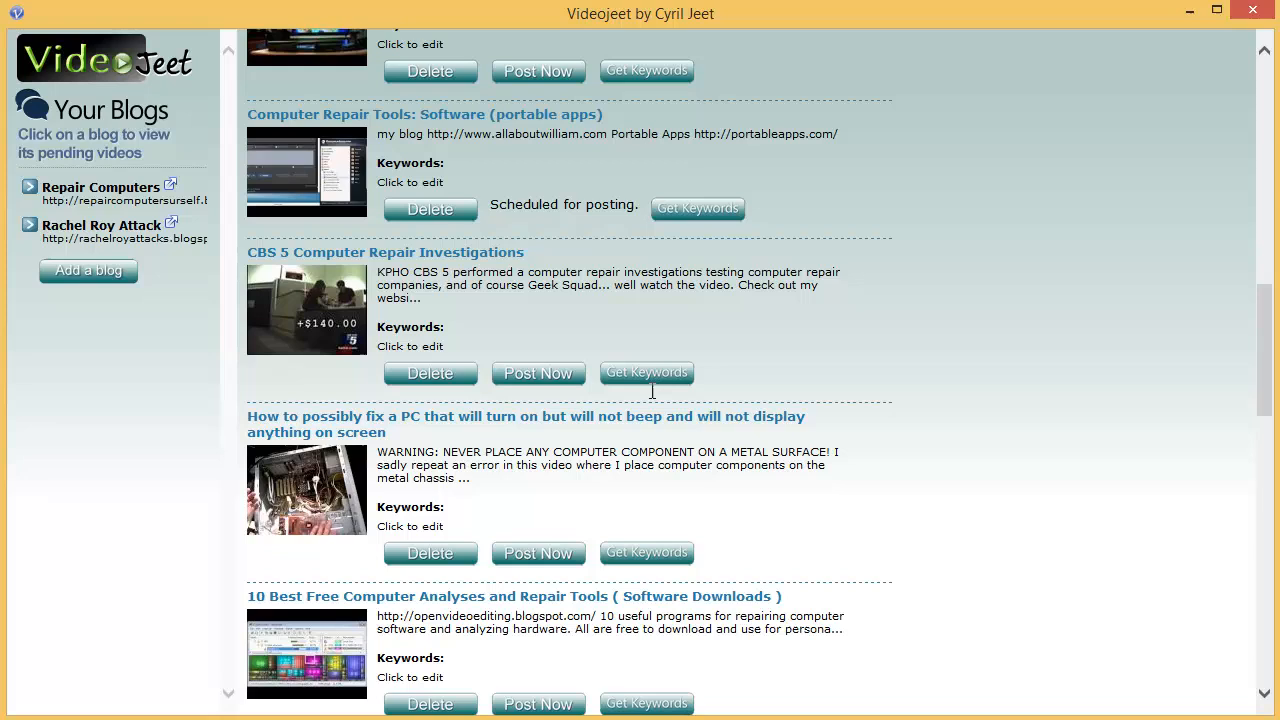
{"action": "mouse_move", "coordinate": [664, 390]}
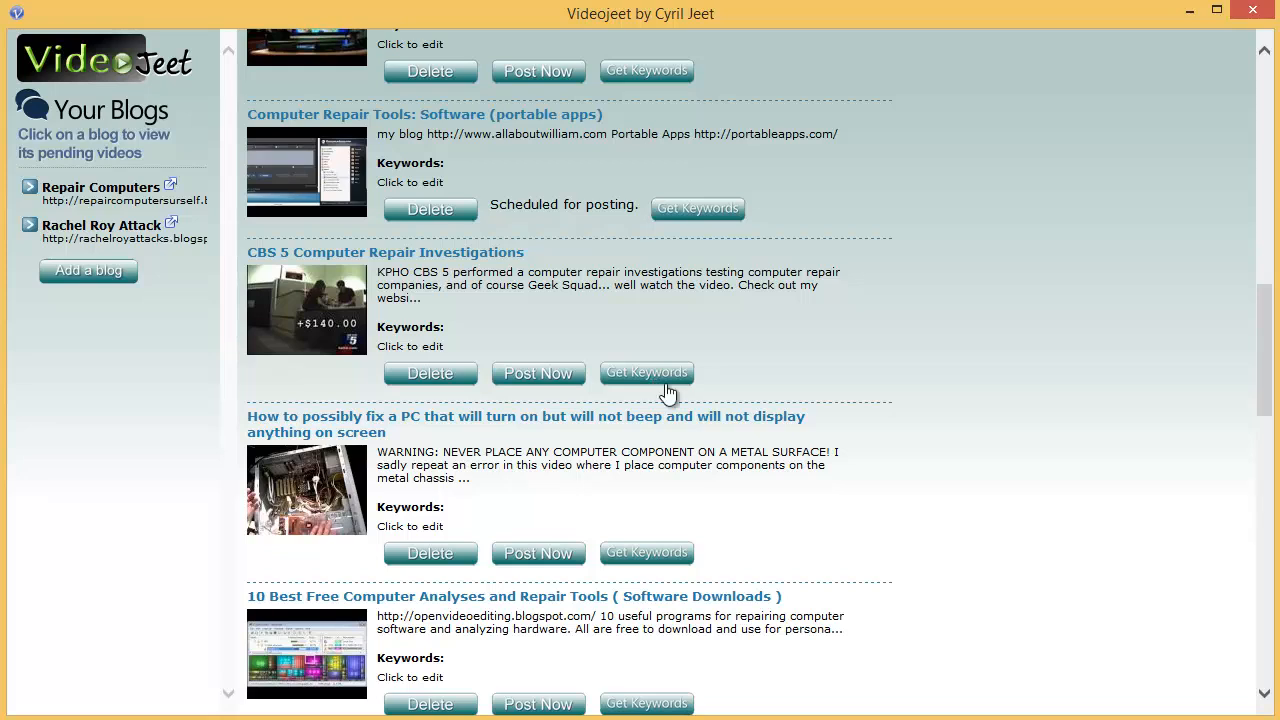
{"action": "mouse_move", "coordinate": [676, 384]}
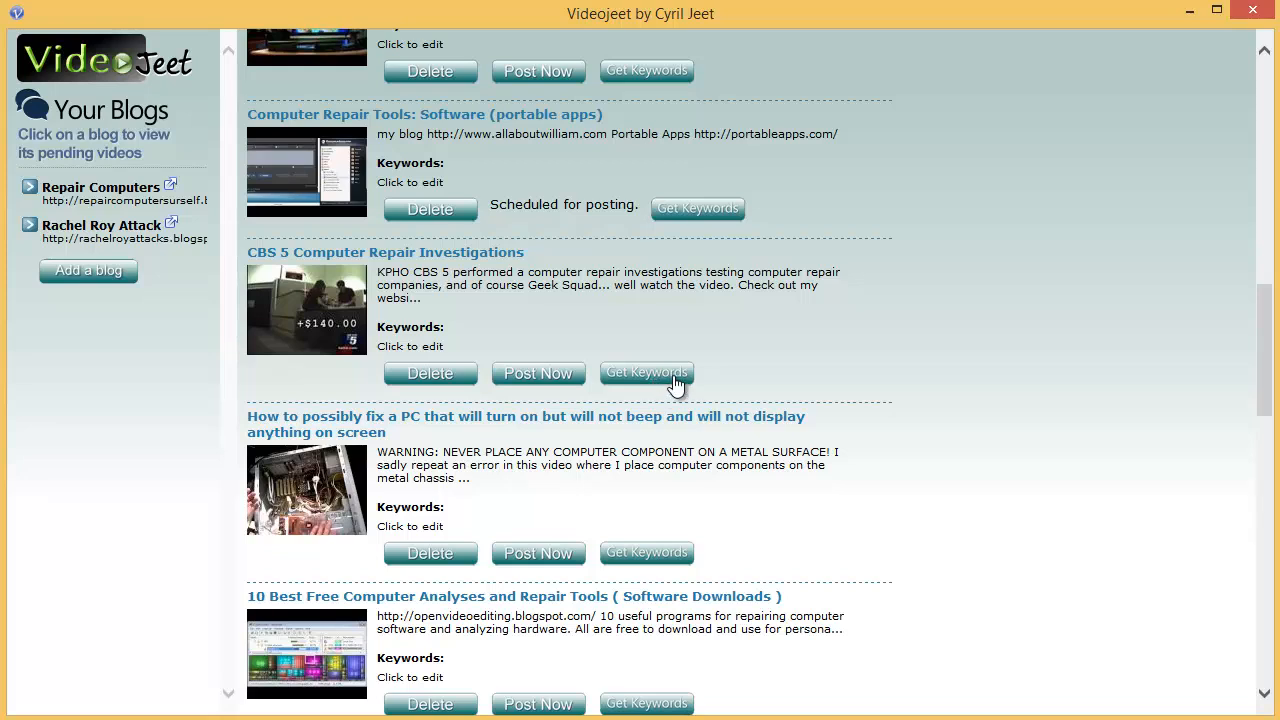
- Fetch keywords for the CBS 5 Computer Repair Investigations video (computer, repair, scam, dishonest, arizona, cbs)
{"action": "left_click", "coordinate": [646, 372]}
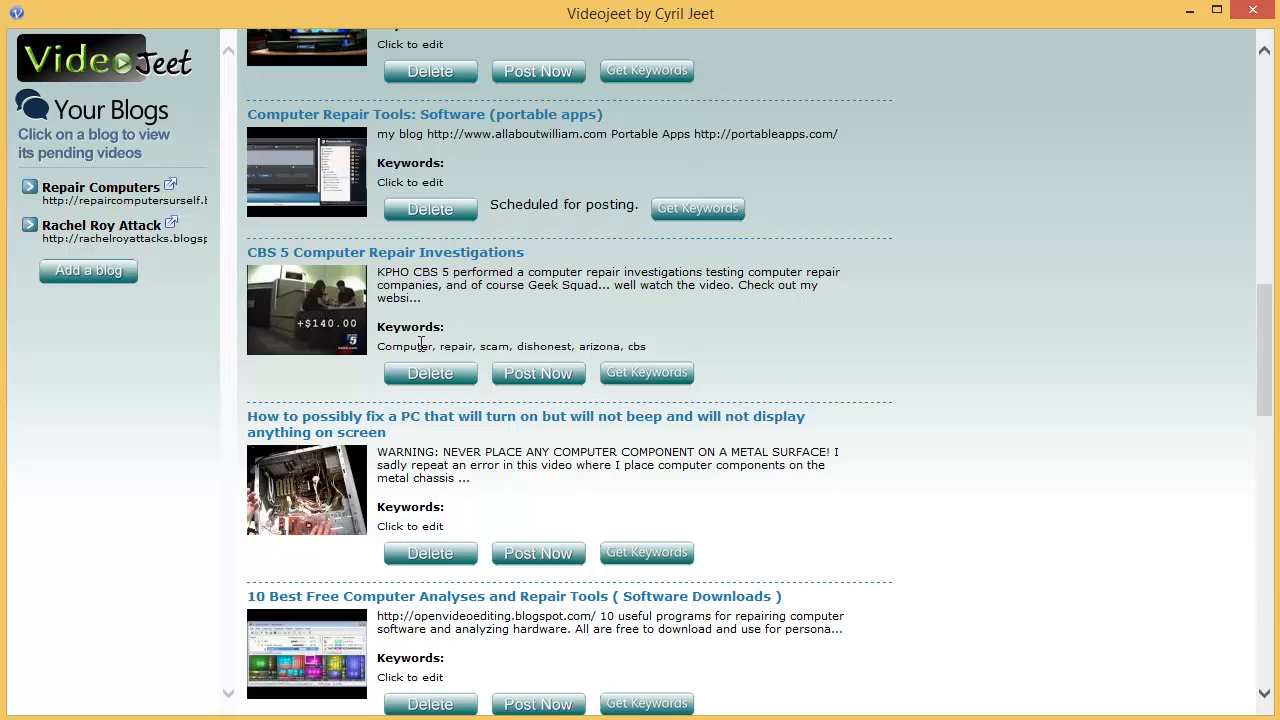
{"action": "scroll", "scroll_direction": "down", "scroll_amount": 3}
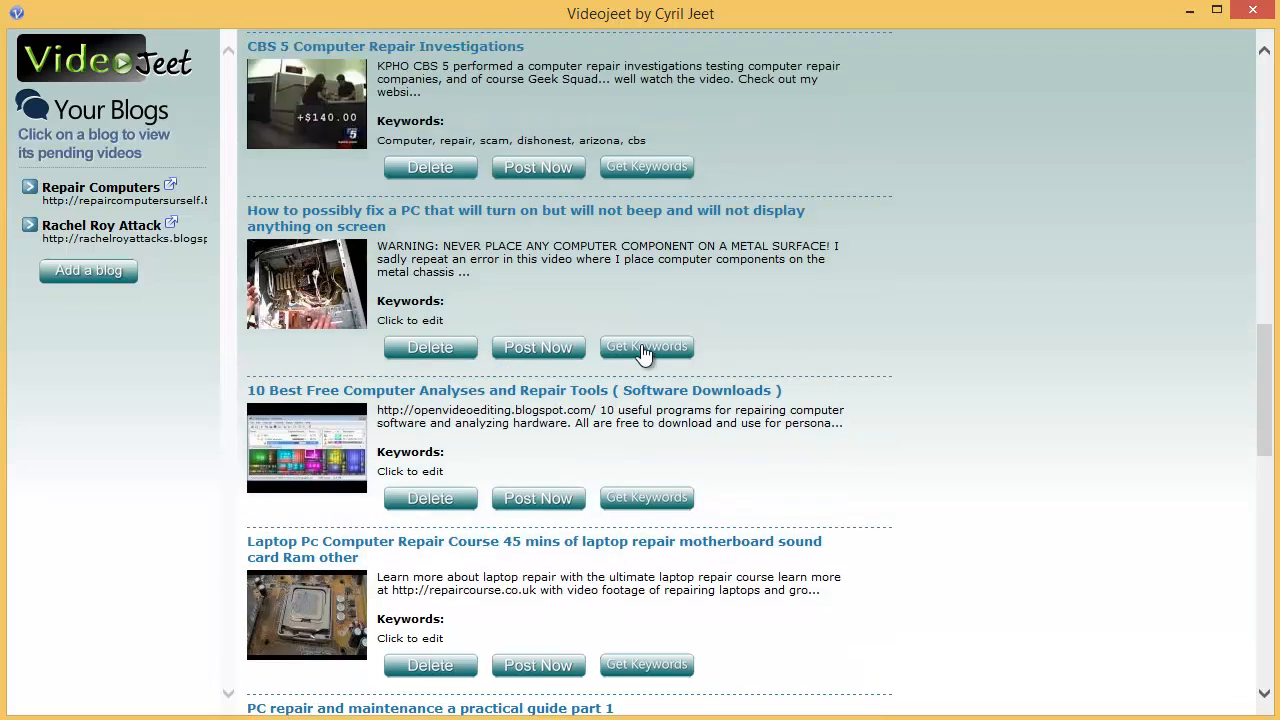
{"action": "mouse_move", "coordinate": [560, 356]}
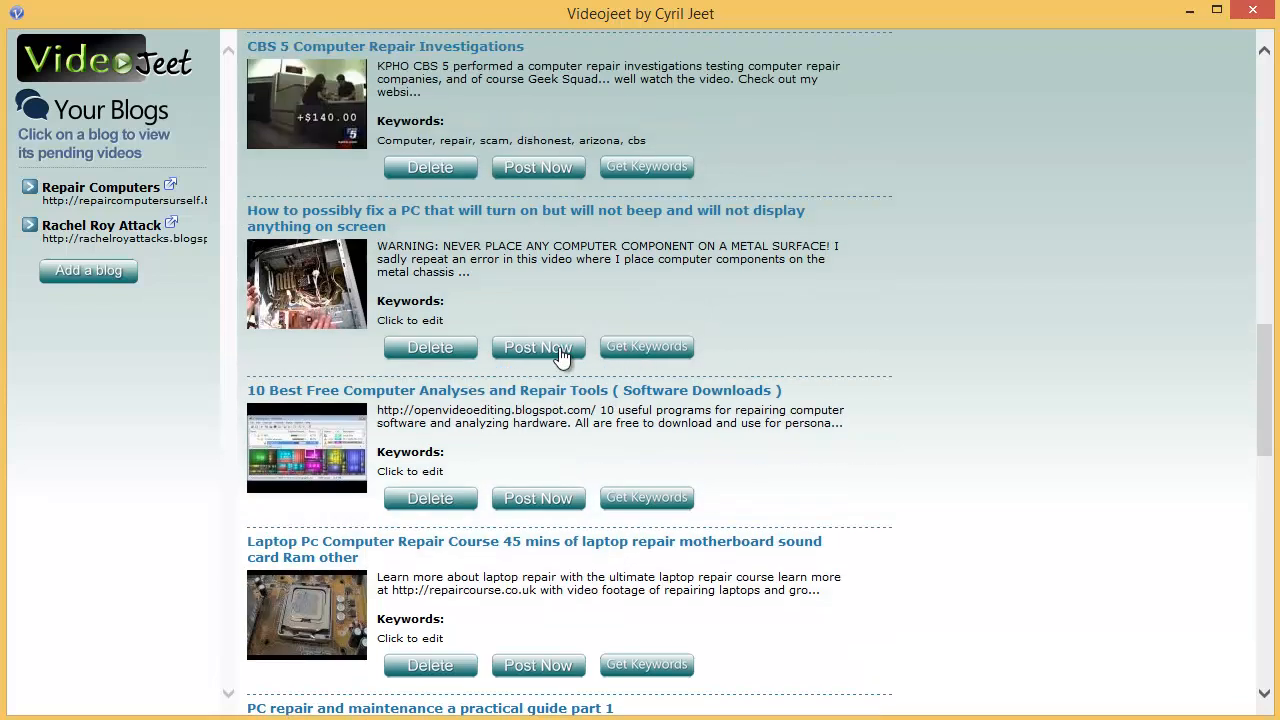
{"action": "mouse_move", "coordinate": [620, 490]}
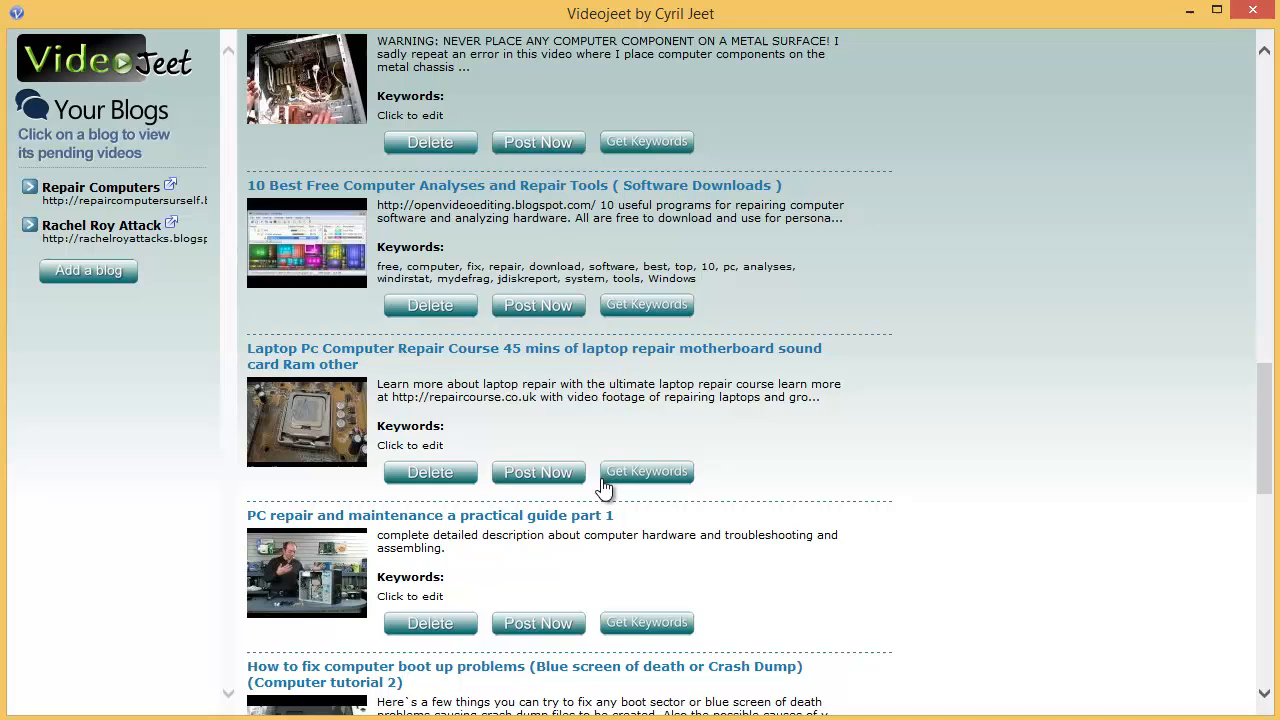
- Page forward through the pending motherboard repair videos, then return to the blog's Settings
{"action": "scroll", "scroll_direction": "down", "scroll_amount": 3}
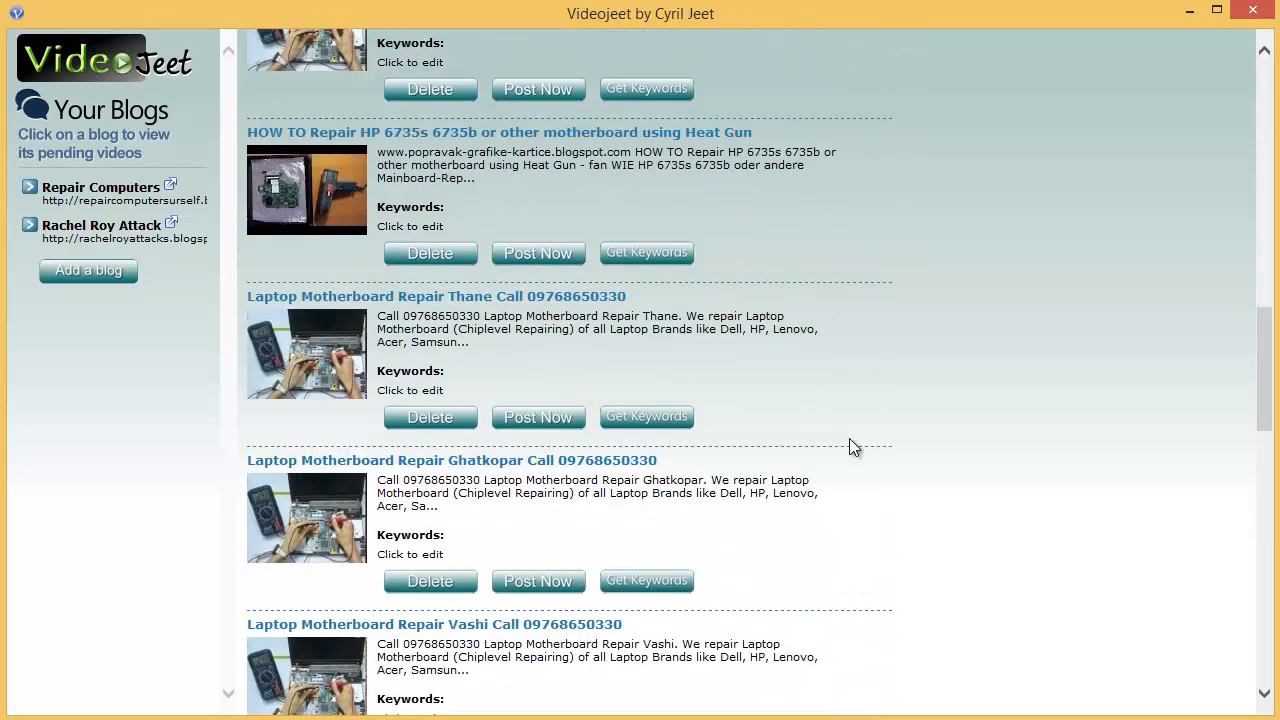
{"action": "left_click", "coordinate": [292, 696]}
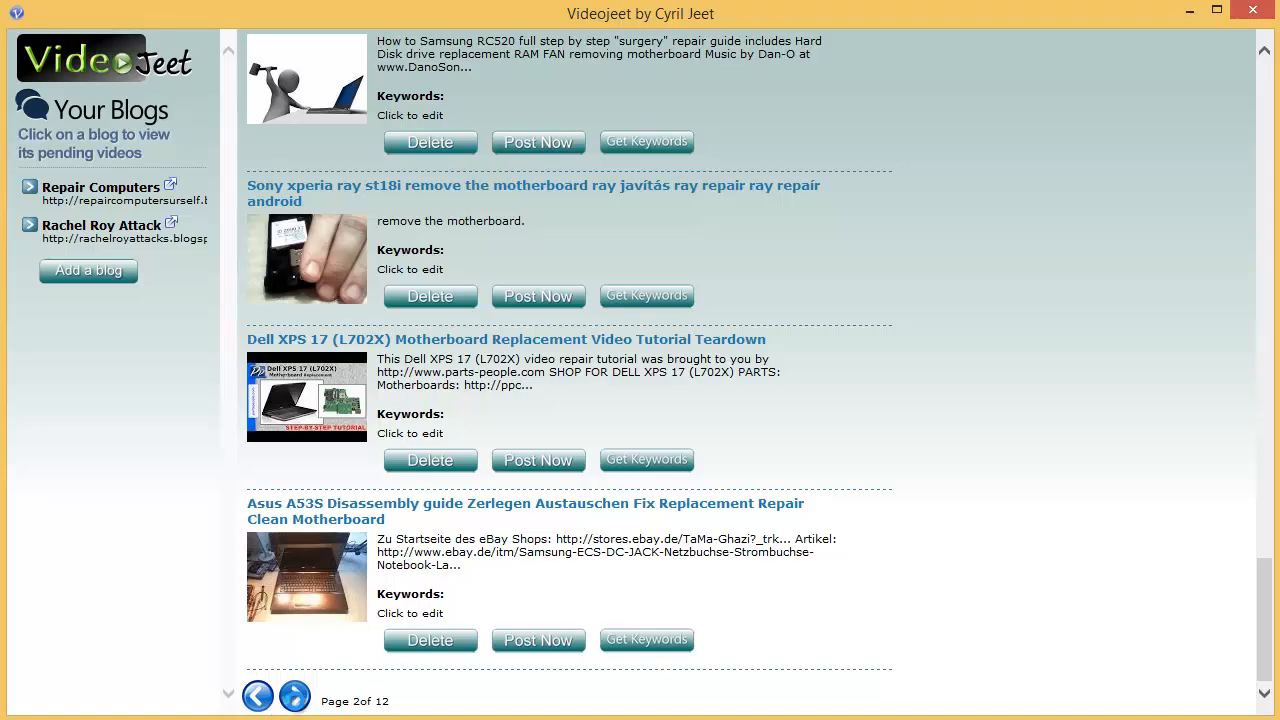
{"action": "scroll", "scroll_direction": "down", "scroll_amount": 3}
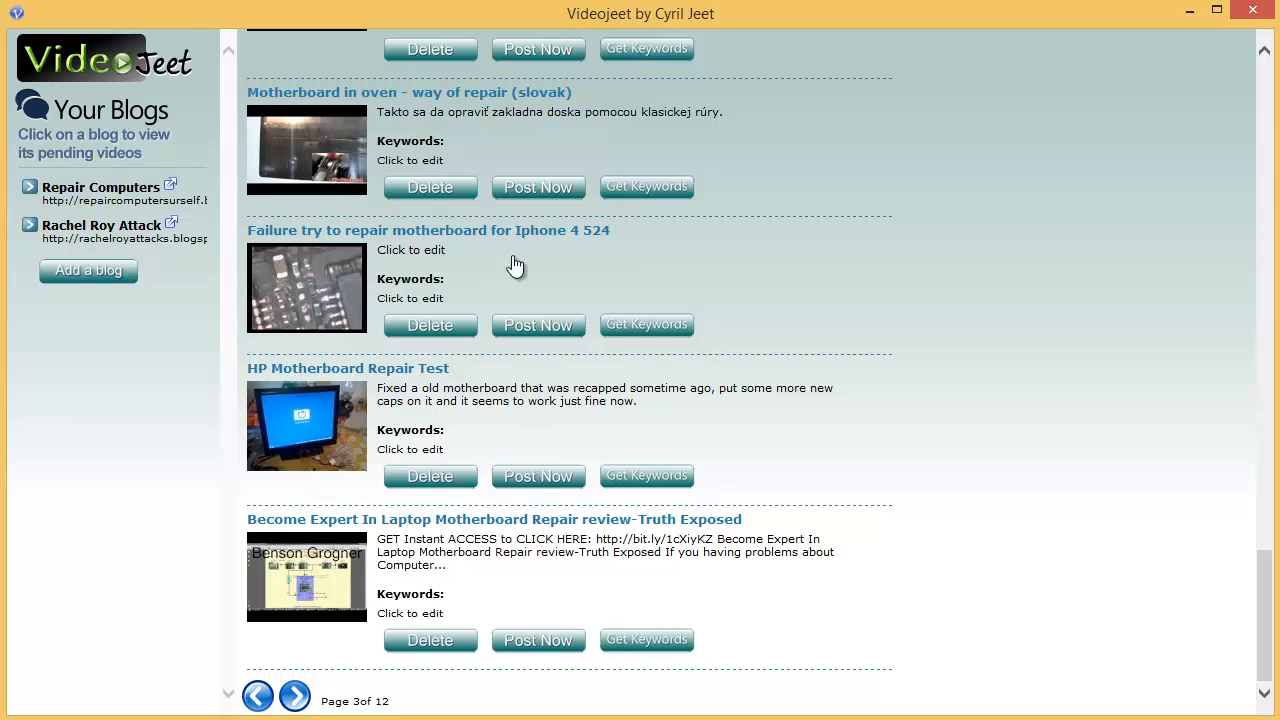
{"action": "mouse_move", "coordinate": [868, 452]}
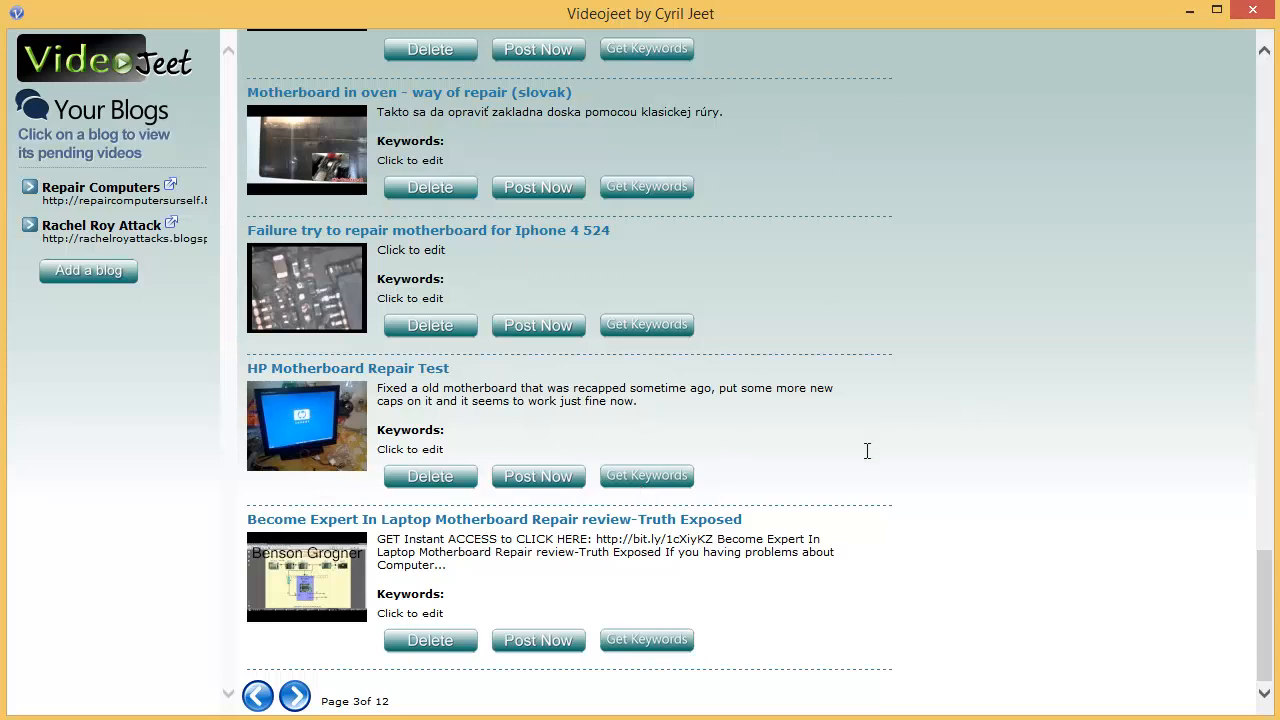
{"action": "mouse_move", "coordinate": [780, 628]}
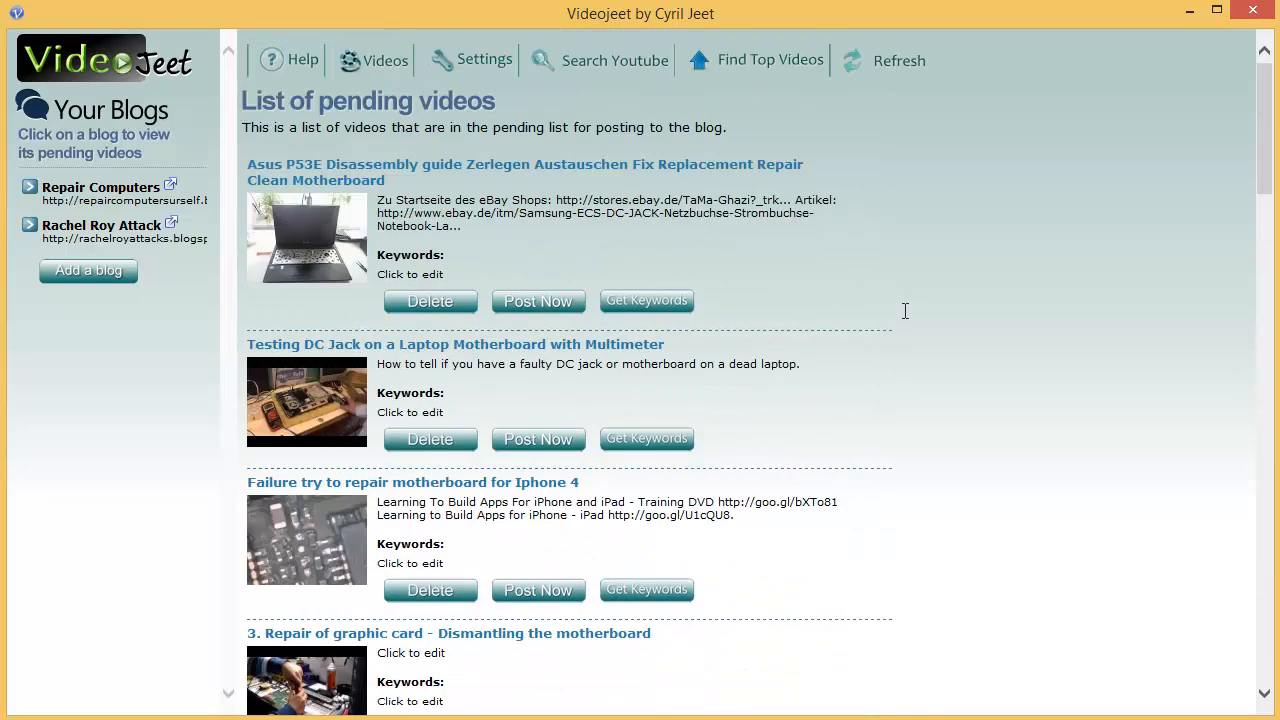
{"action": "mouse_move", "coordinate": [790, 390]}
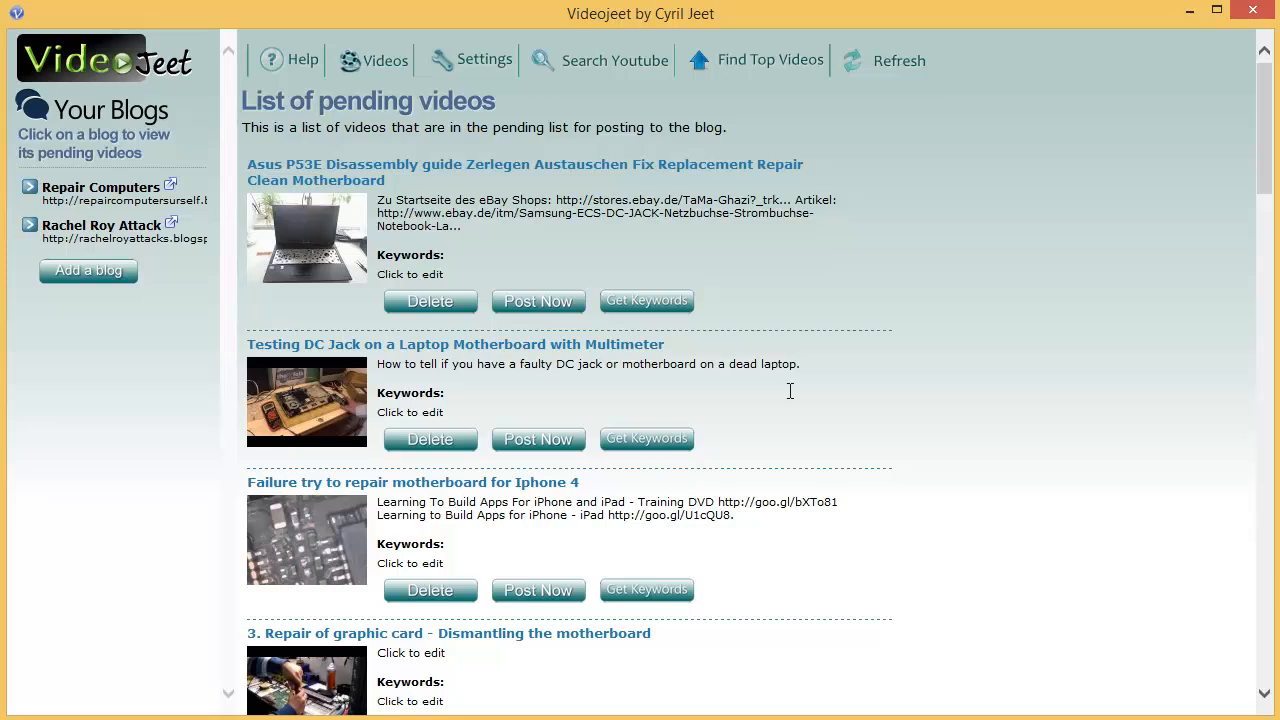
{"action": "mouse_move", "coordinate": [792, 390]}
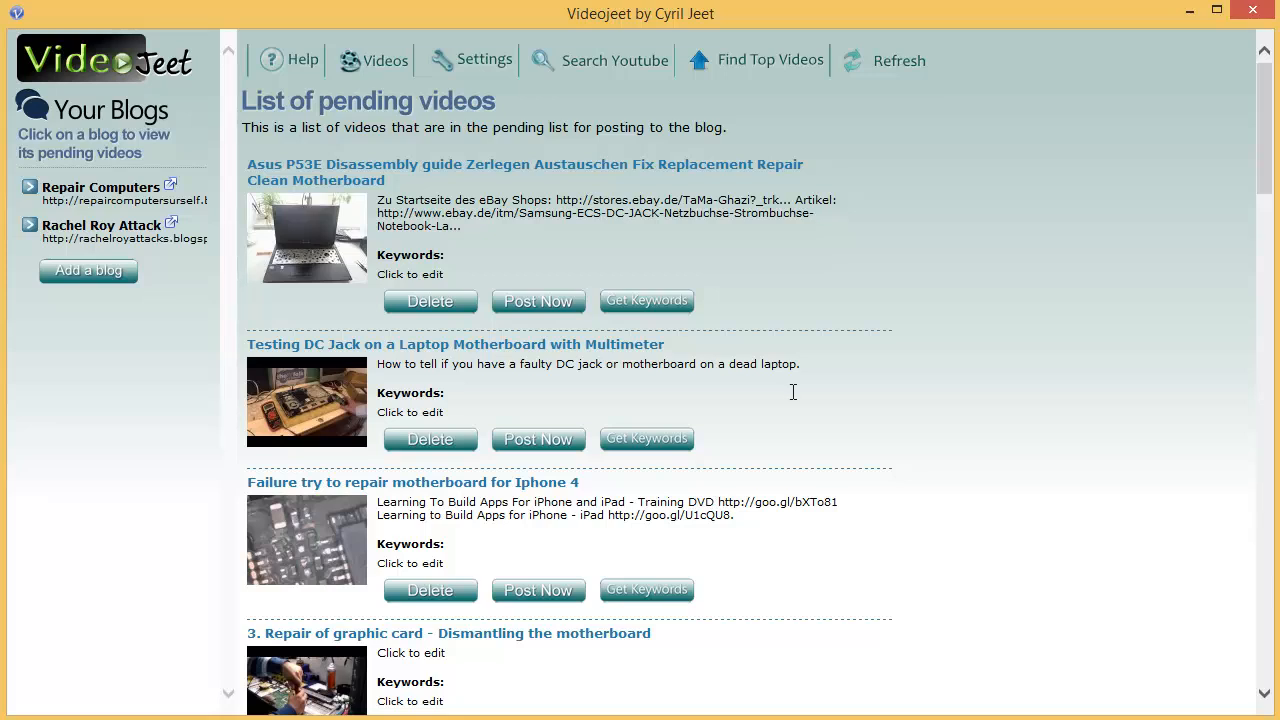
{"action": "left_click", "coordinate": [484, 60]}
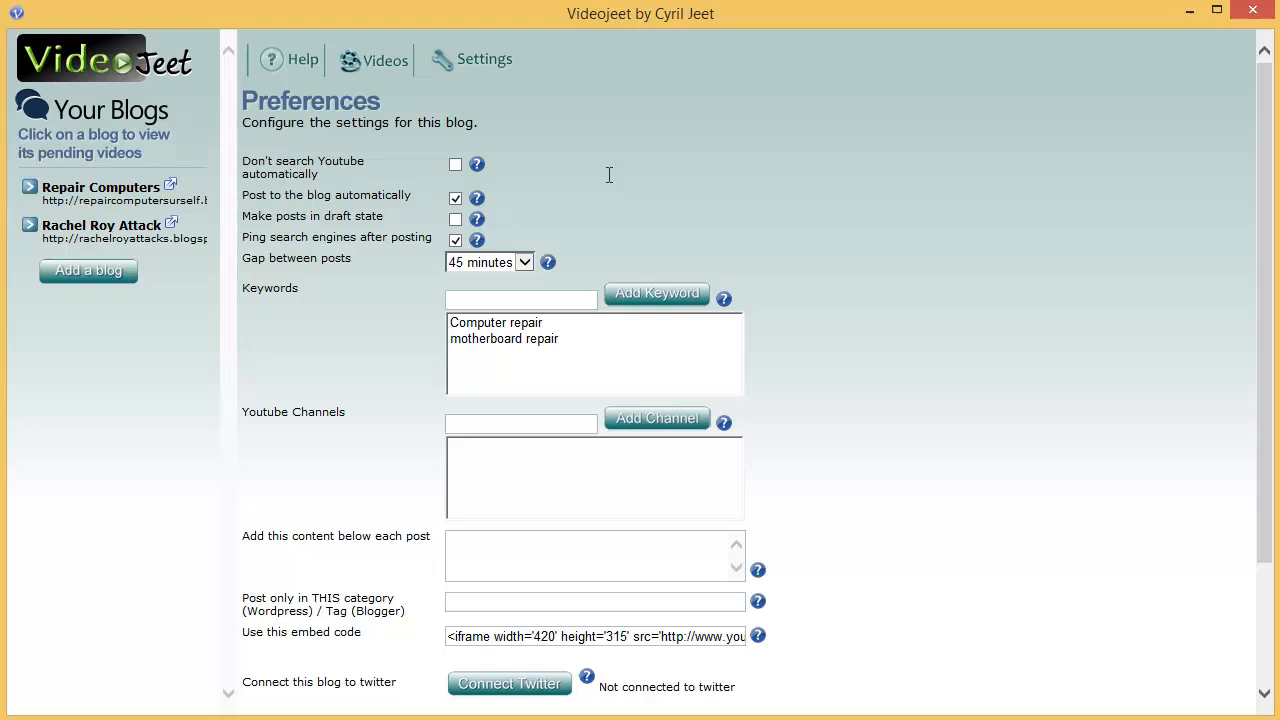
{"action": "mouse_move", "coordinate": [808, 264]}
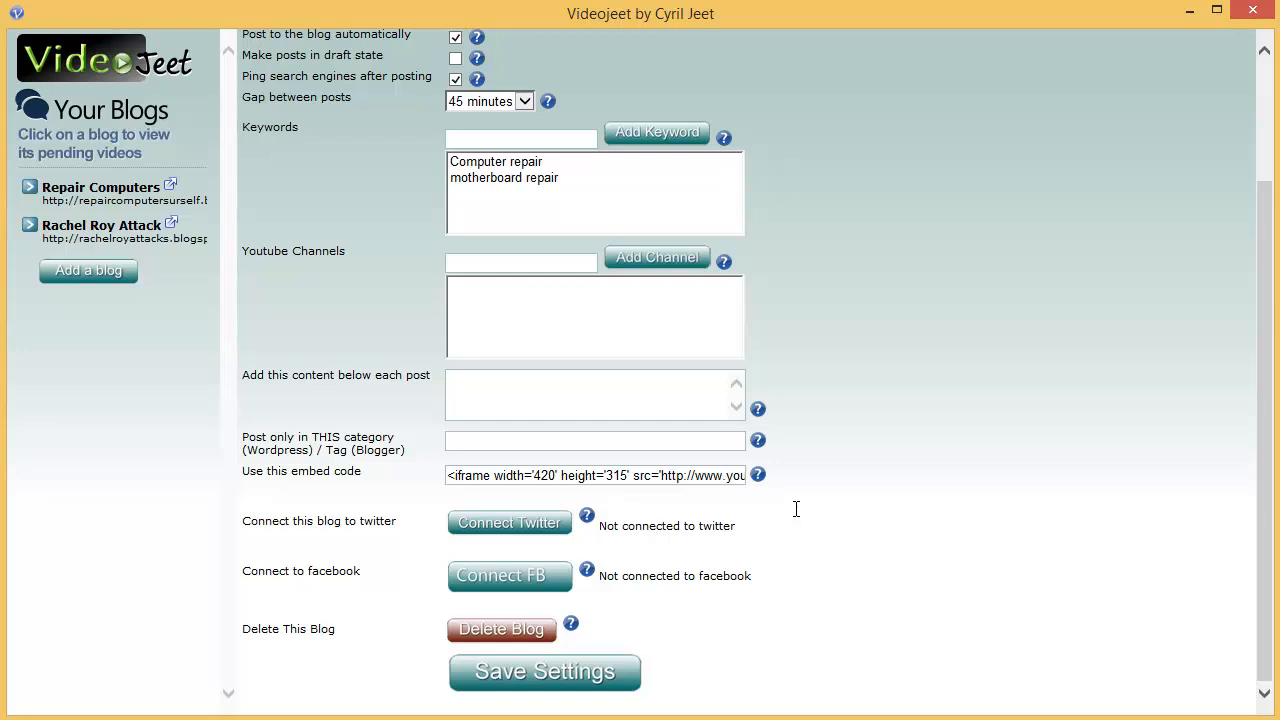
{"action": "mouse_move", "coordinate": [382, 532]}
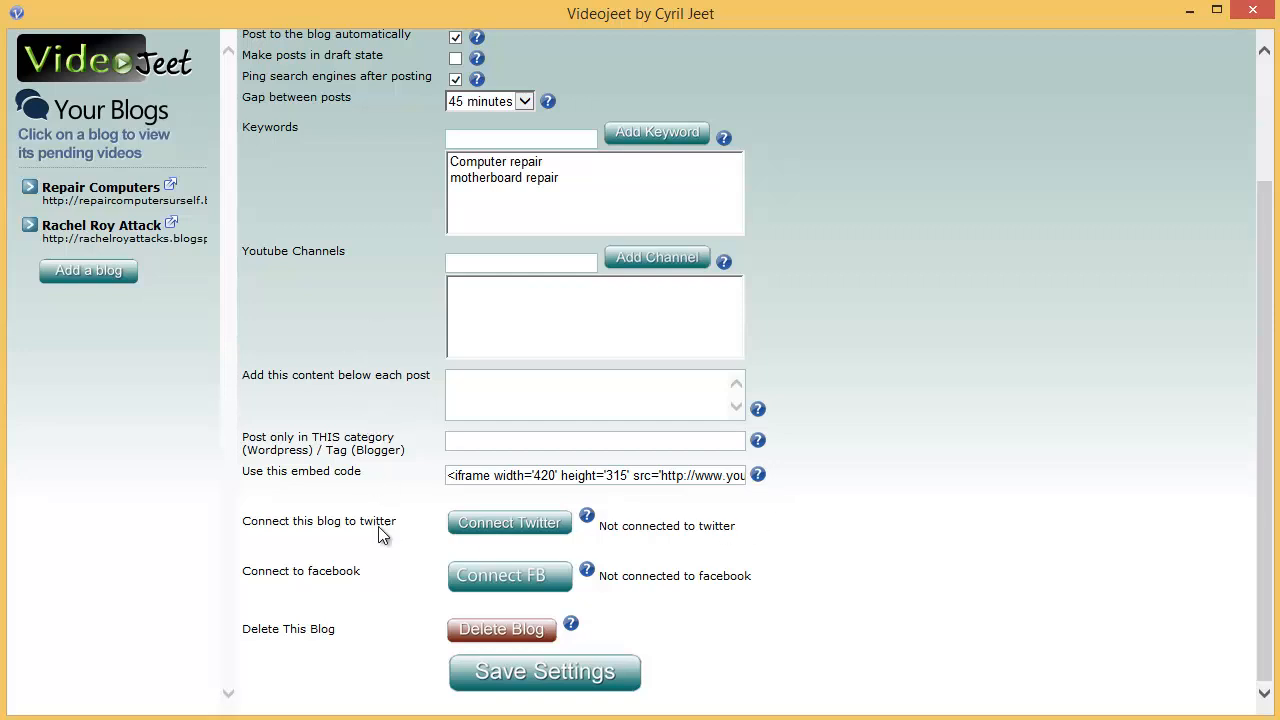